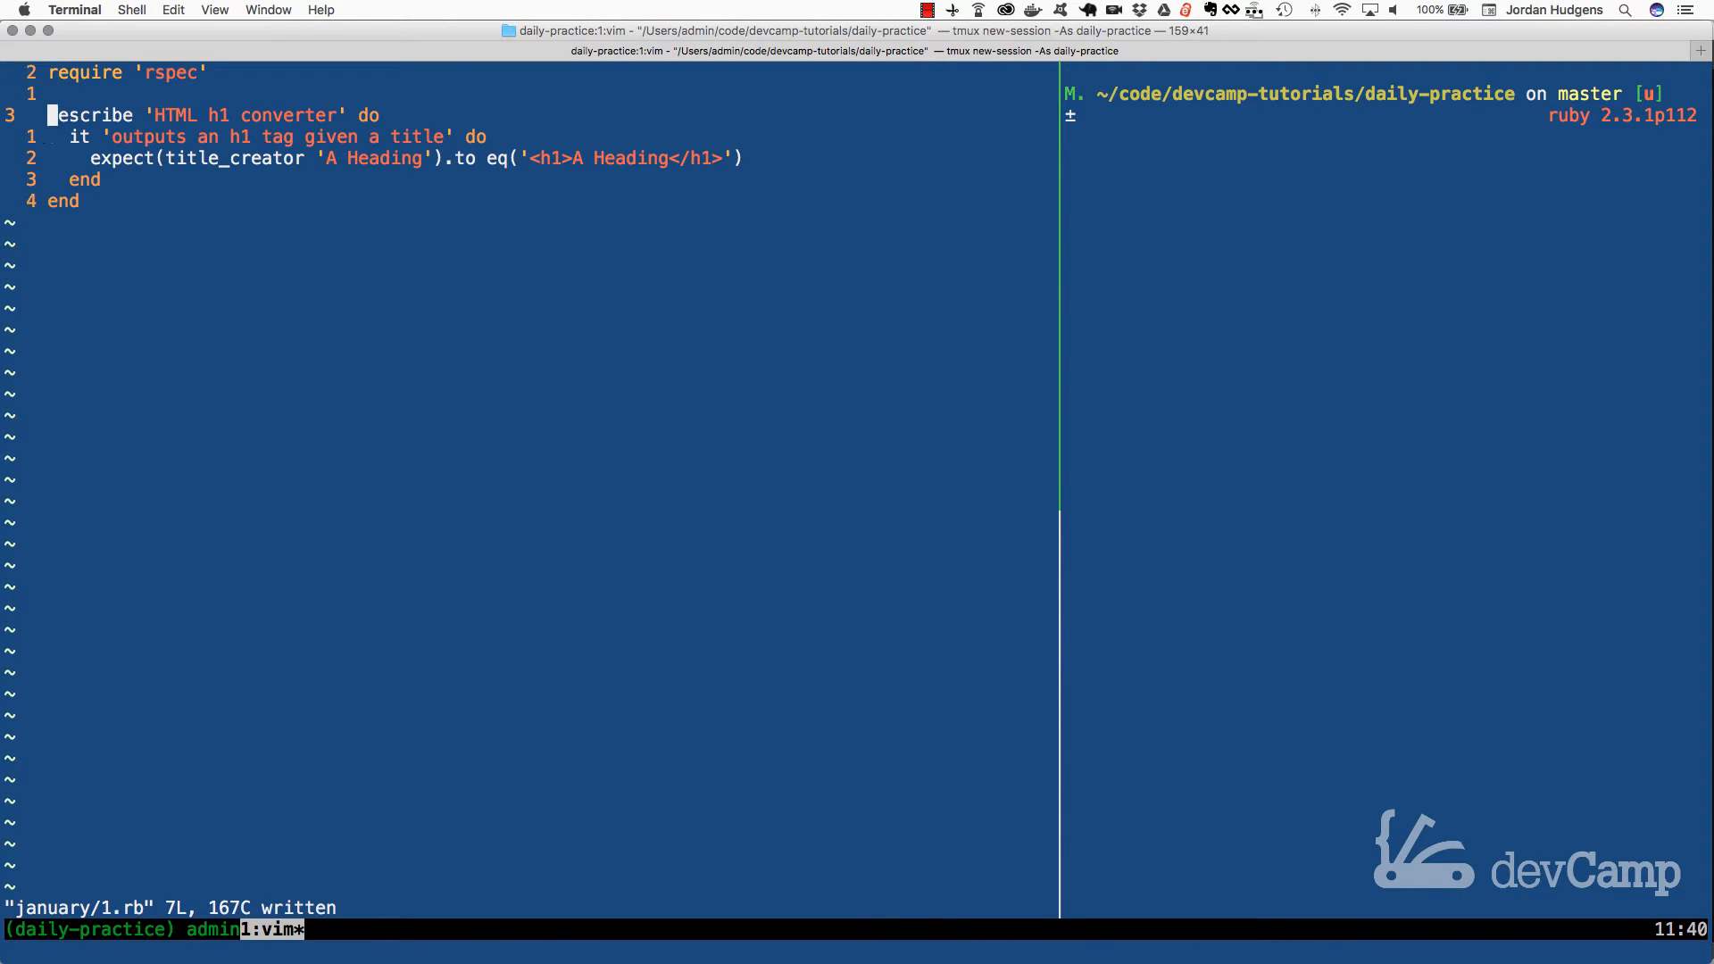
Step: Add an empty 'def title_creator title ... end' stub above the 'HTML h1 converter' describe block
{"action": "key", "text": "j"}
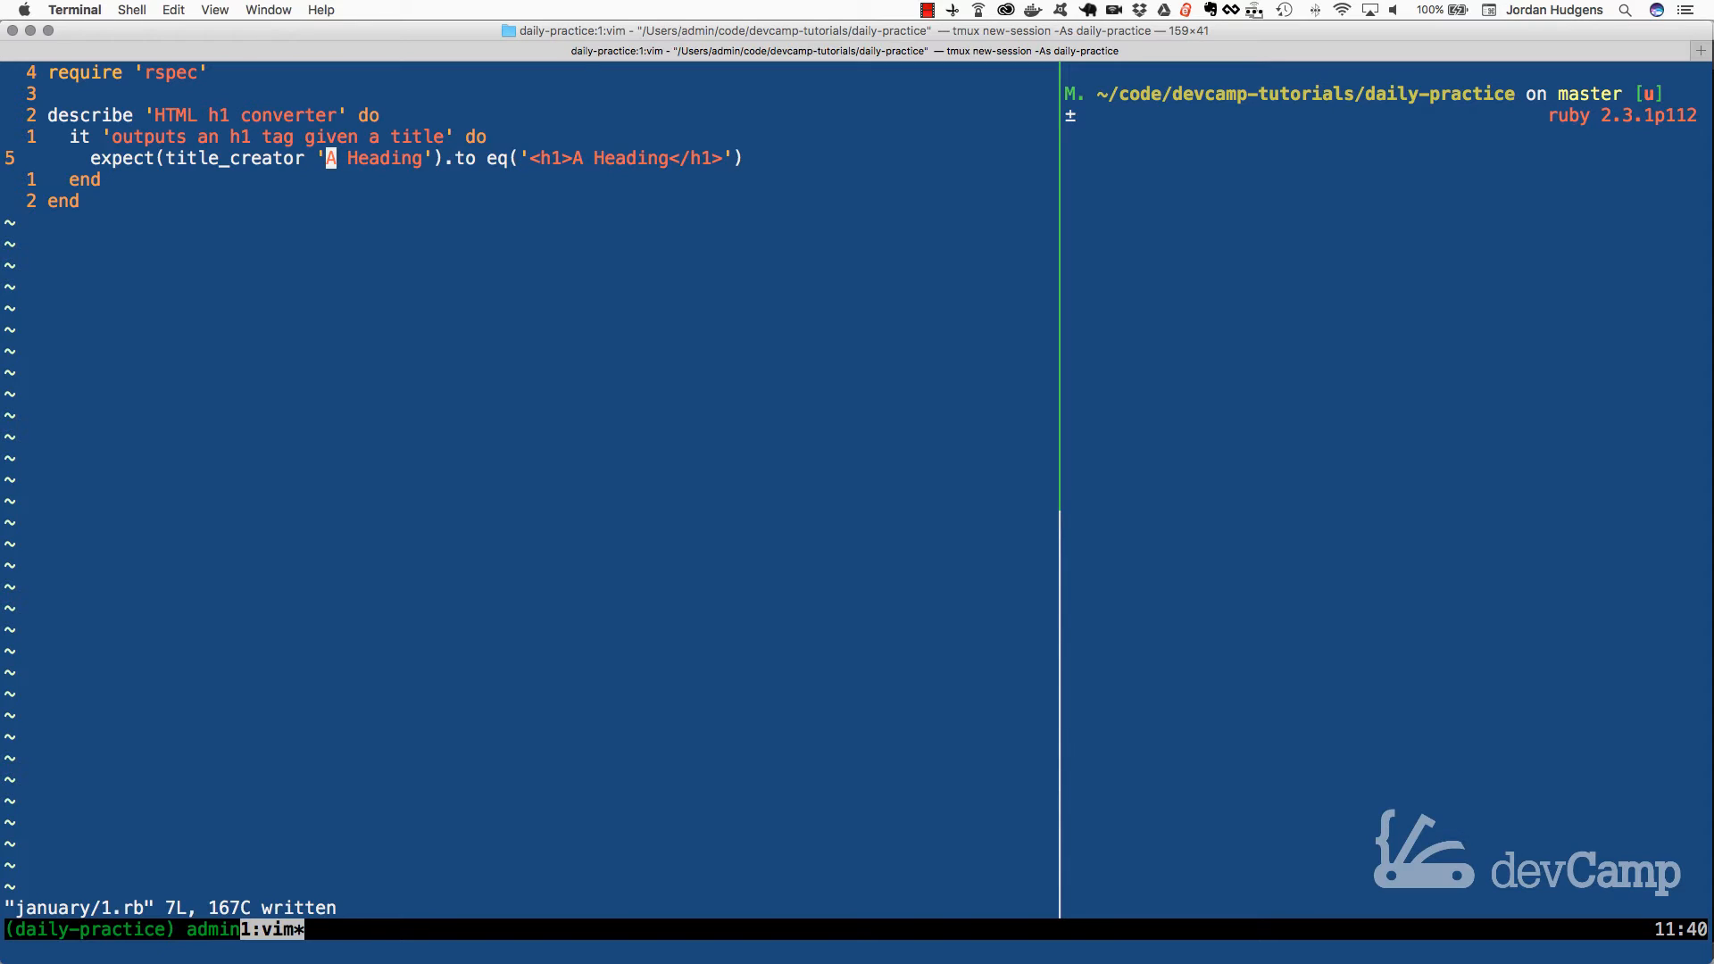
{"action": "key", "text": "l"}
{"action": "type", "text": "d"}
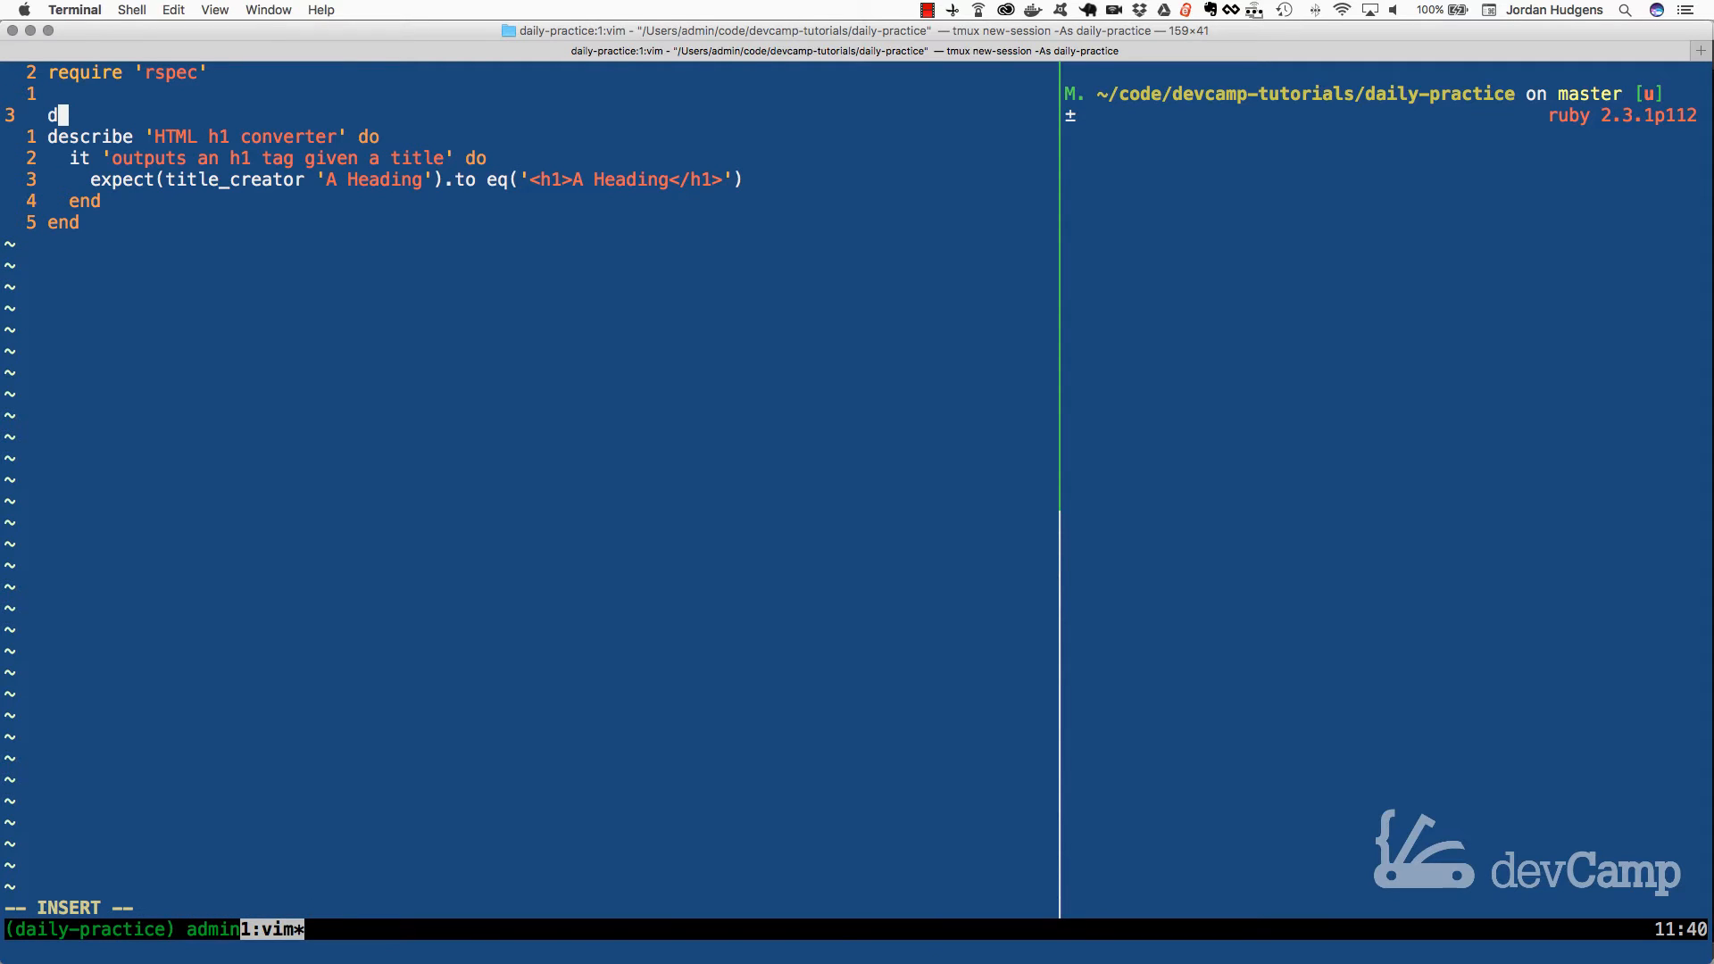
{"action": "type", "text": "ef"}
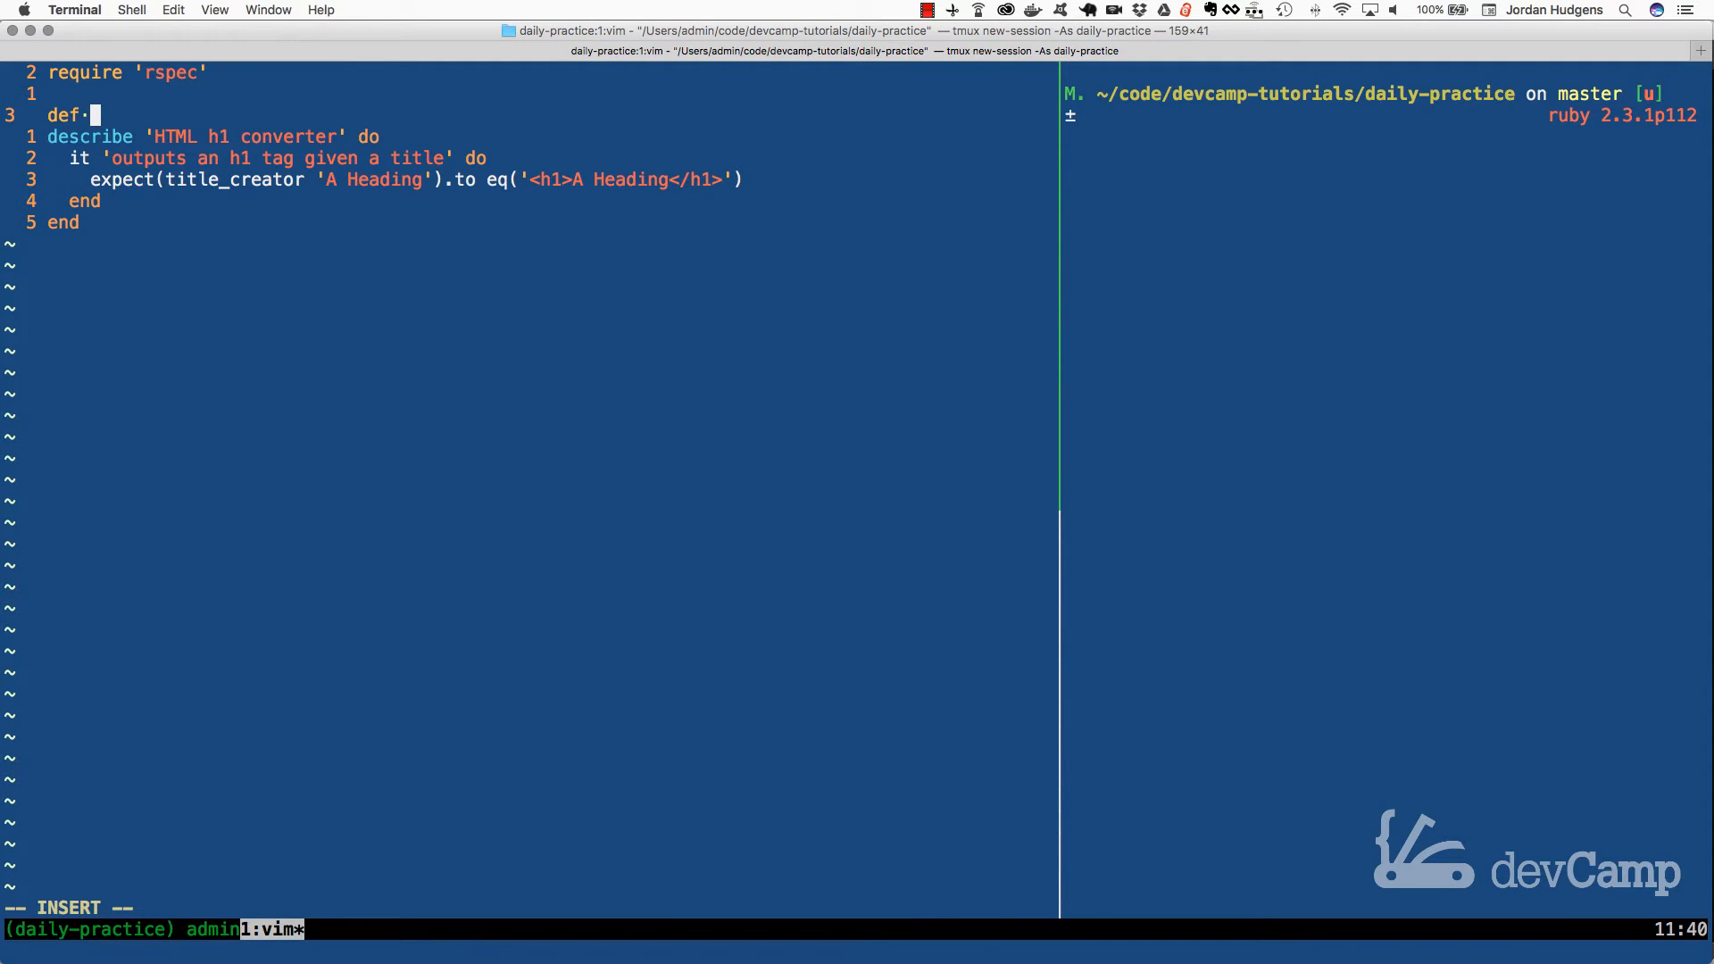
{"action": "type", "text": "title_creator"}
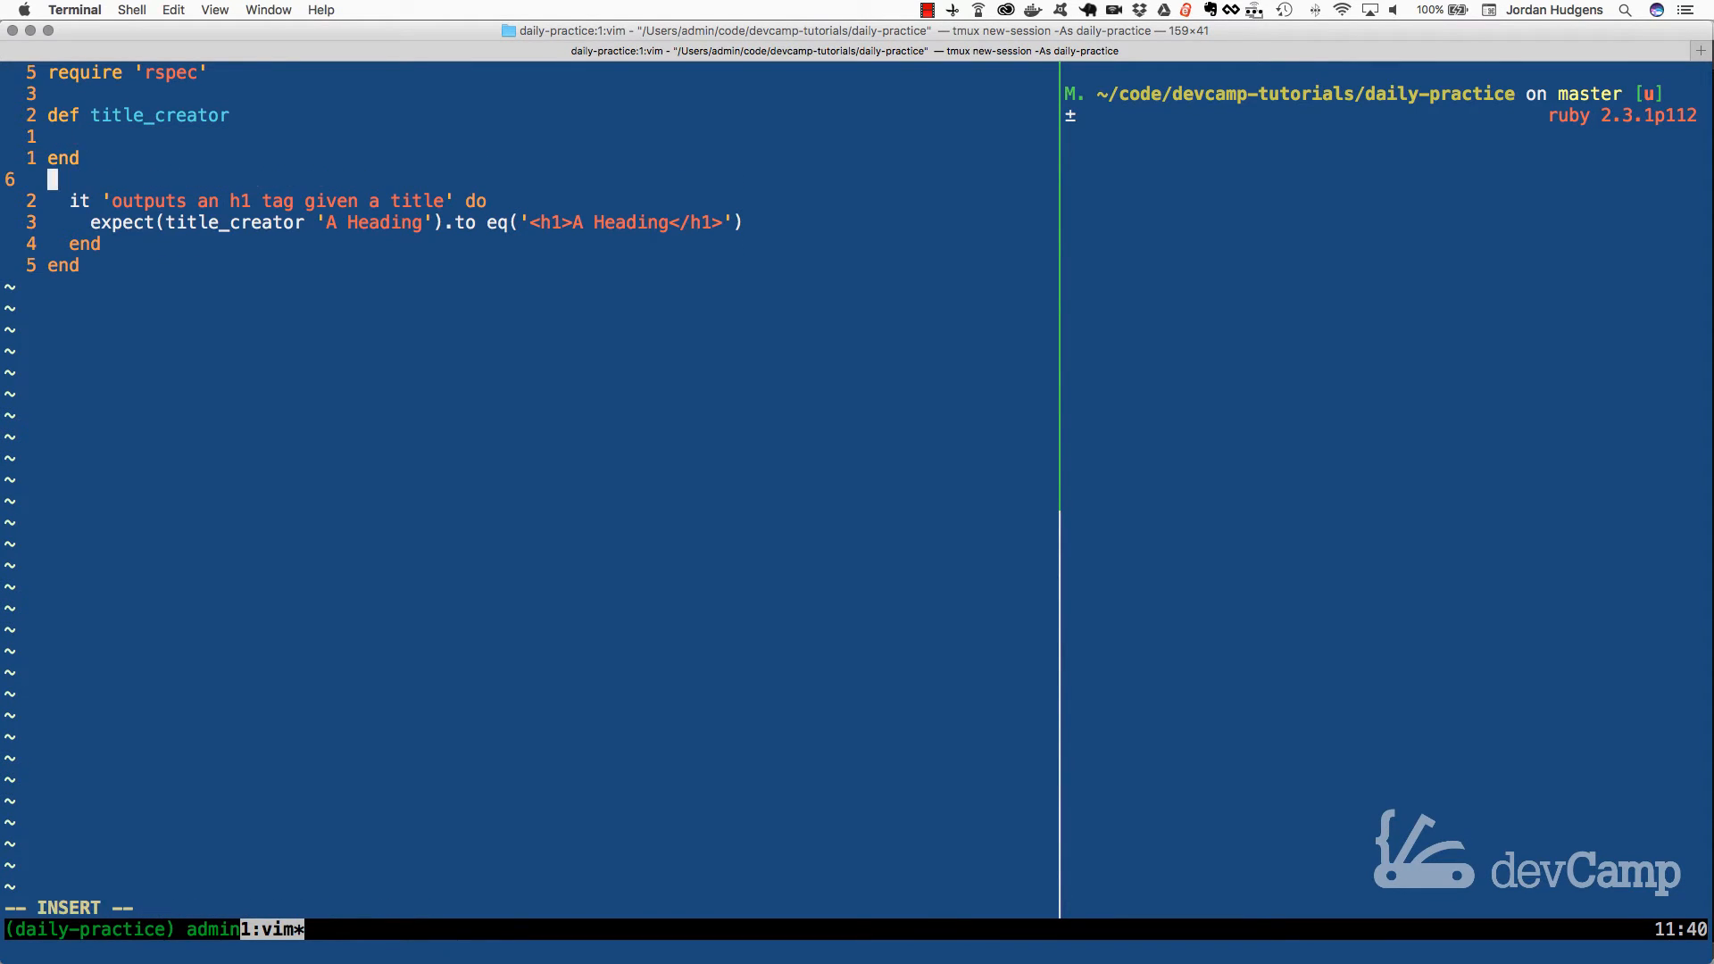
{"action": "type", "text": "describe 'HTML h1 converter' do"}
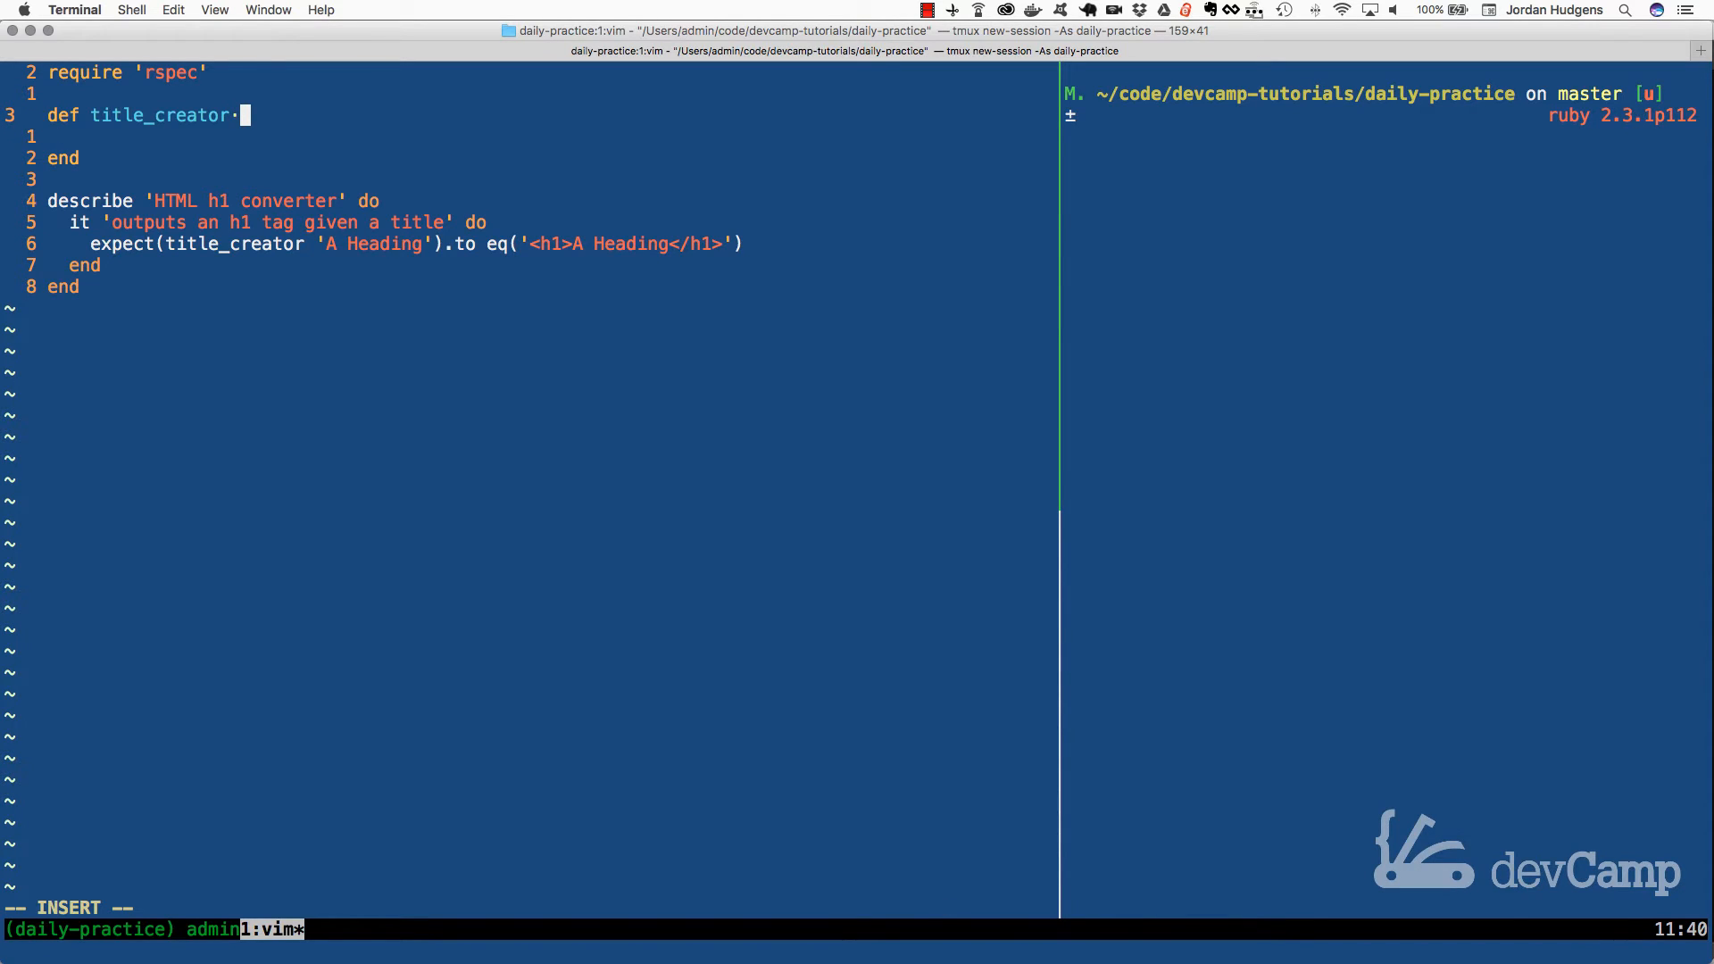
{"action": "type", "text": "heading"}
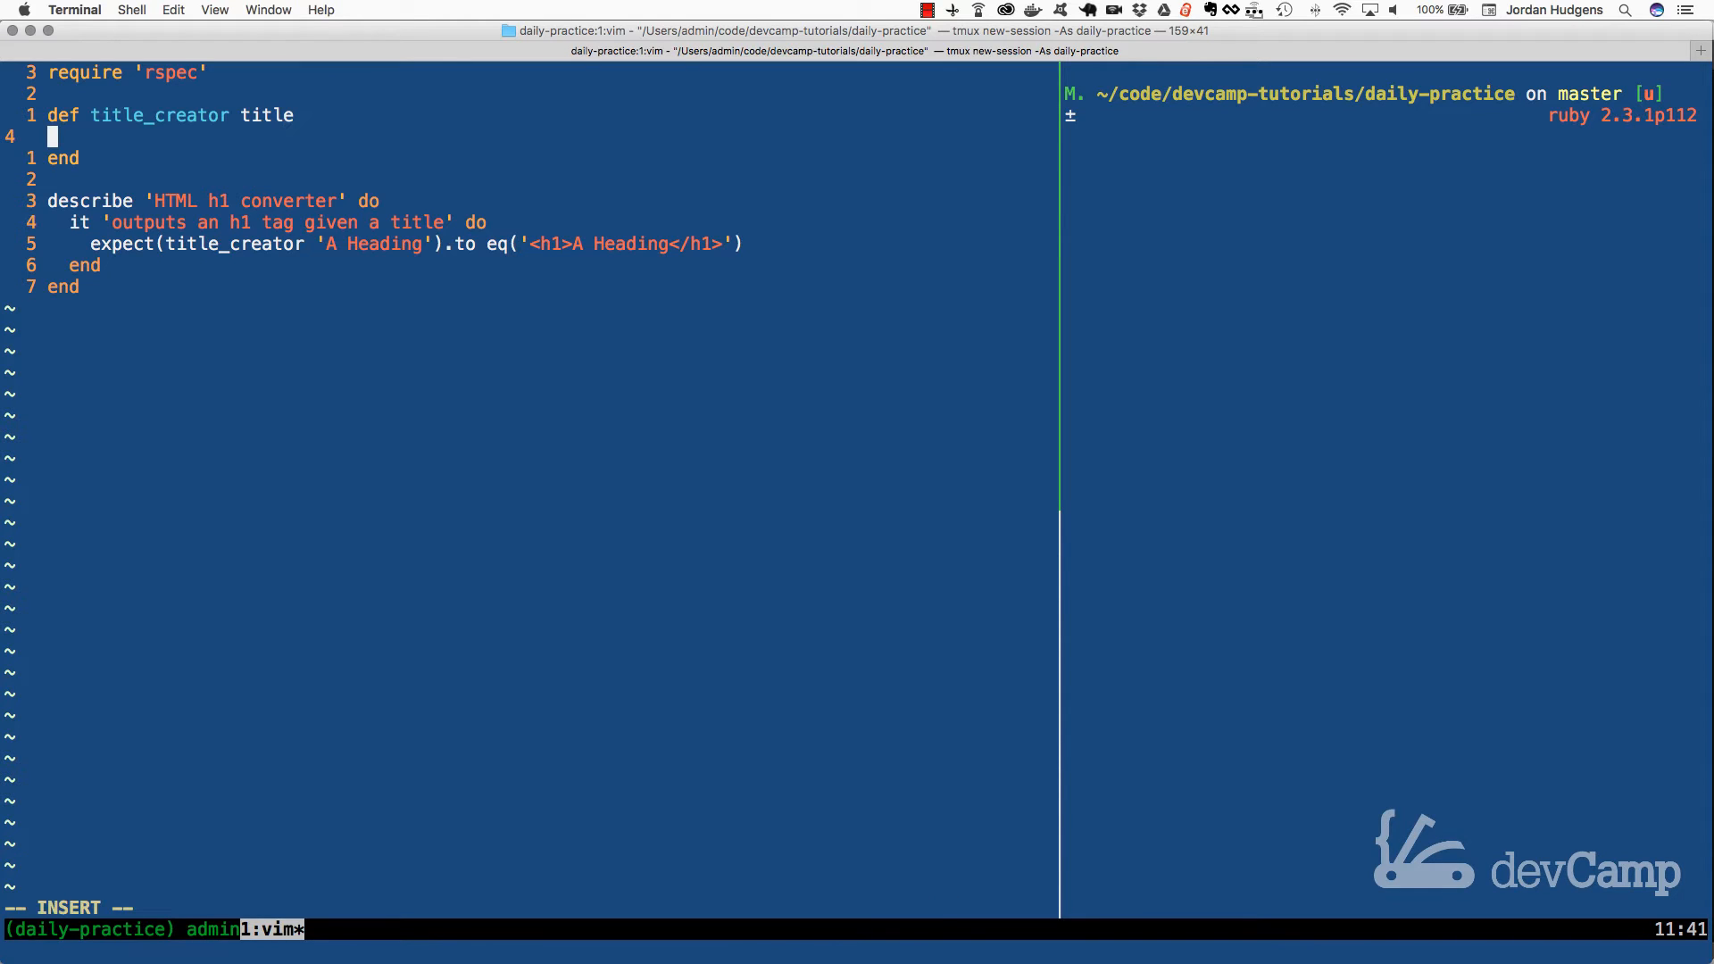
{"action": "type", "text": ".."}
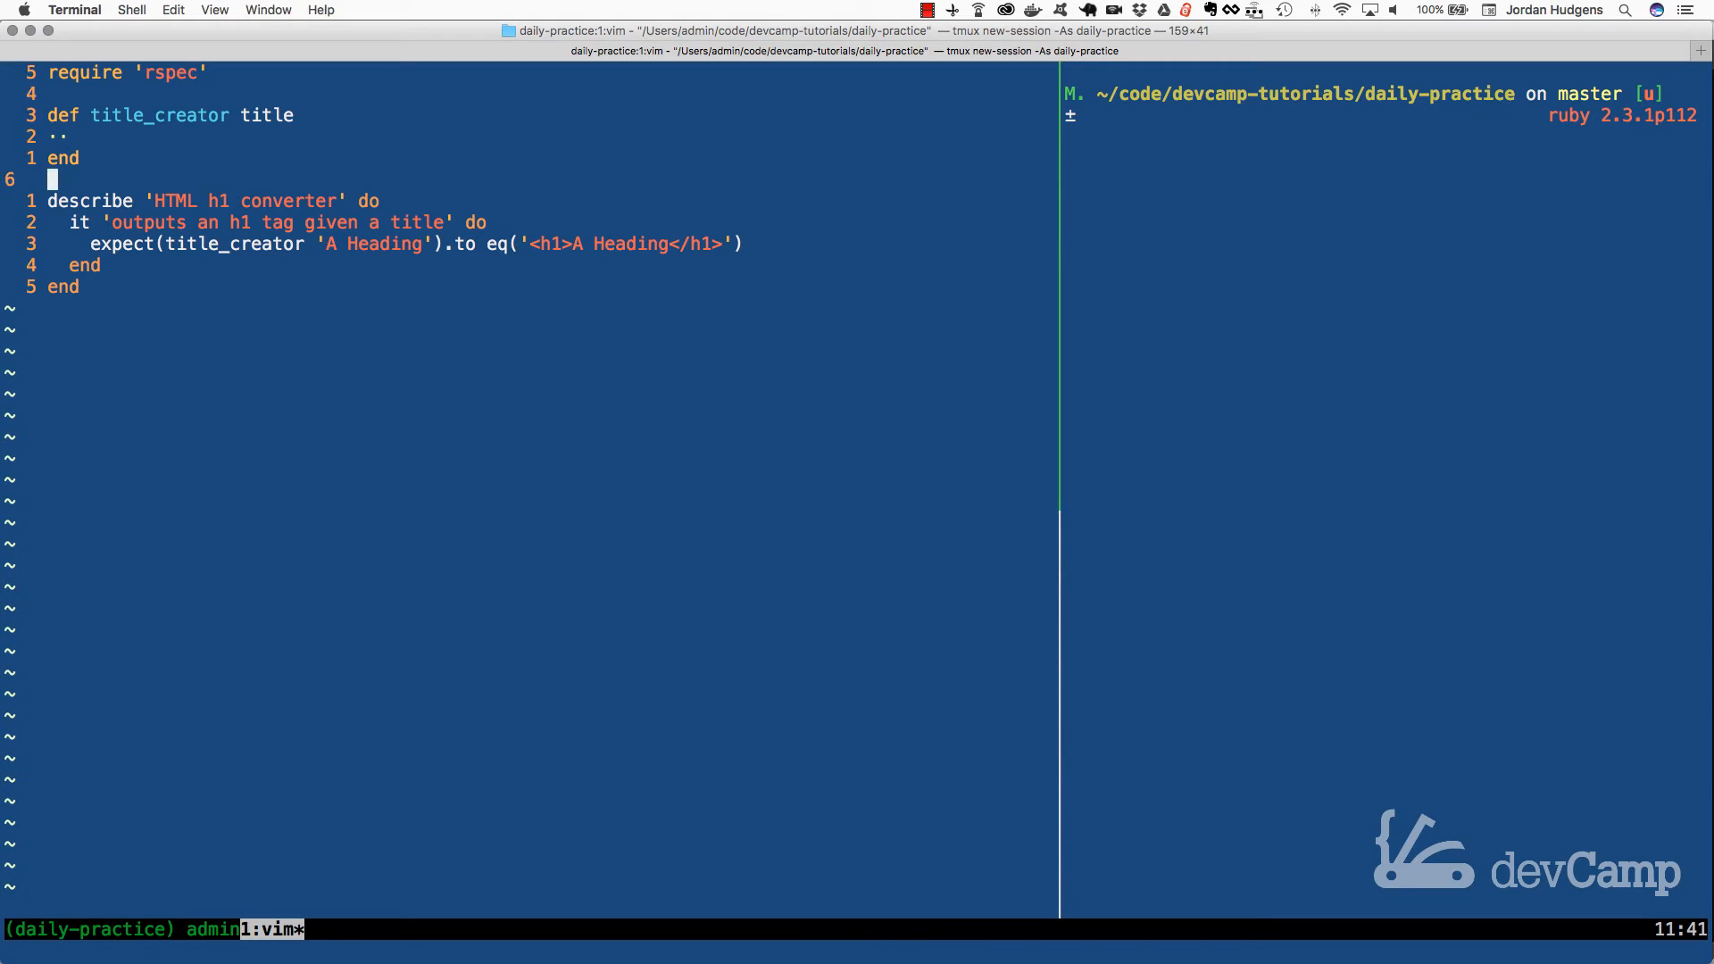
Step: Assign heading = %w{h1 title_placeholder h1} as the first line of title_creator's body
{"action": "key", "text": "i"}
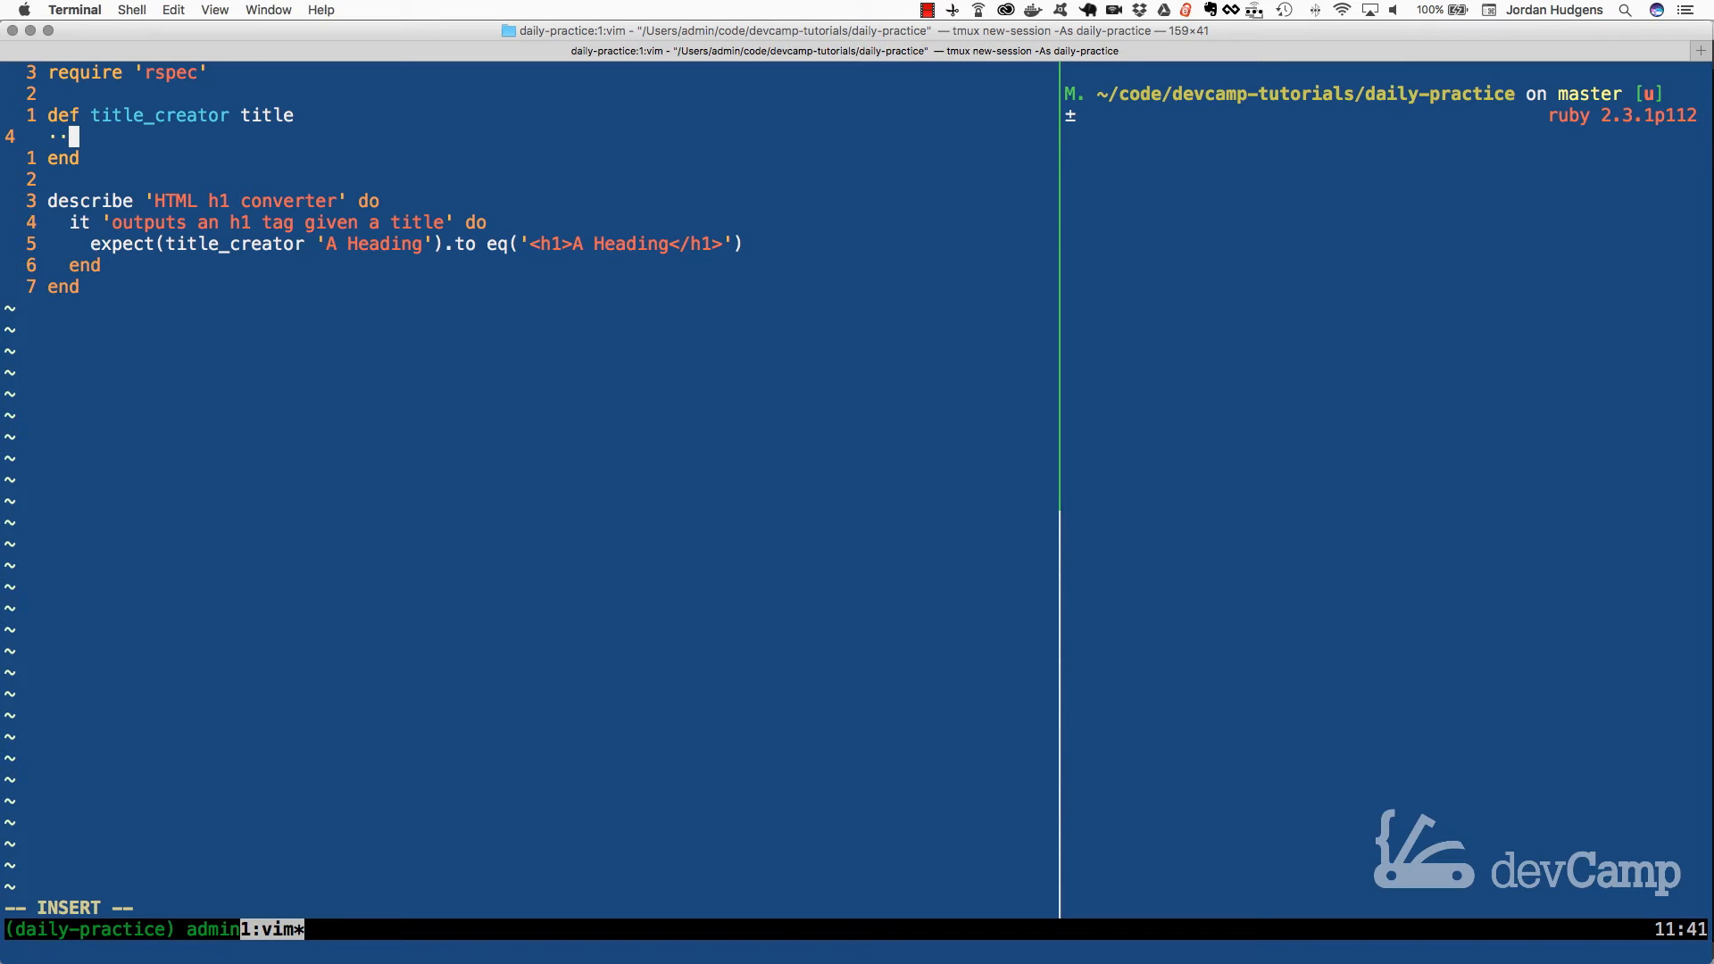
{"action": "type", "text": "heading ="}
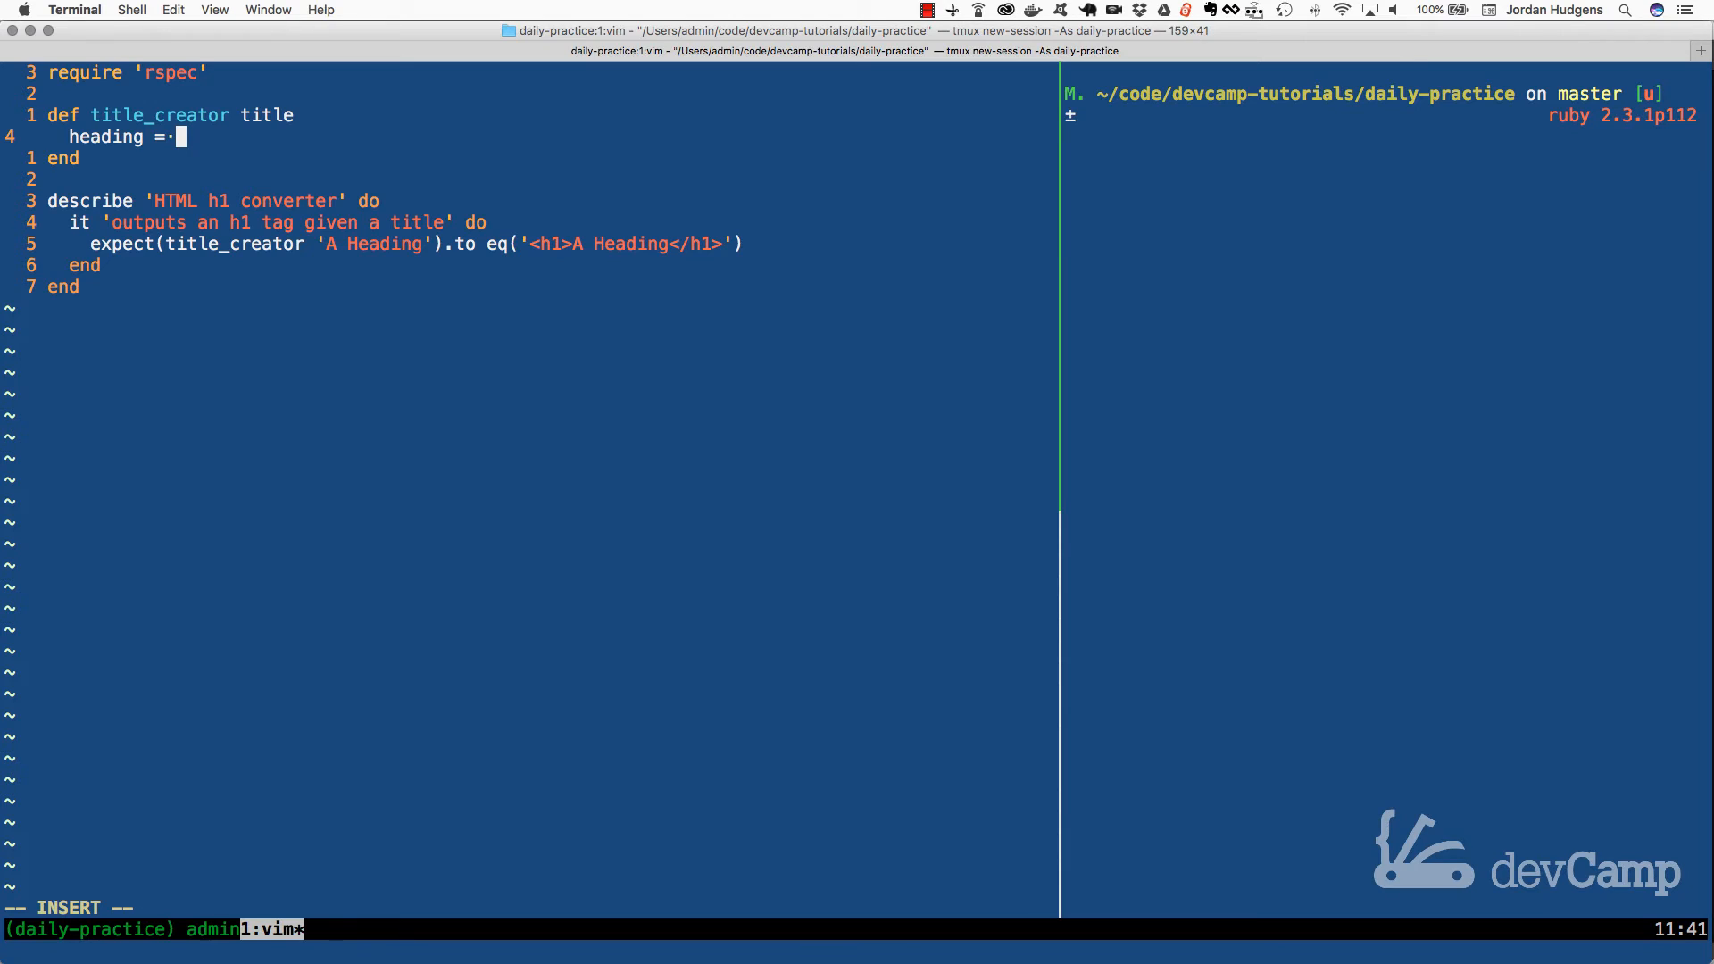
{"action": "type", "text": "%w"}
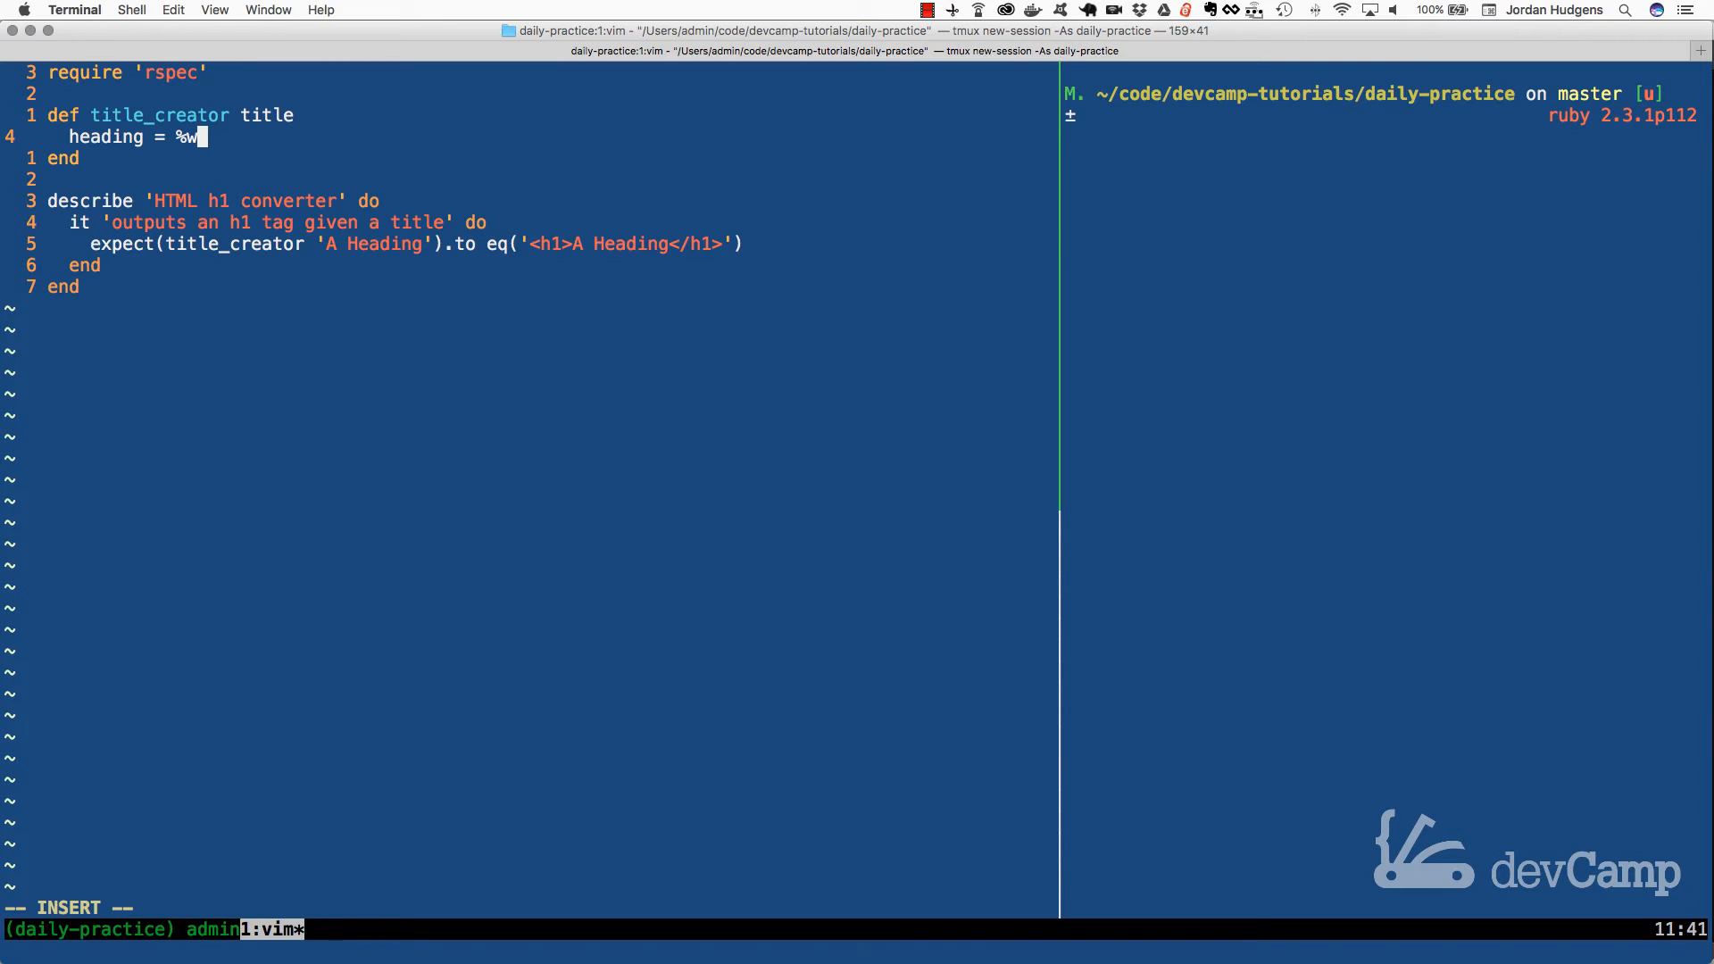
{"action": "type", "text": "{"}
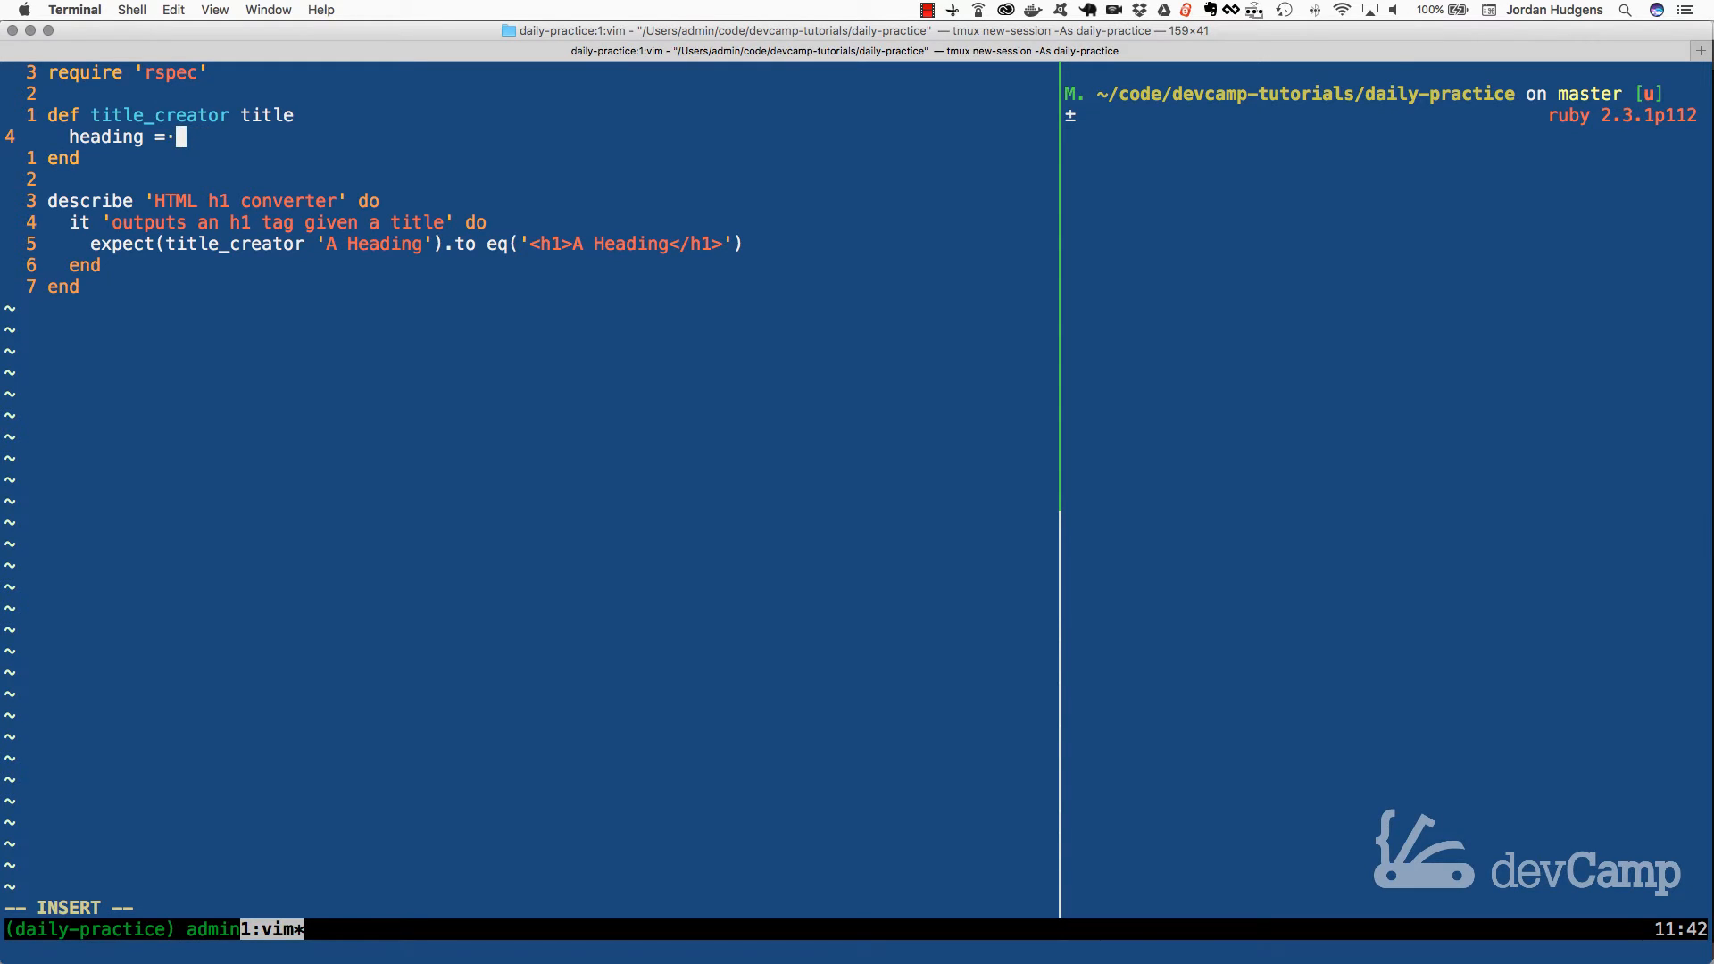
{"action": "type", "text": "%w"}
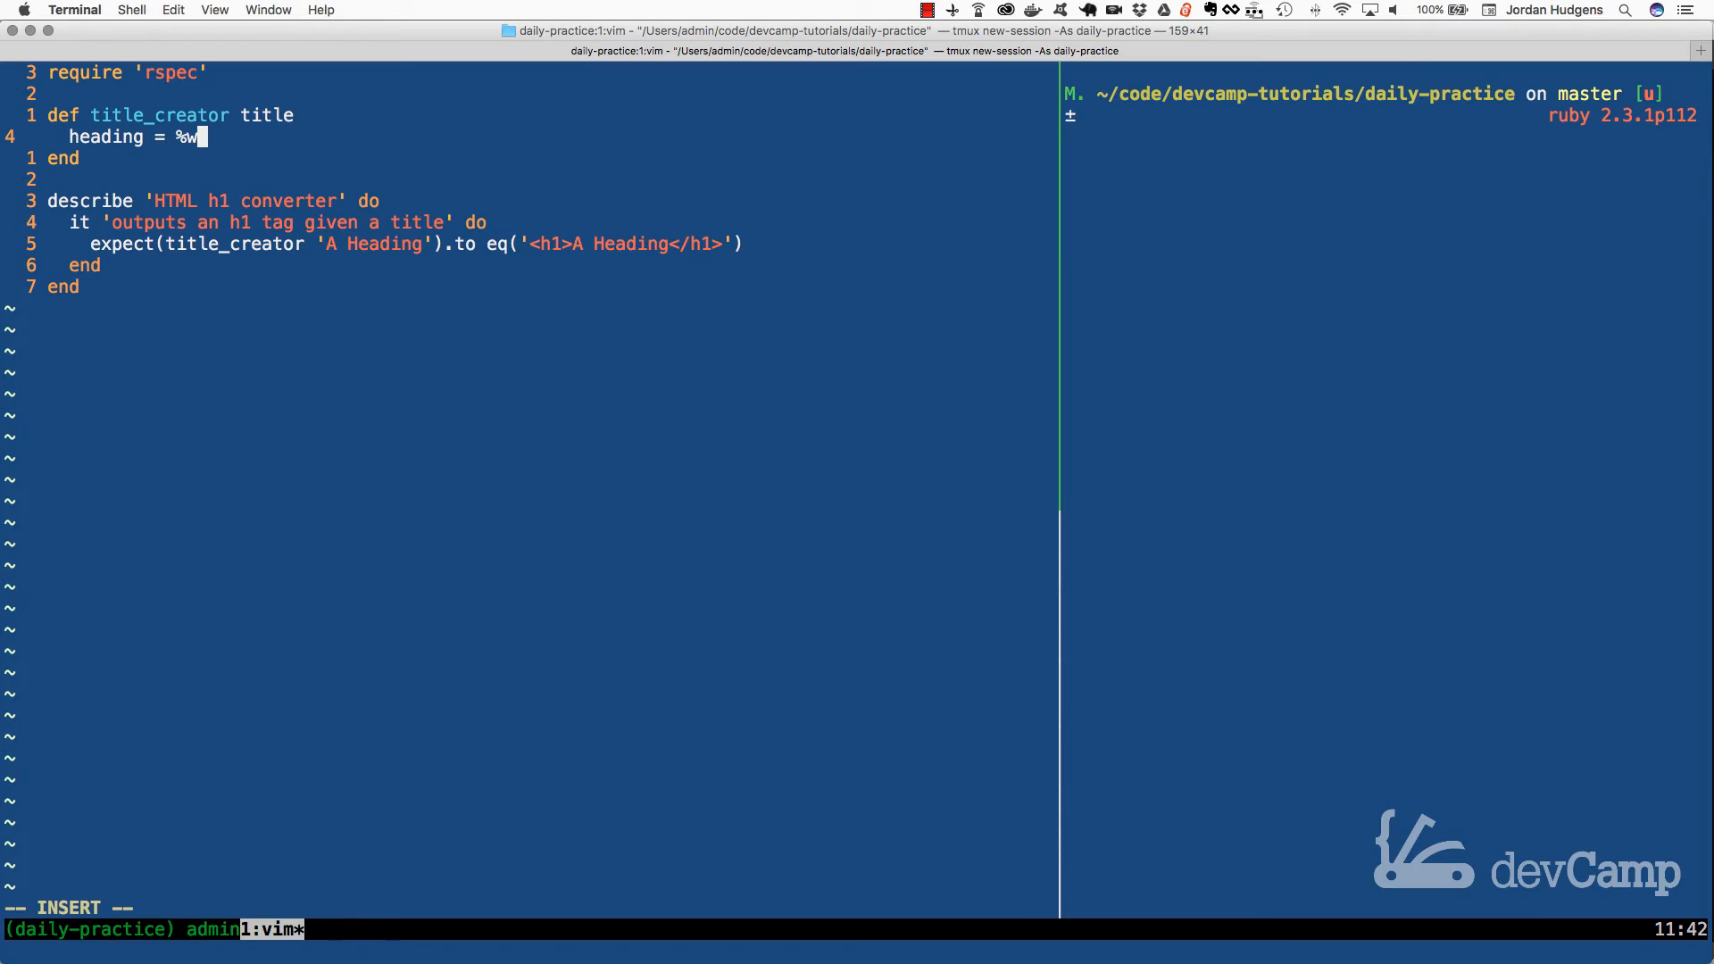
{"action": "type", "text": "{"}
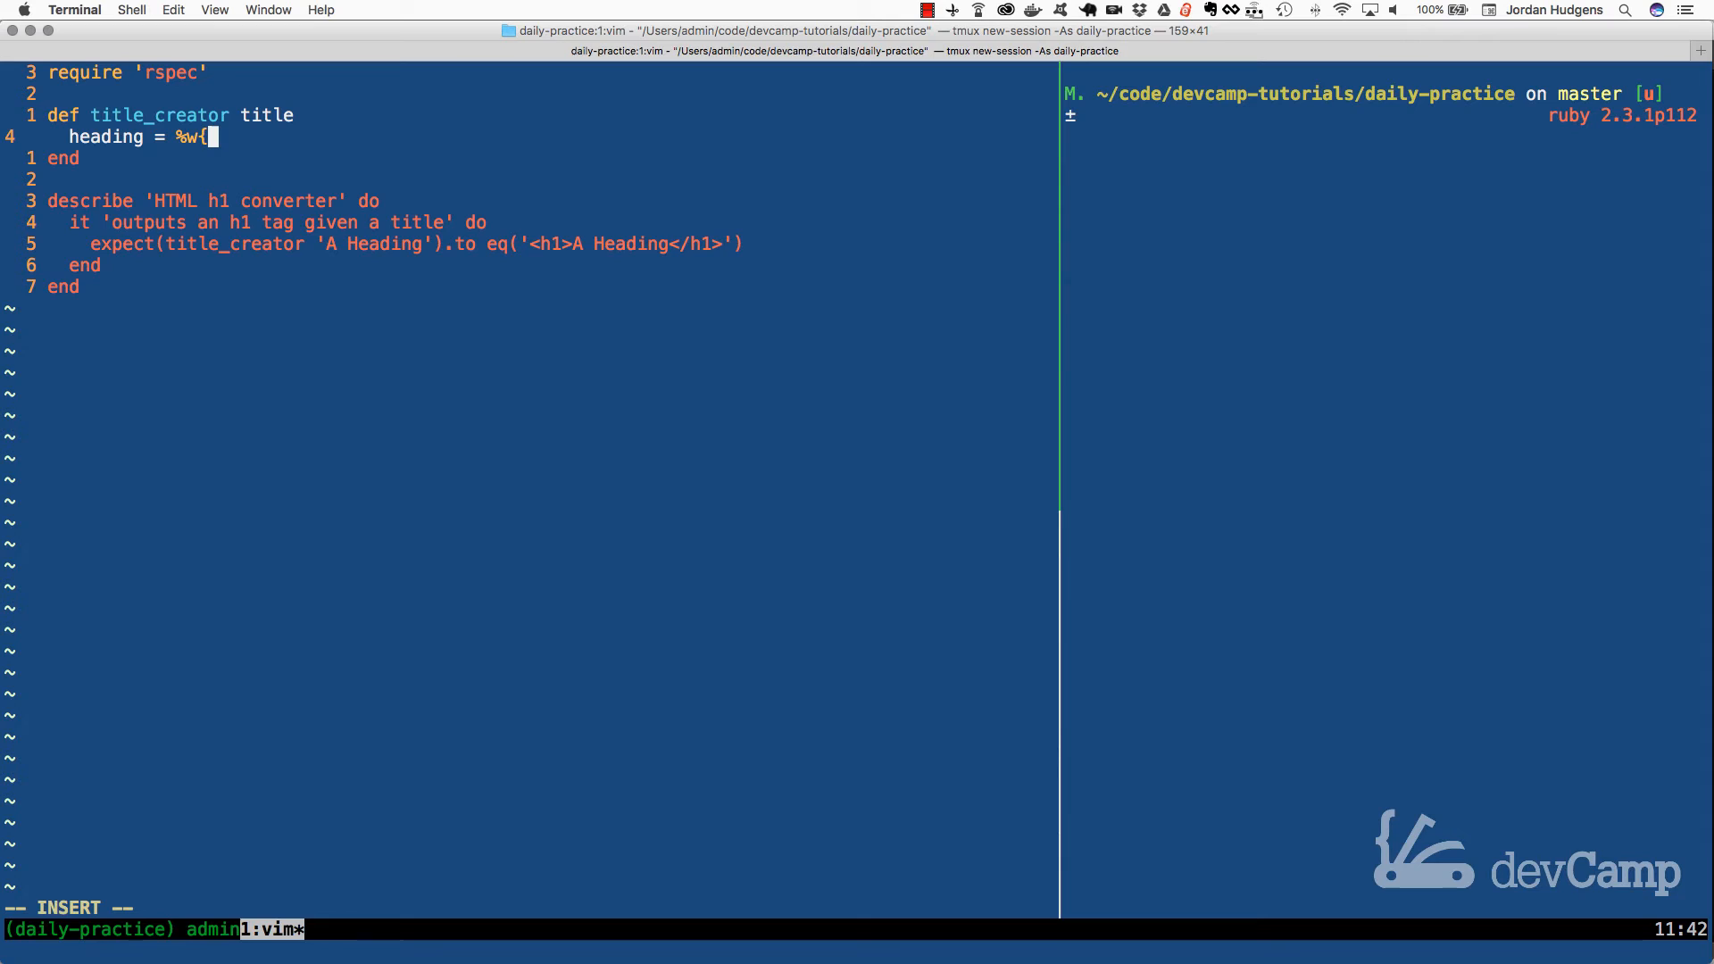
{"action": "type", "text": "''"}
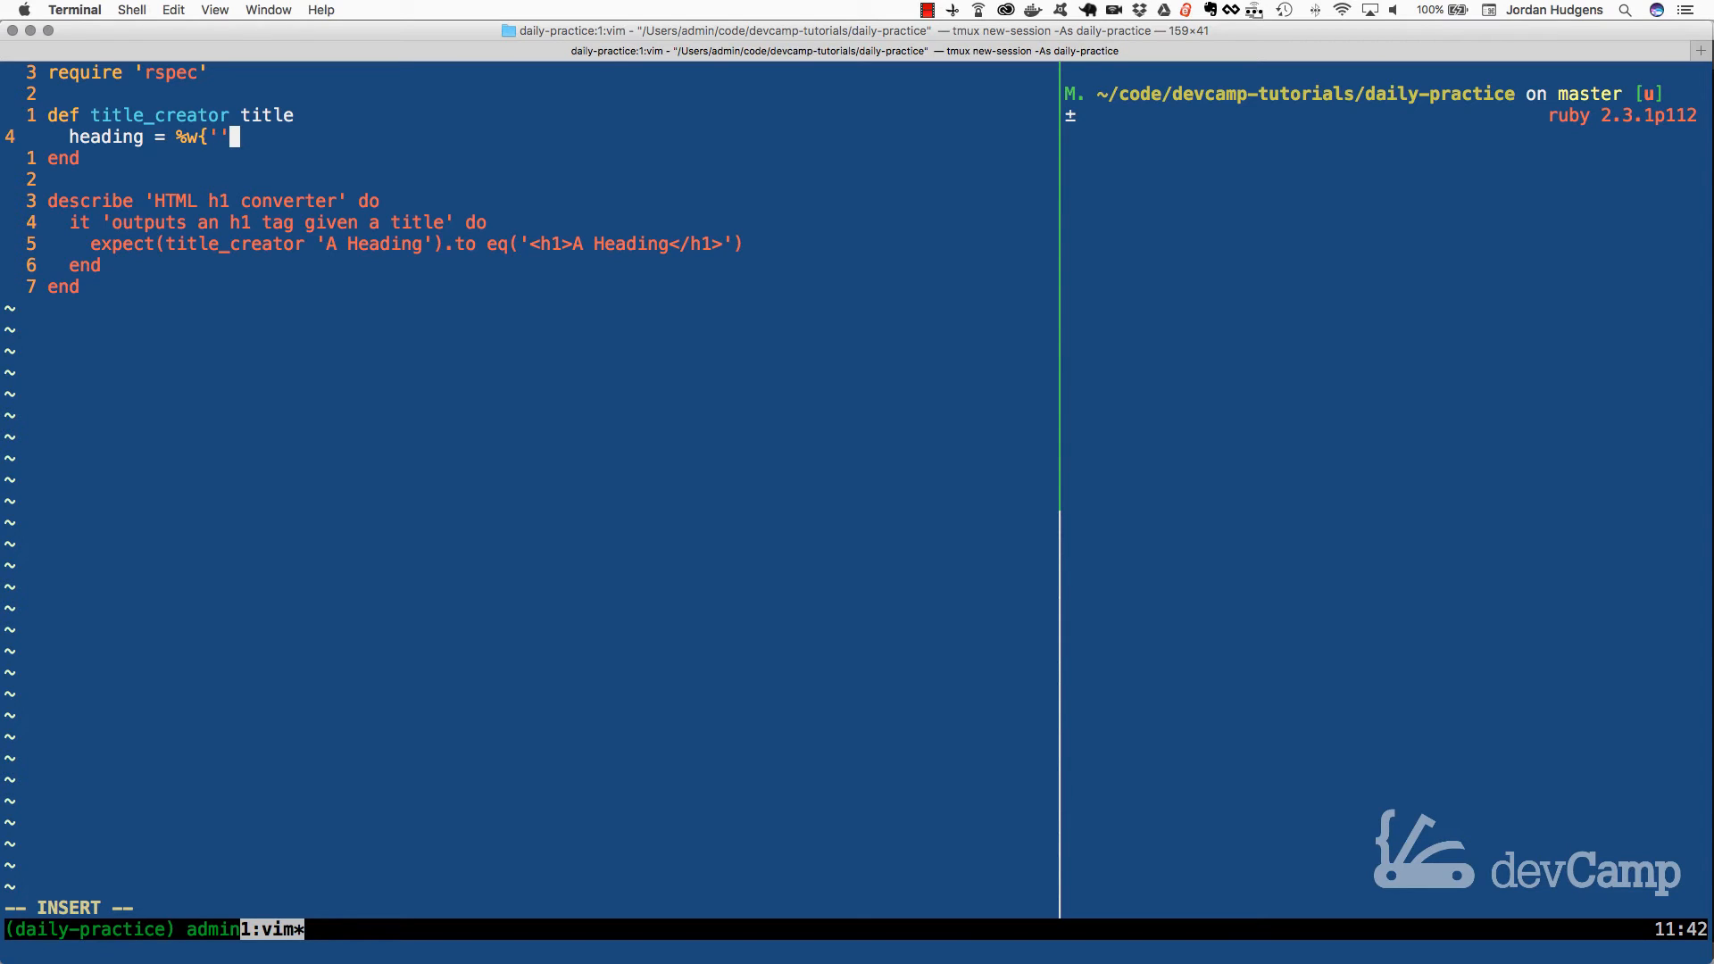
{"action": "type", "text": "h1"}
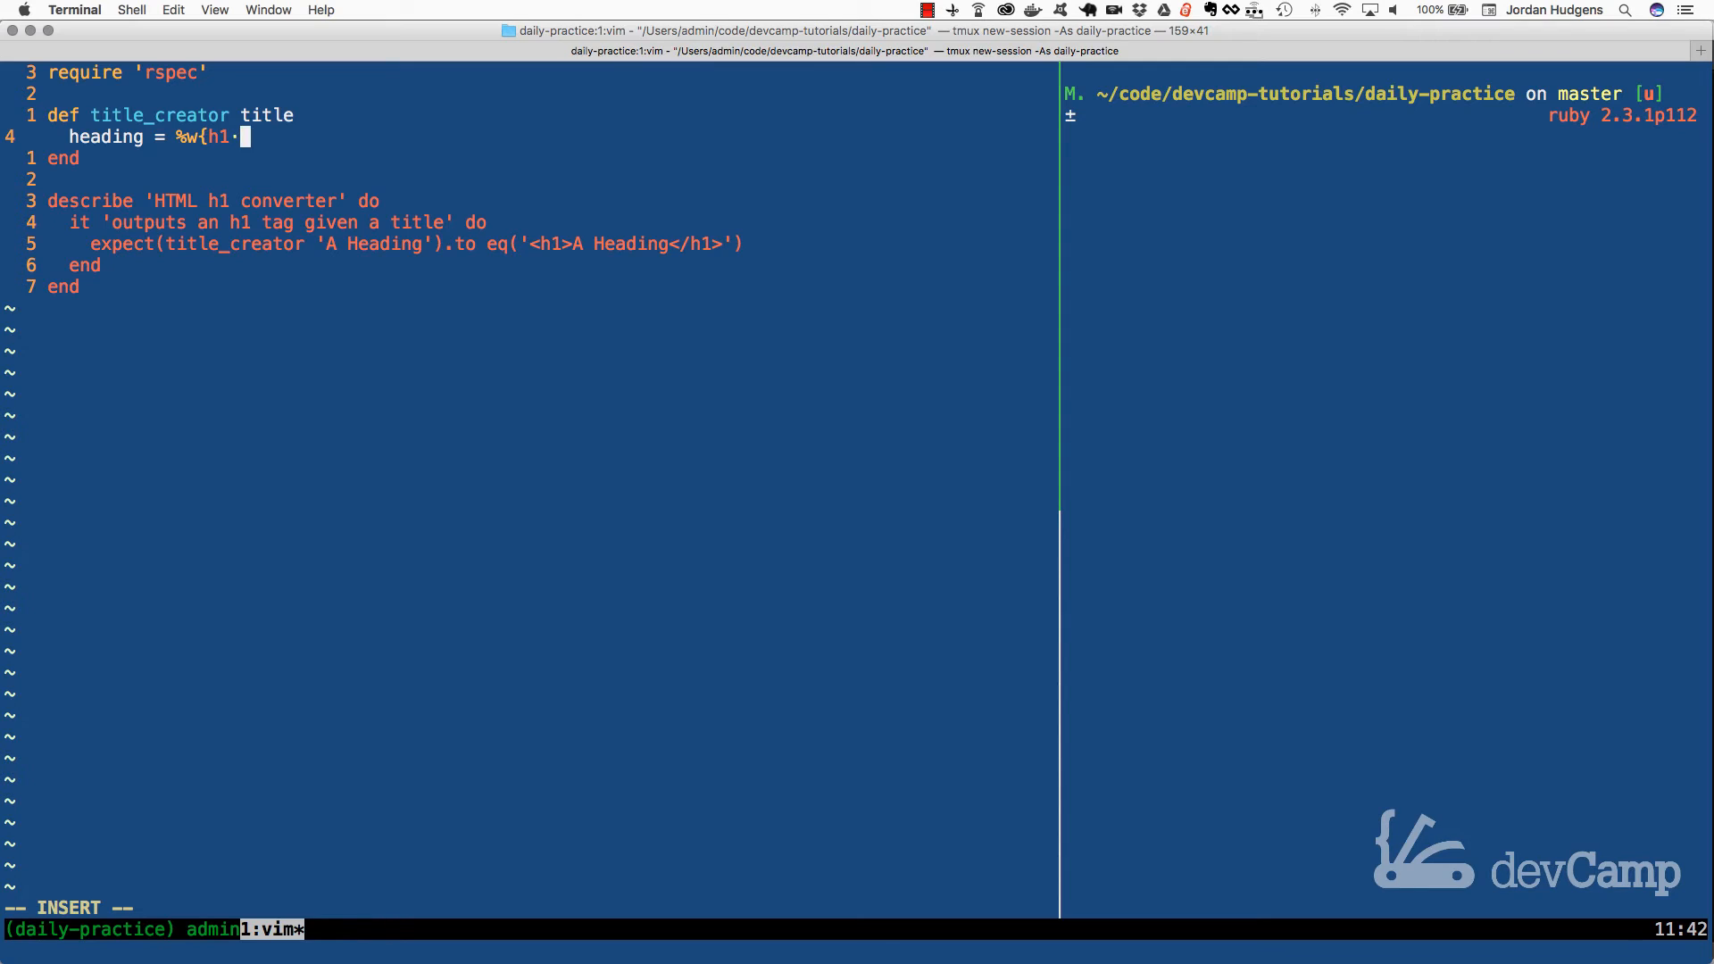
{"action": "type", "text": "title_p"}
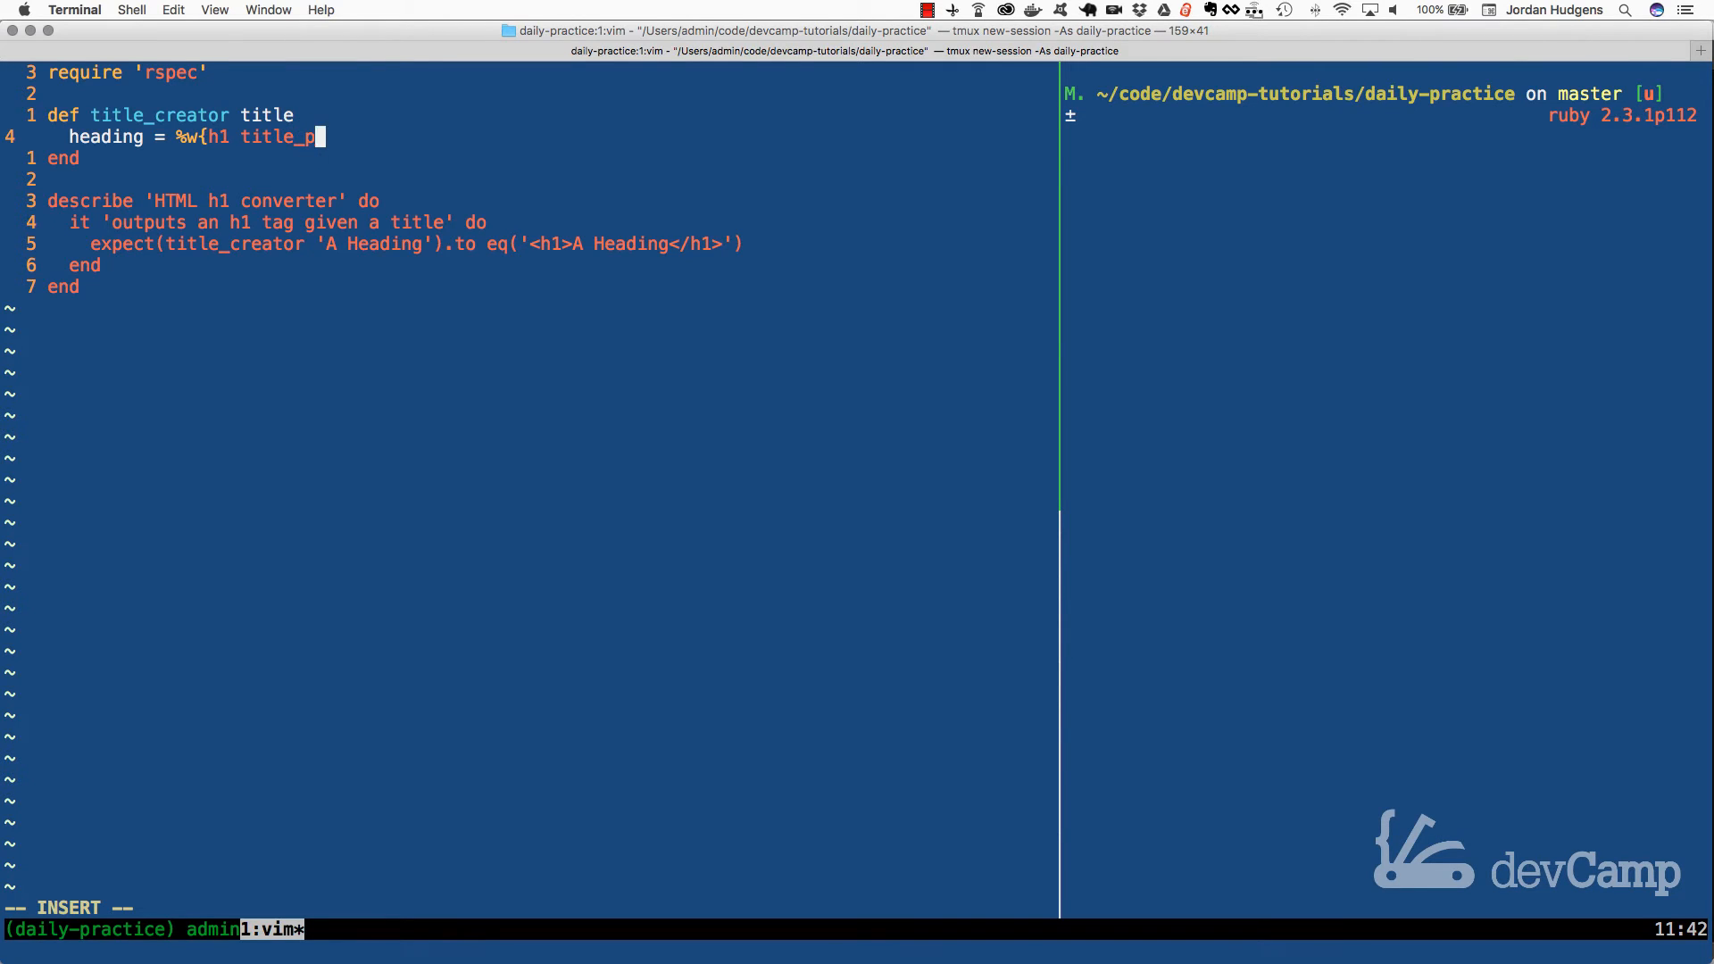
{"action": "type", "text": "laceholder h1"}
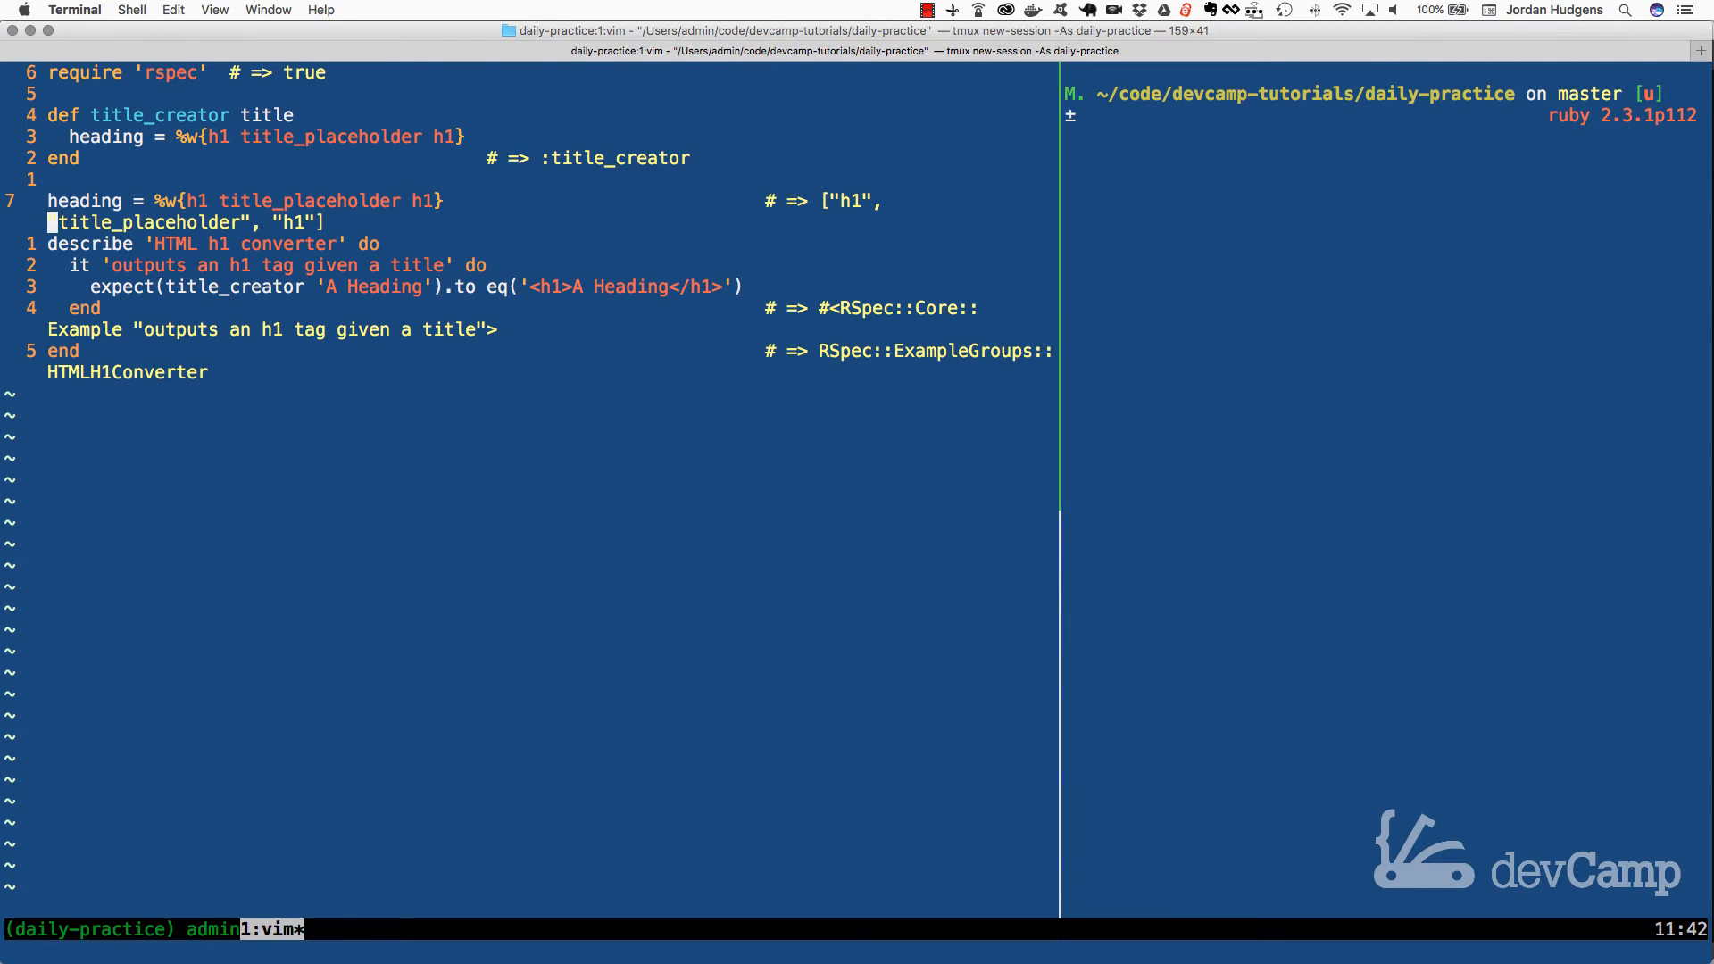
{"action": "mouse_move", "coordinate": [279, 222]}
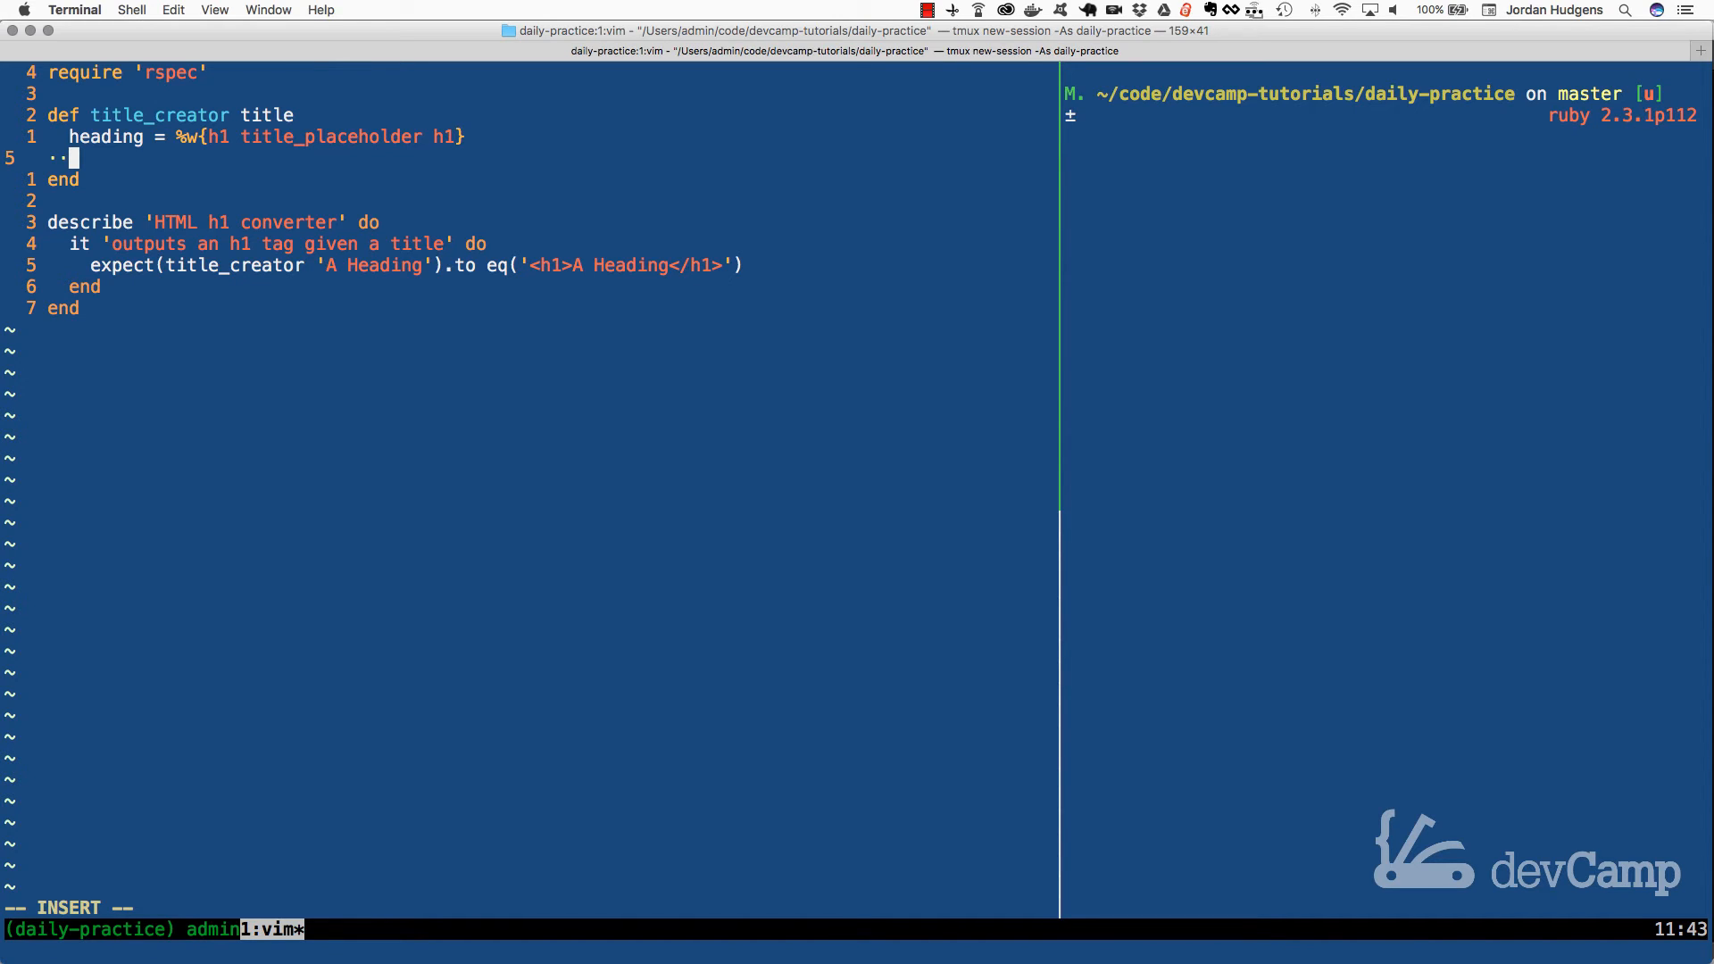
Step: Add heading[1] = title inside title_creator, replacing the placeholder with the argument
{"action": "type", "text": "he"}
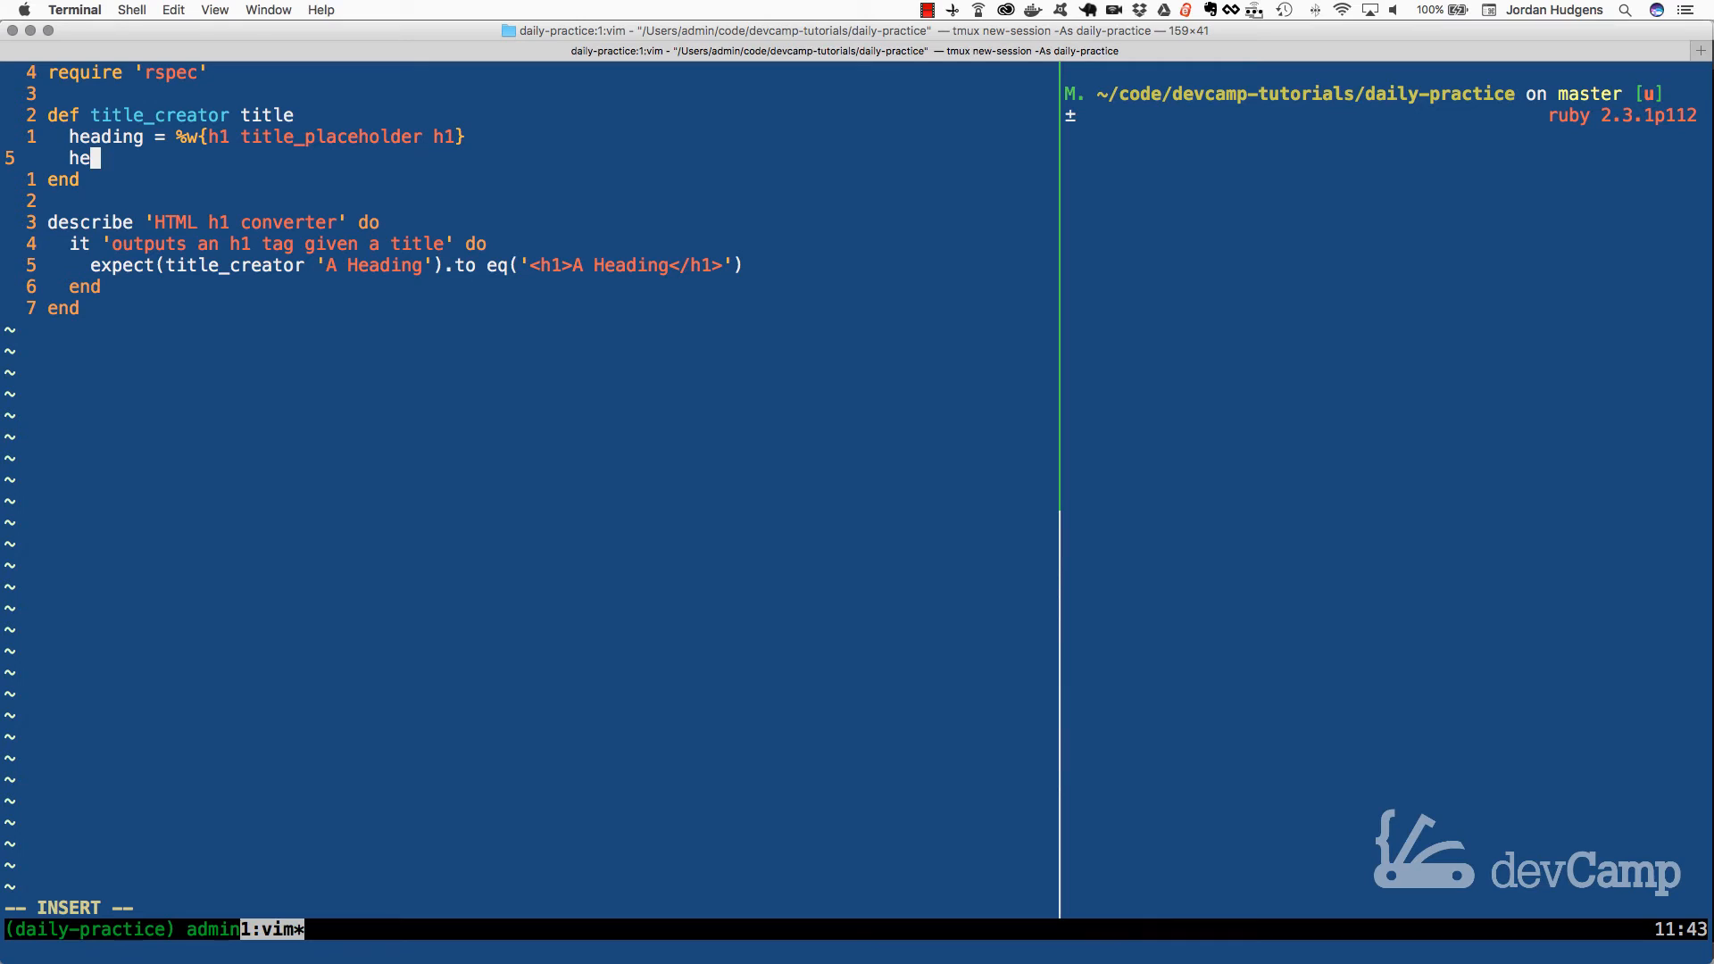
{"action": "type", "text": "ading"}
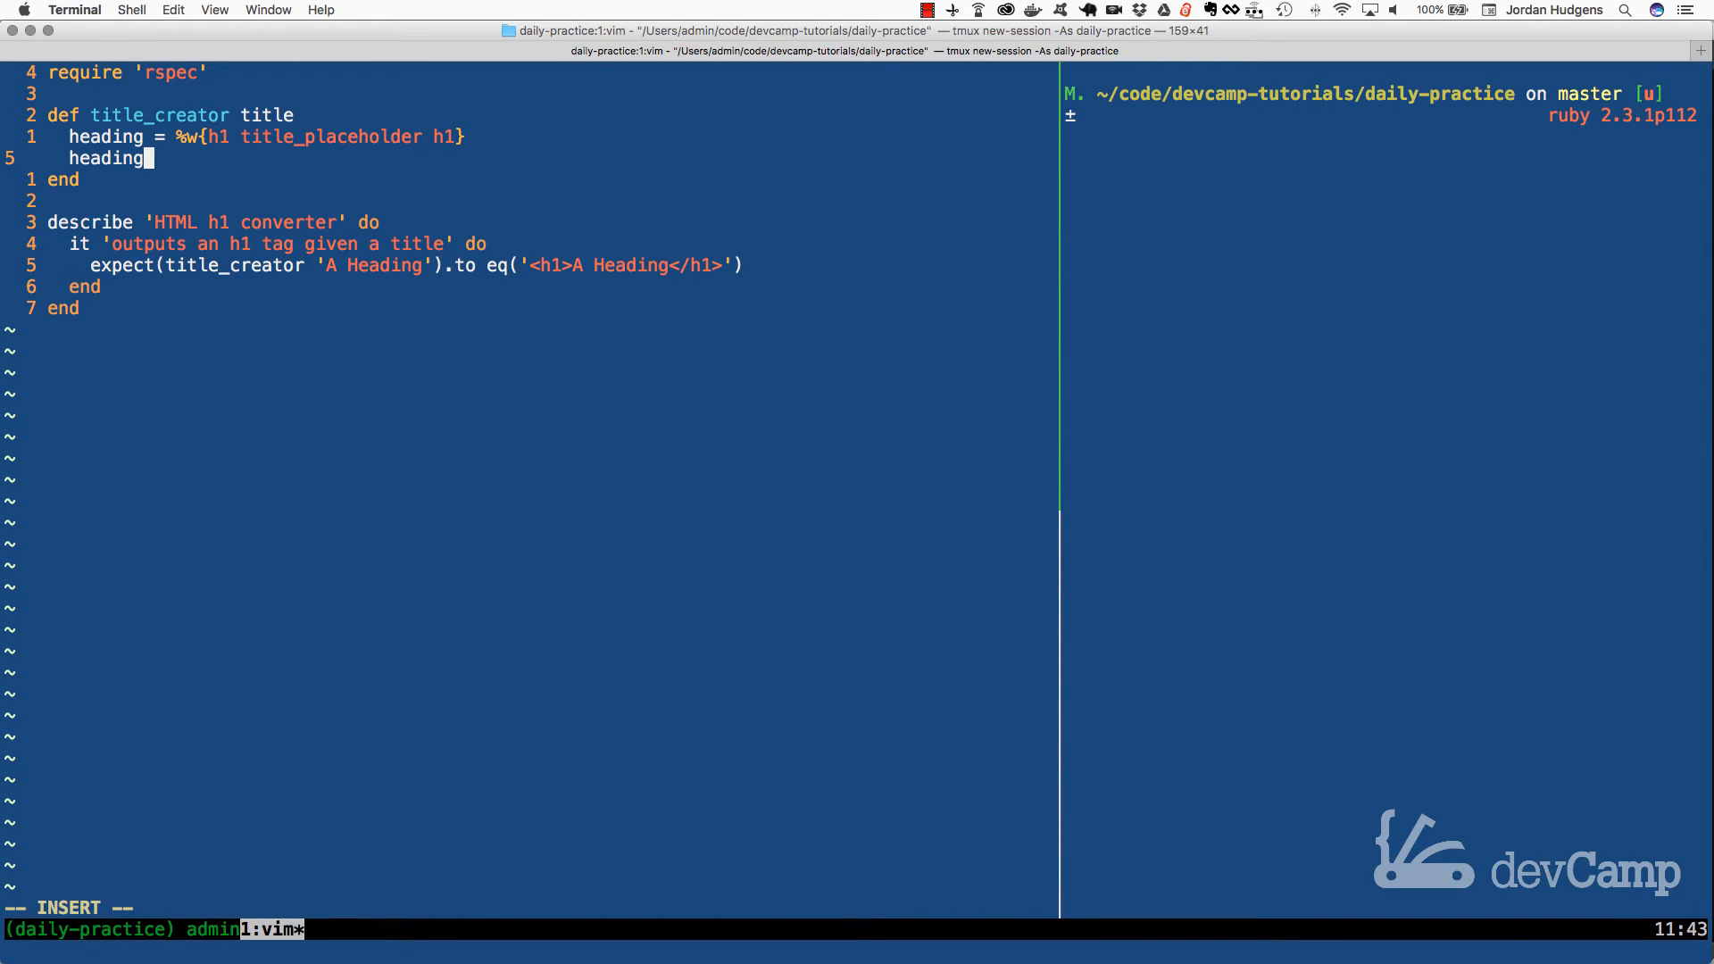
{"action": "type", "text": "[1] ="}
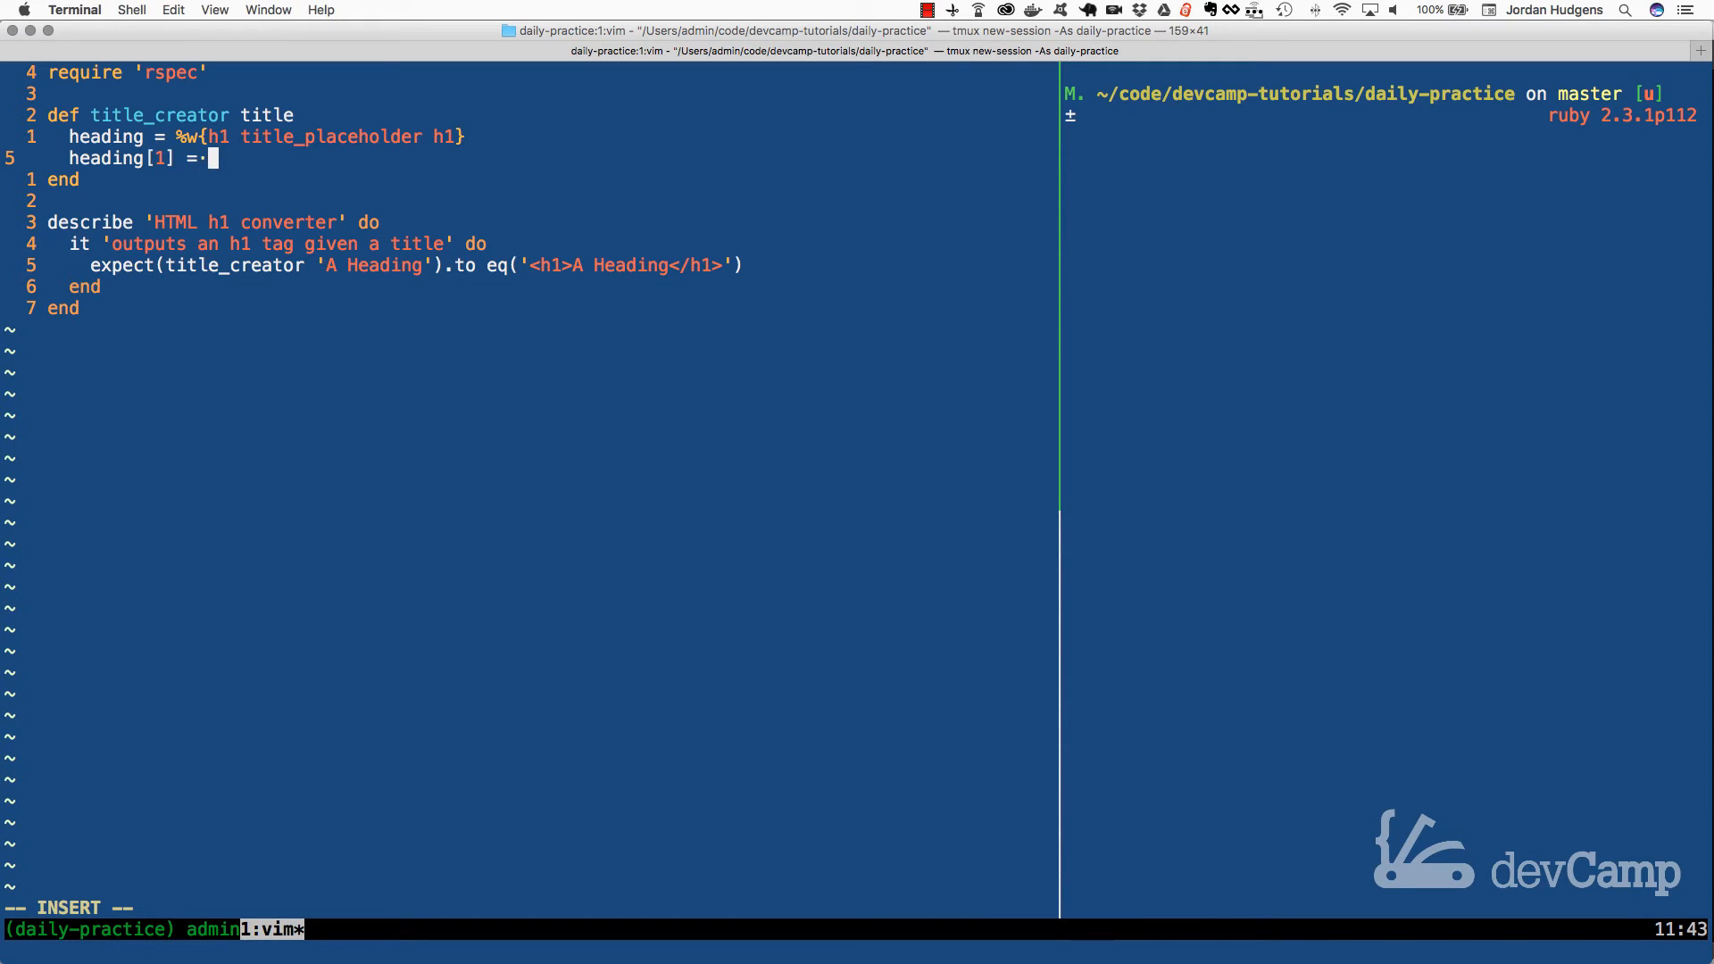
{"action": "type", "text": "title"}
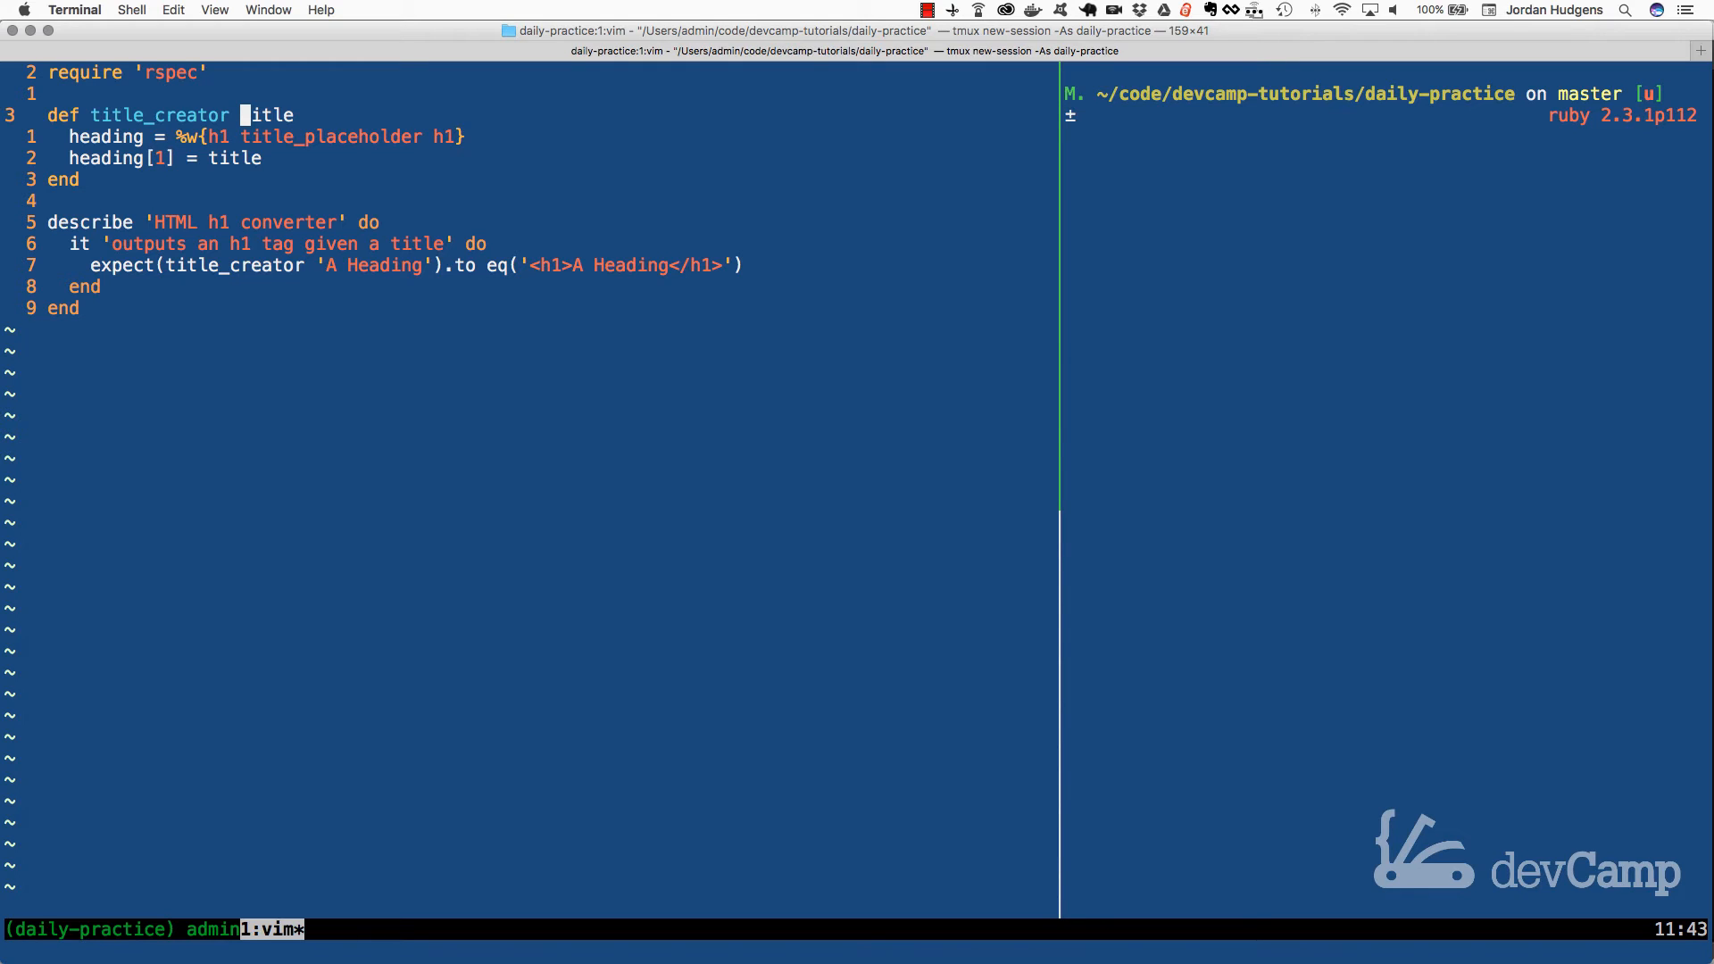
{"action": "key", "text": "j"}
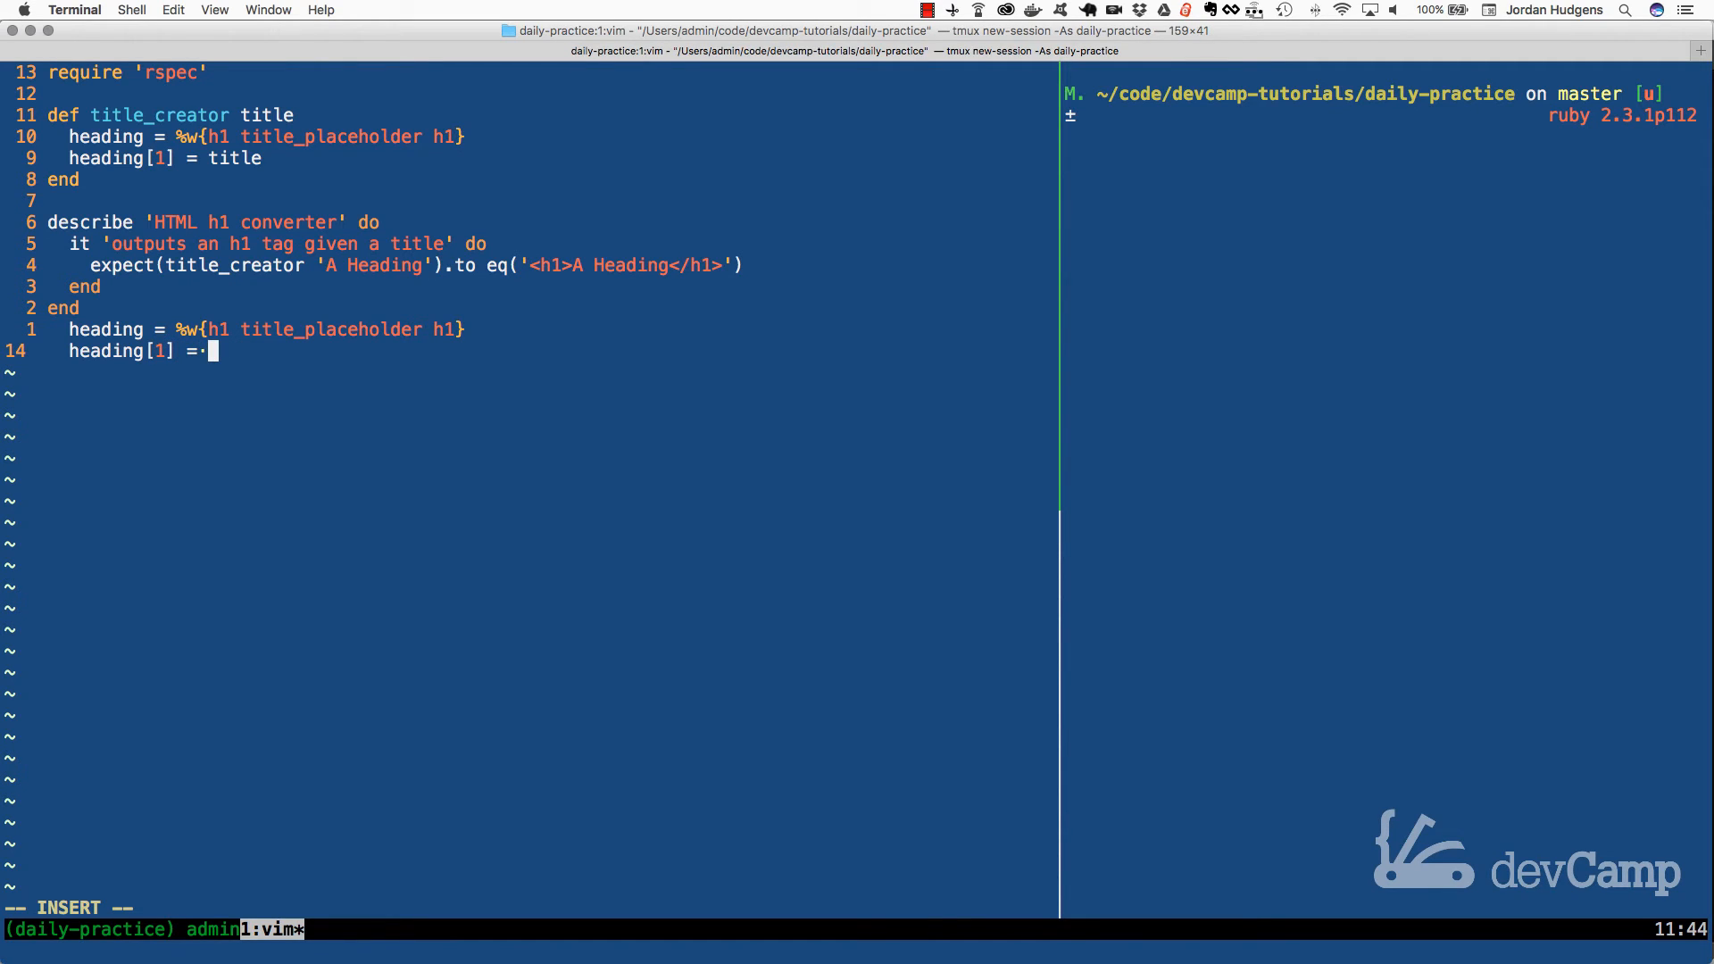
Step: Set a scratch heading[1] to "My Title" below the spec and evaluate it with seeing_is_believing
{"action": "type", "text": "\"My Title"}
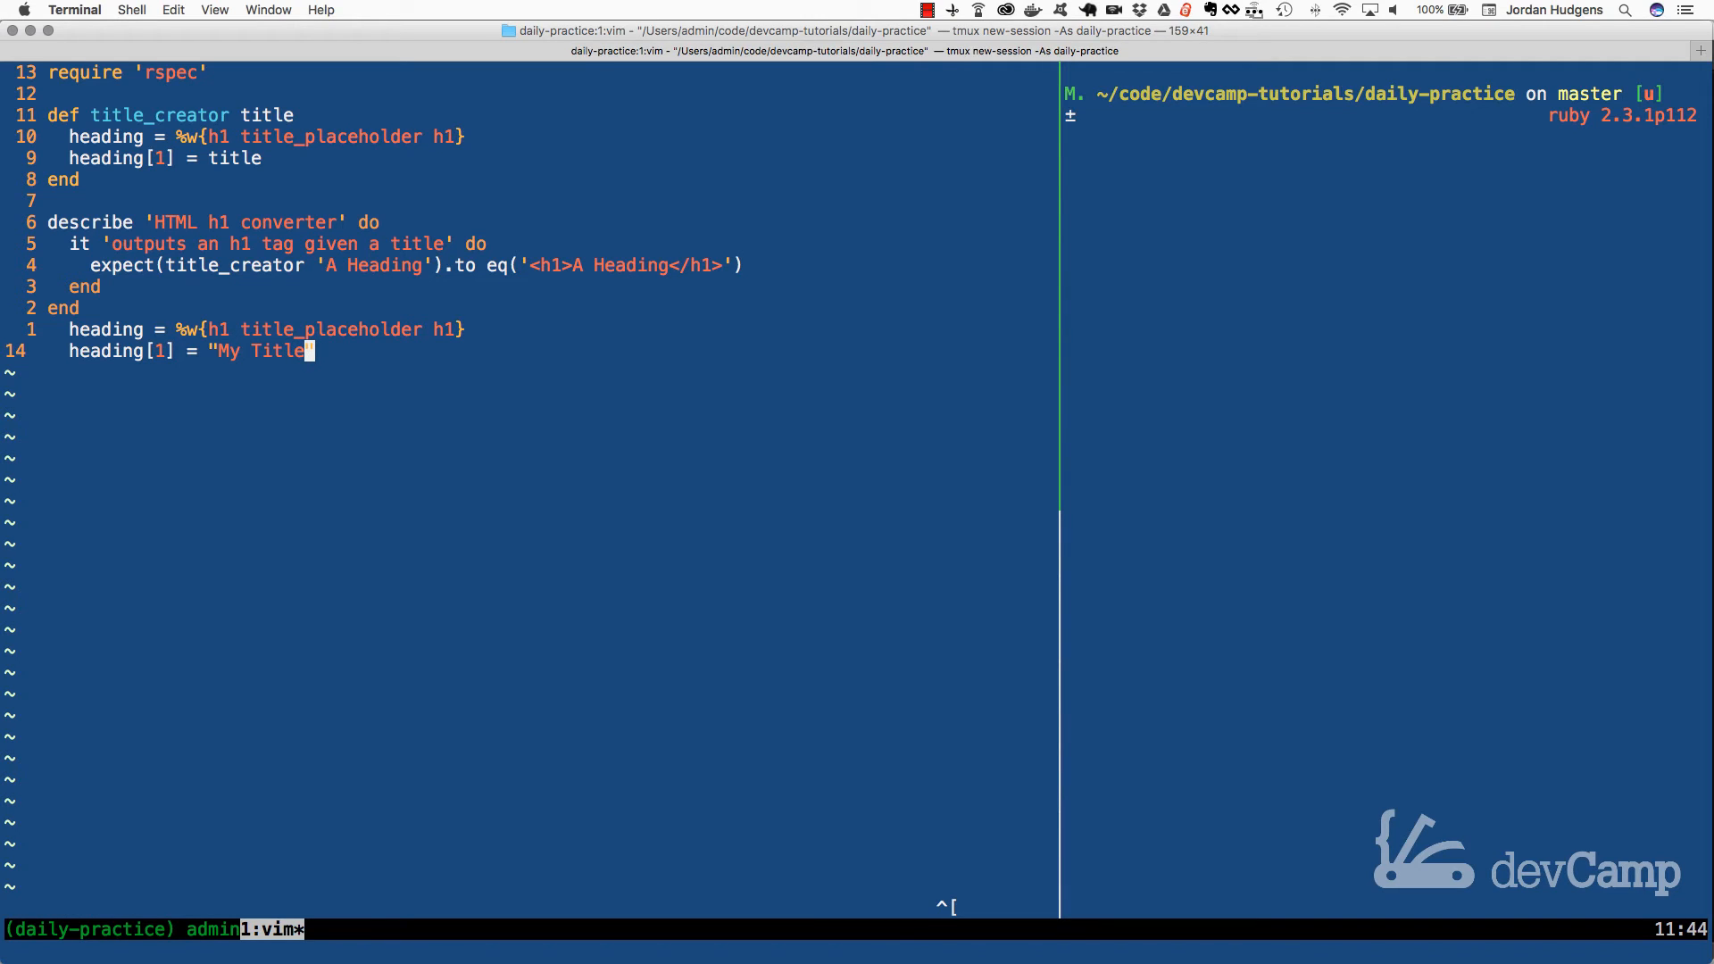
{"action": "type", "text": "heading"}
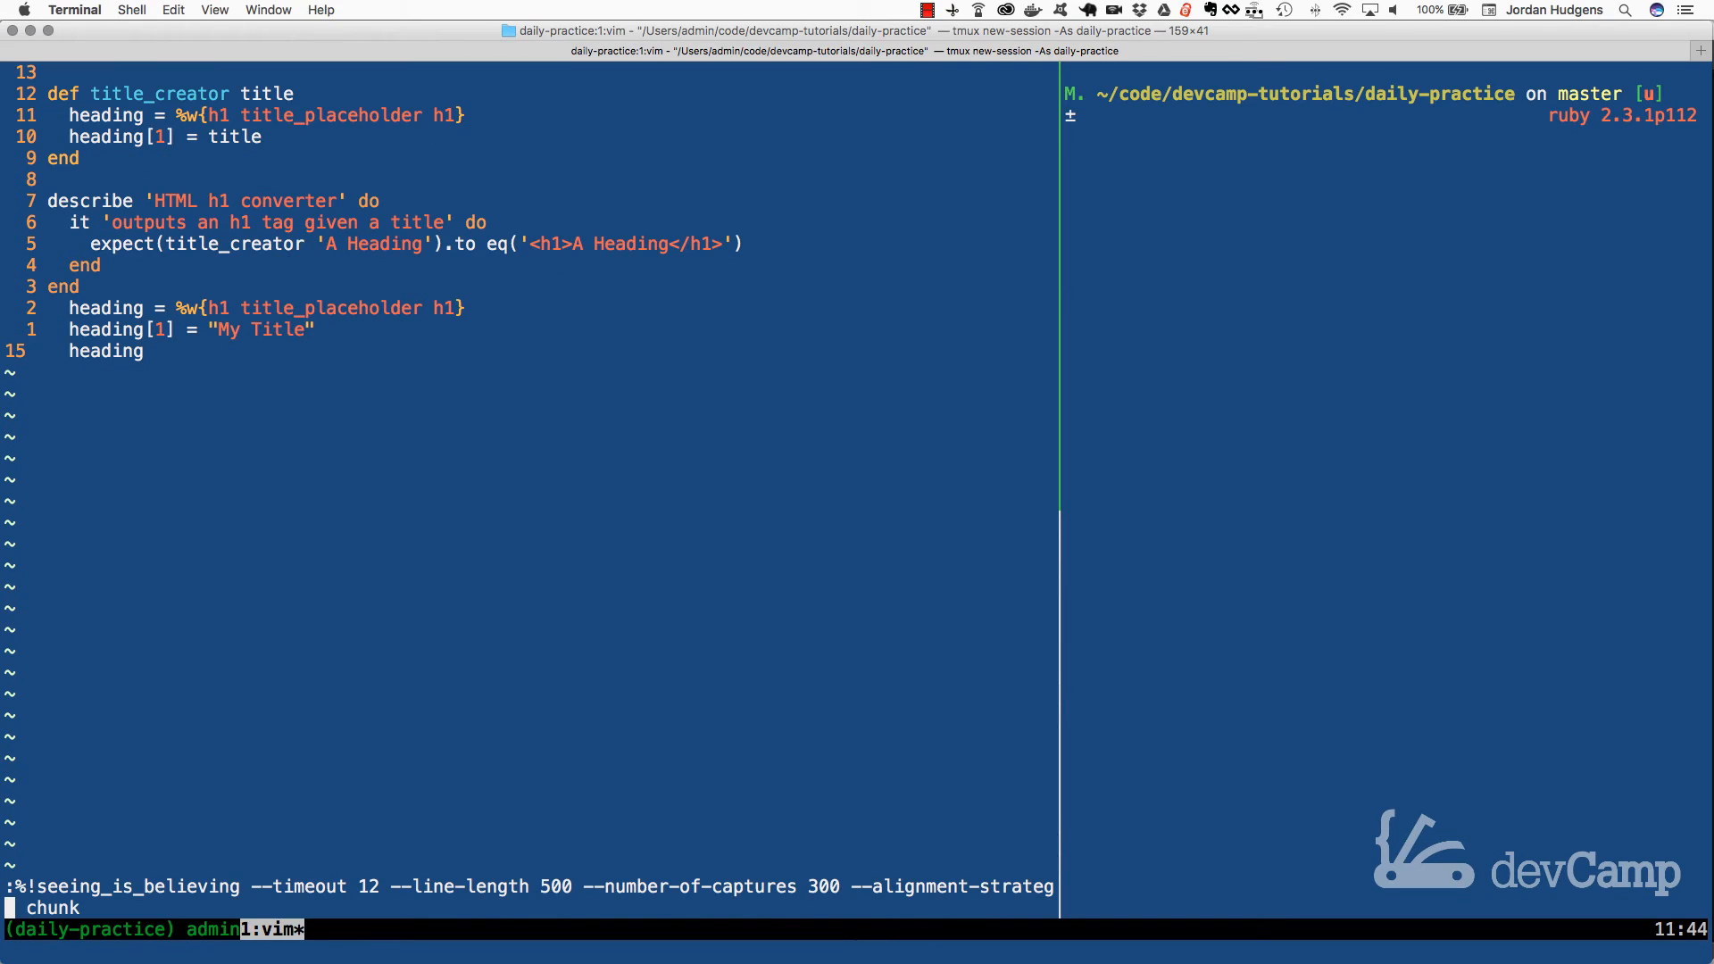
{"action": "key", "text": "enter"}
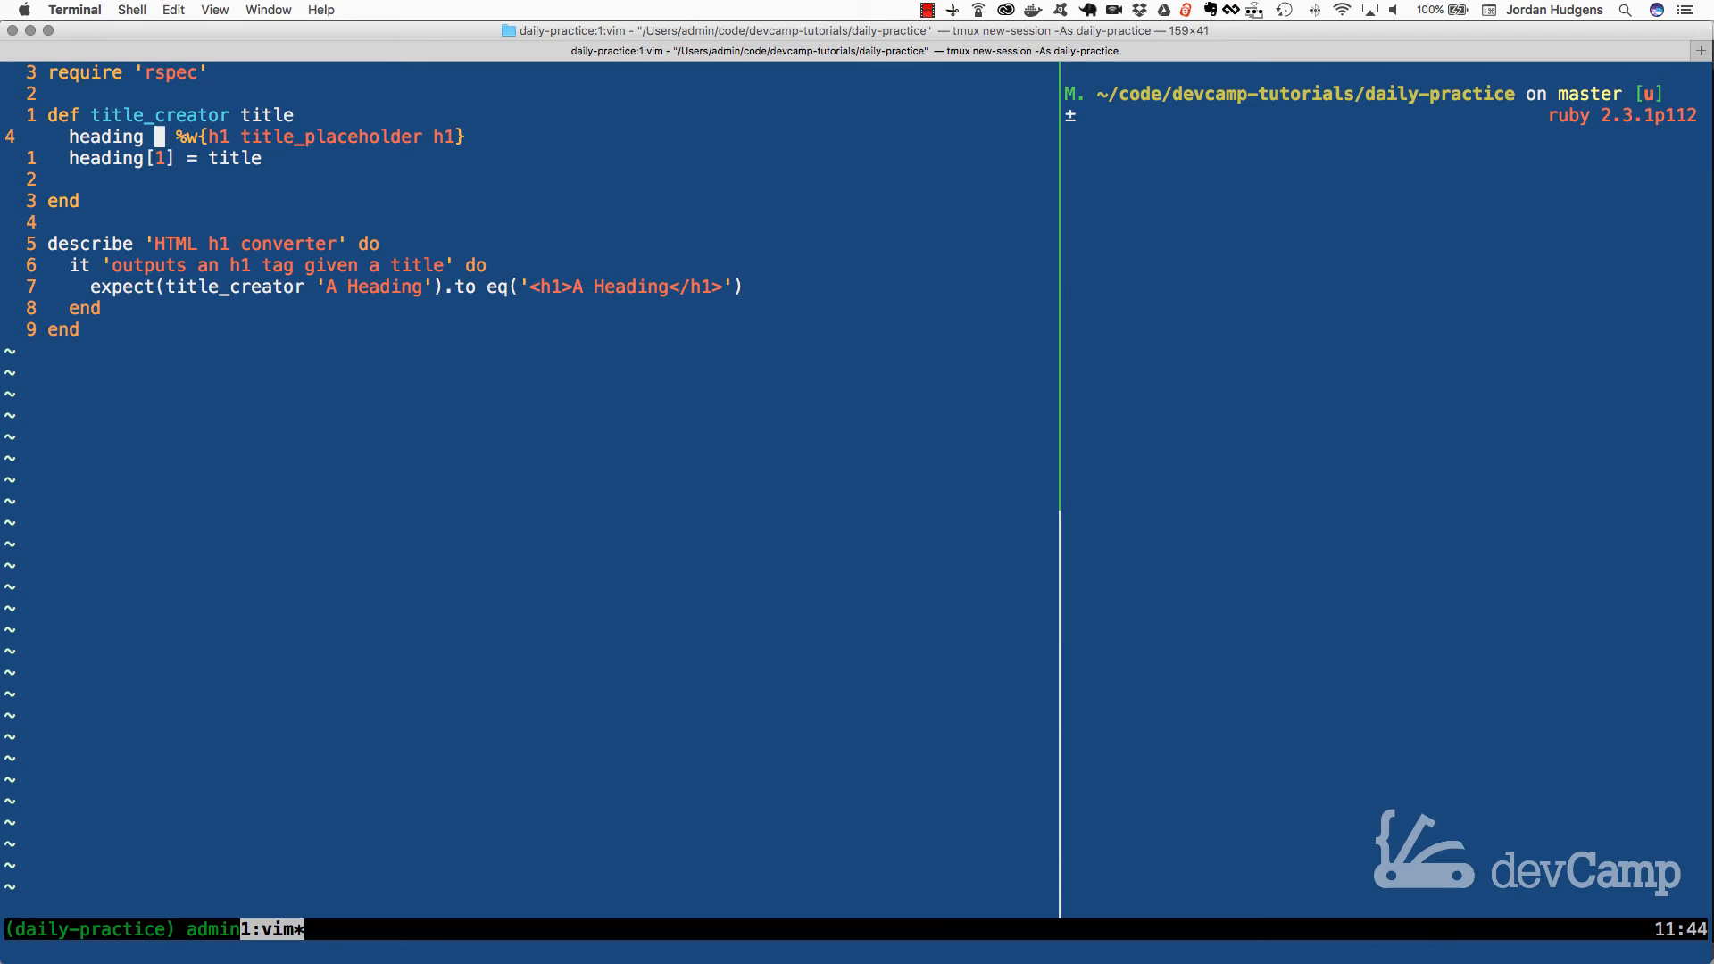
{"action": "type", "text": "="}
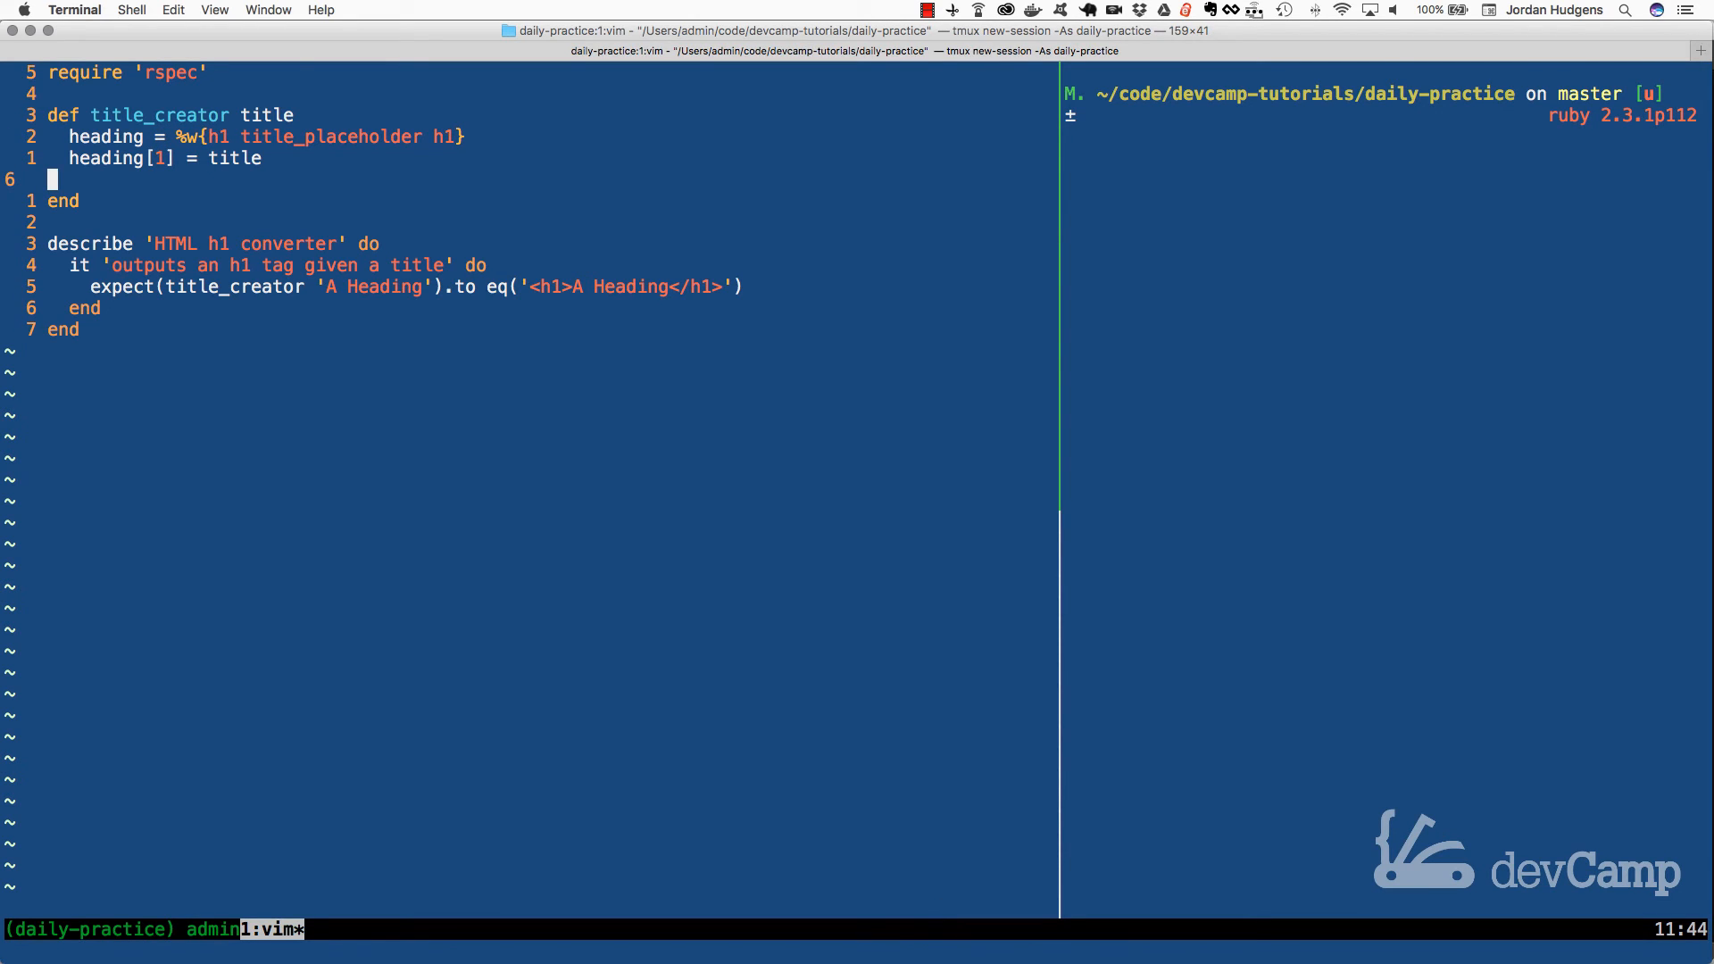
{"action": "type", "text": "<"}
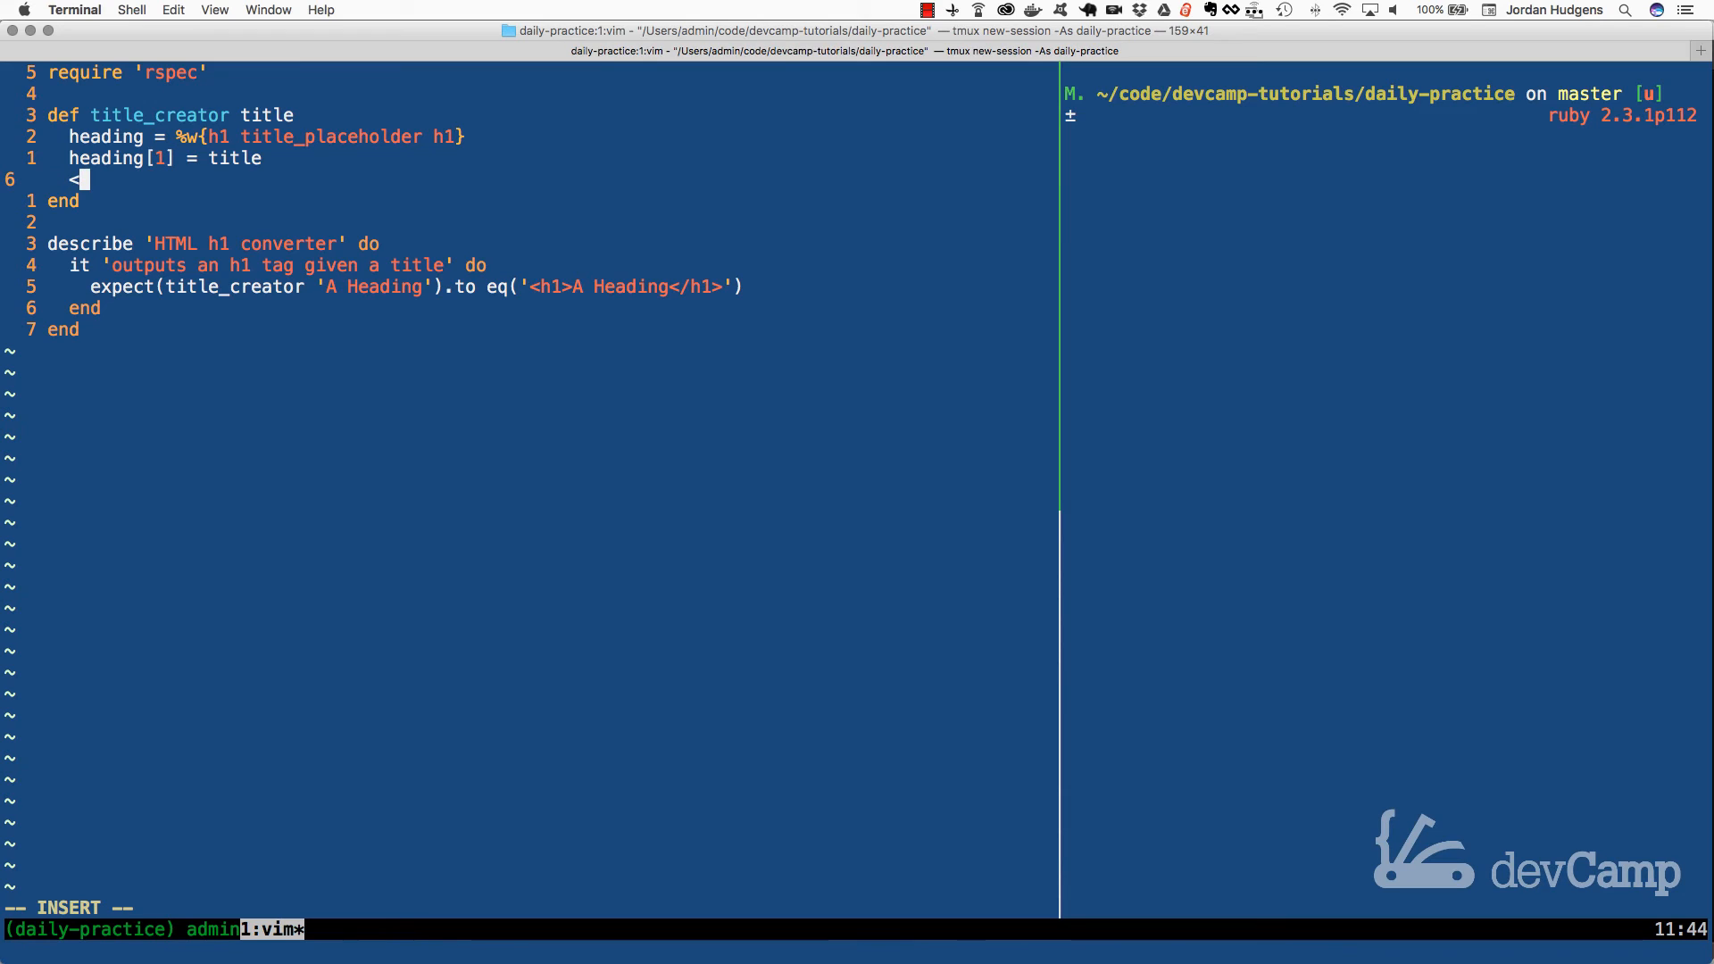
{"action": "type", "text": "h1>"}
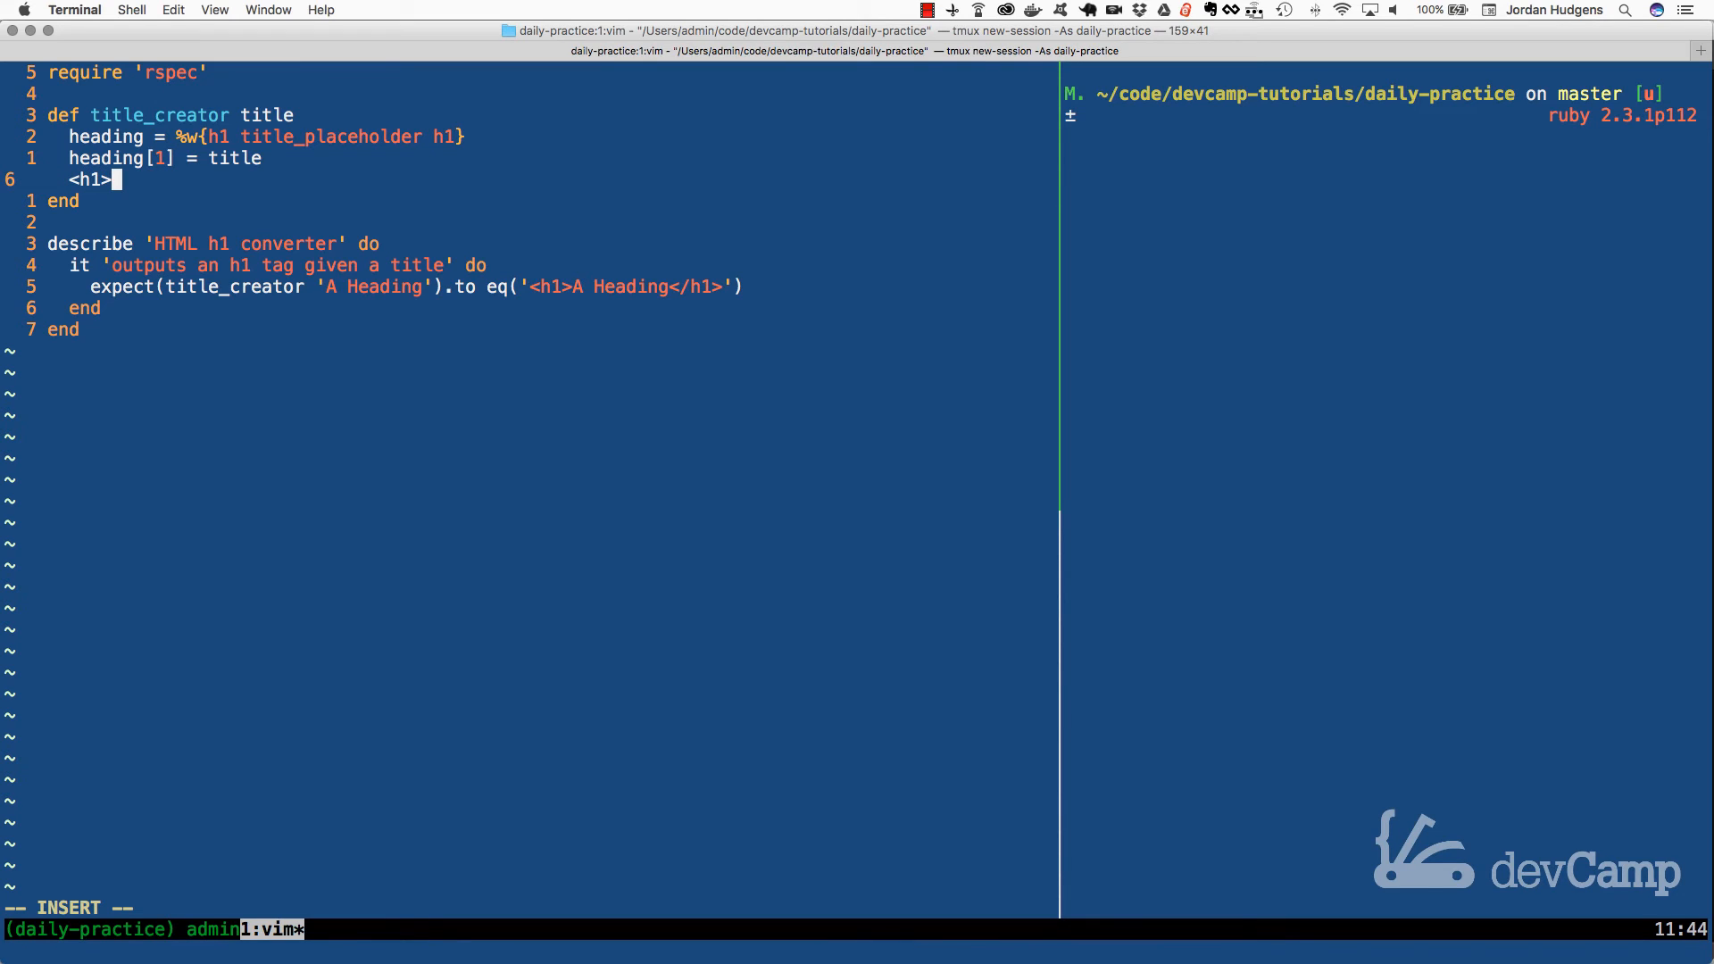
{"action": "type", "text": "title</"}
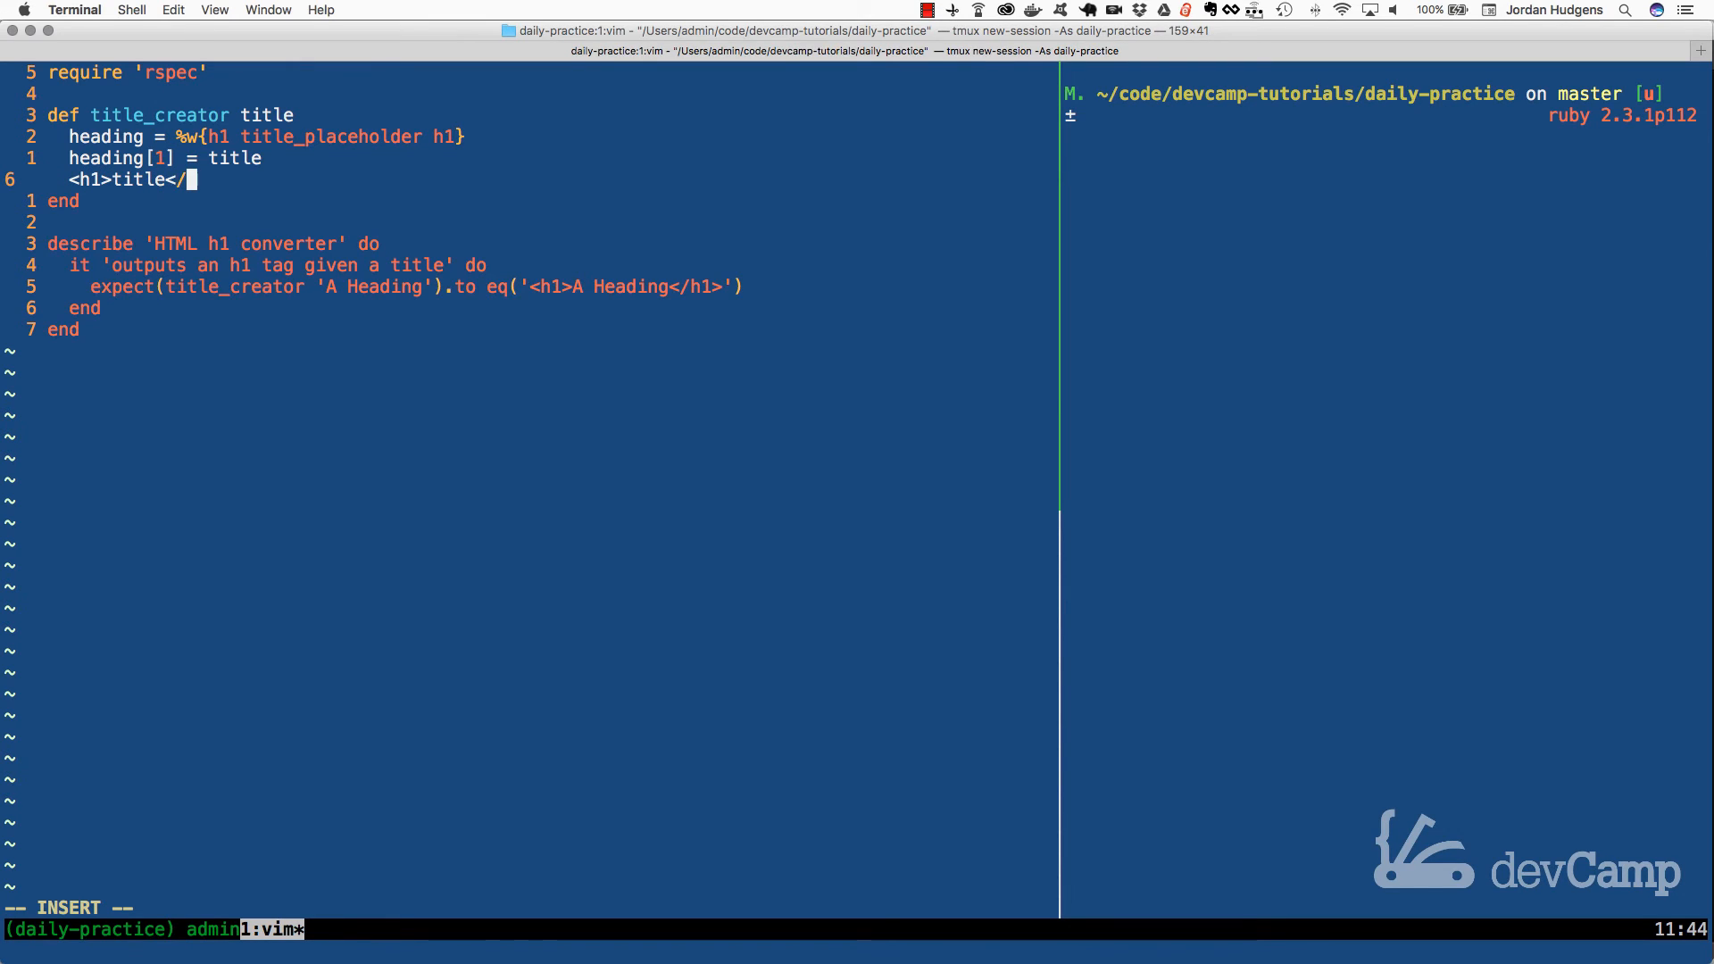
{"action": "type", "text": "h1>"}
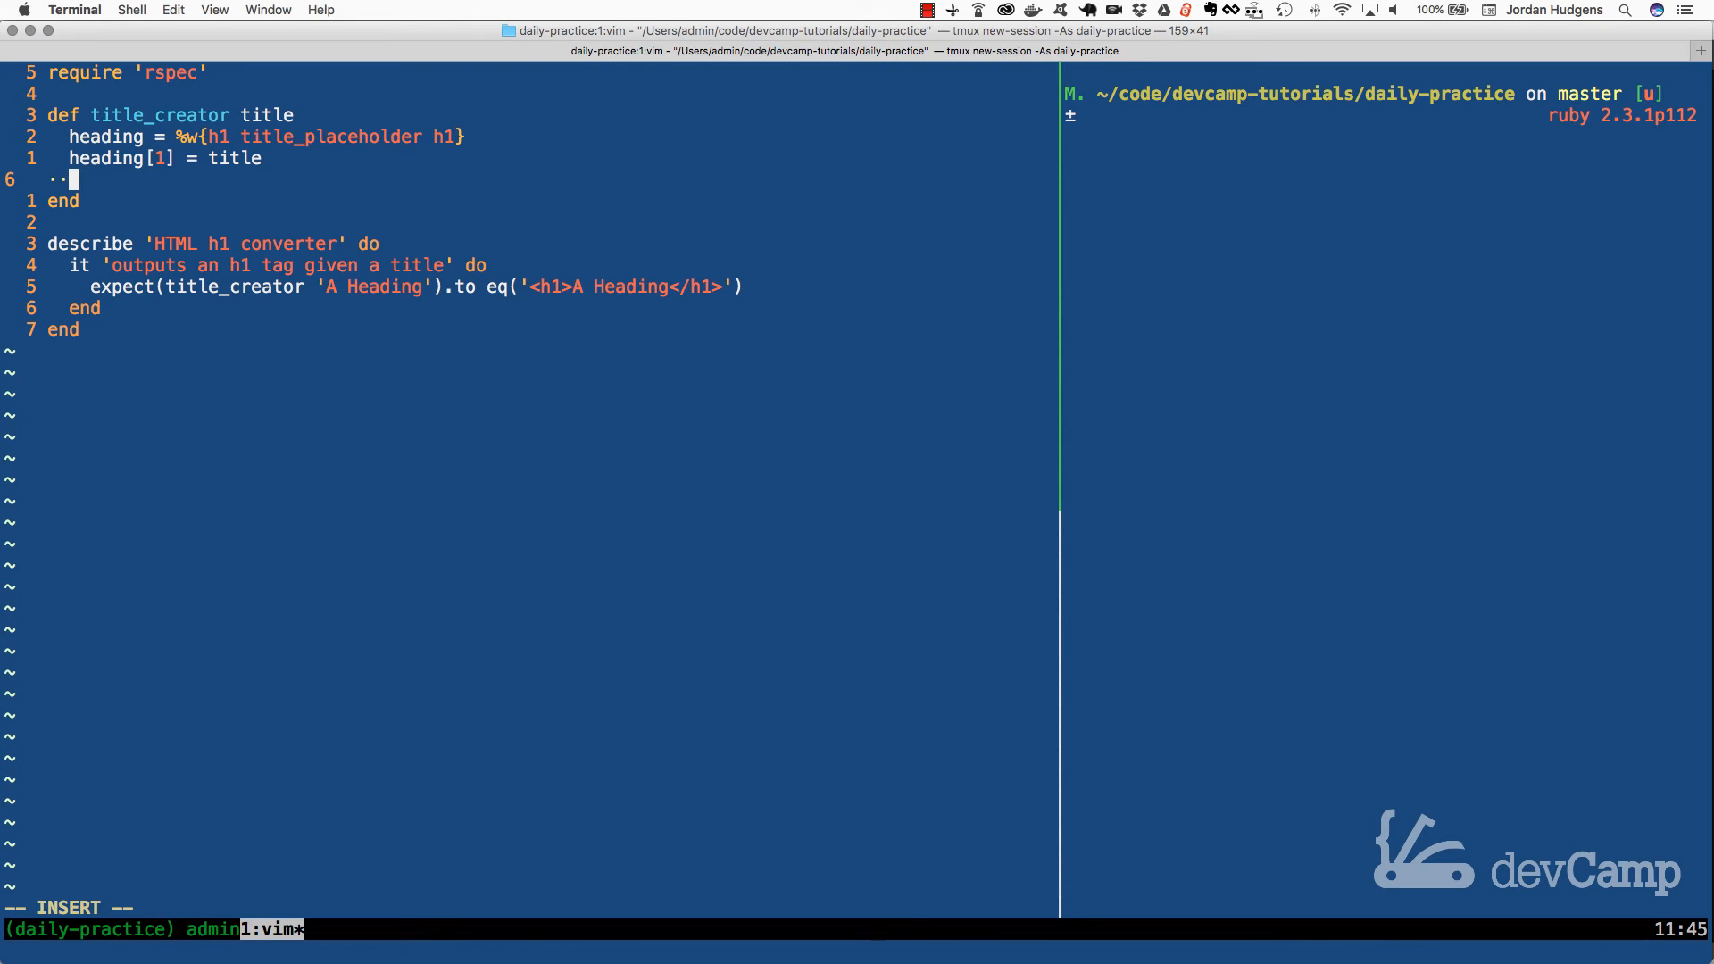
Step: End title_creator with "<%s>%s</%s>" % heading to build the h1 tag
{"action": "type", "text": "\""}
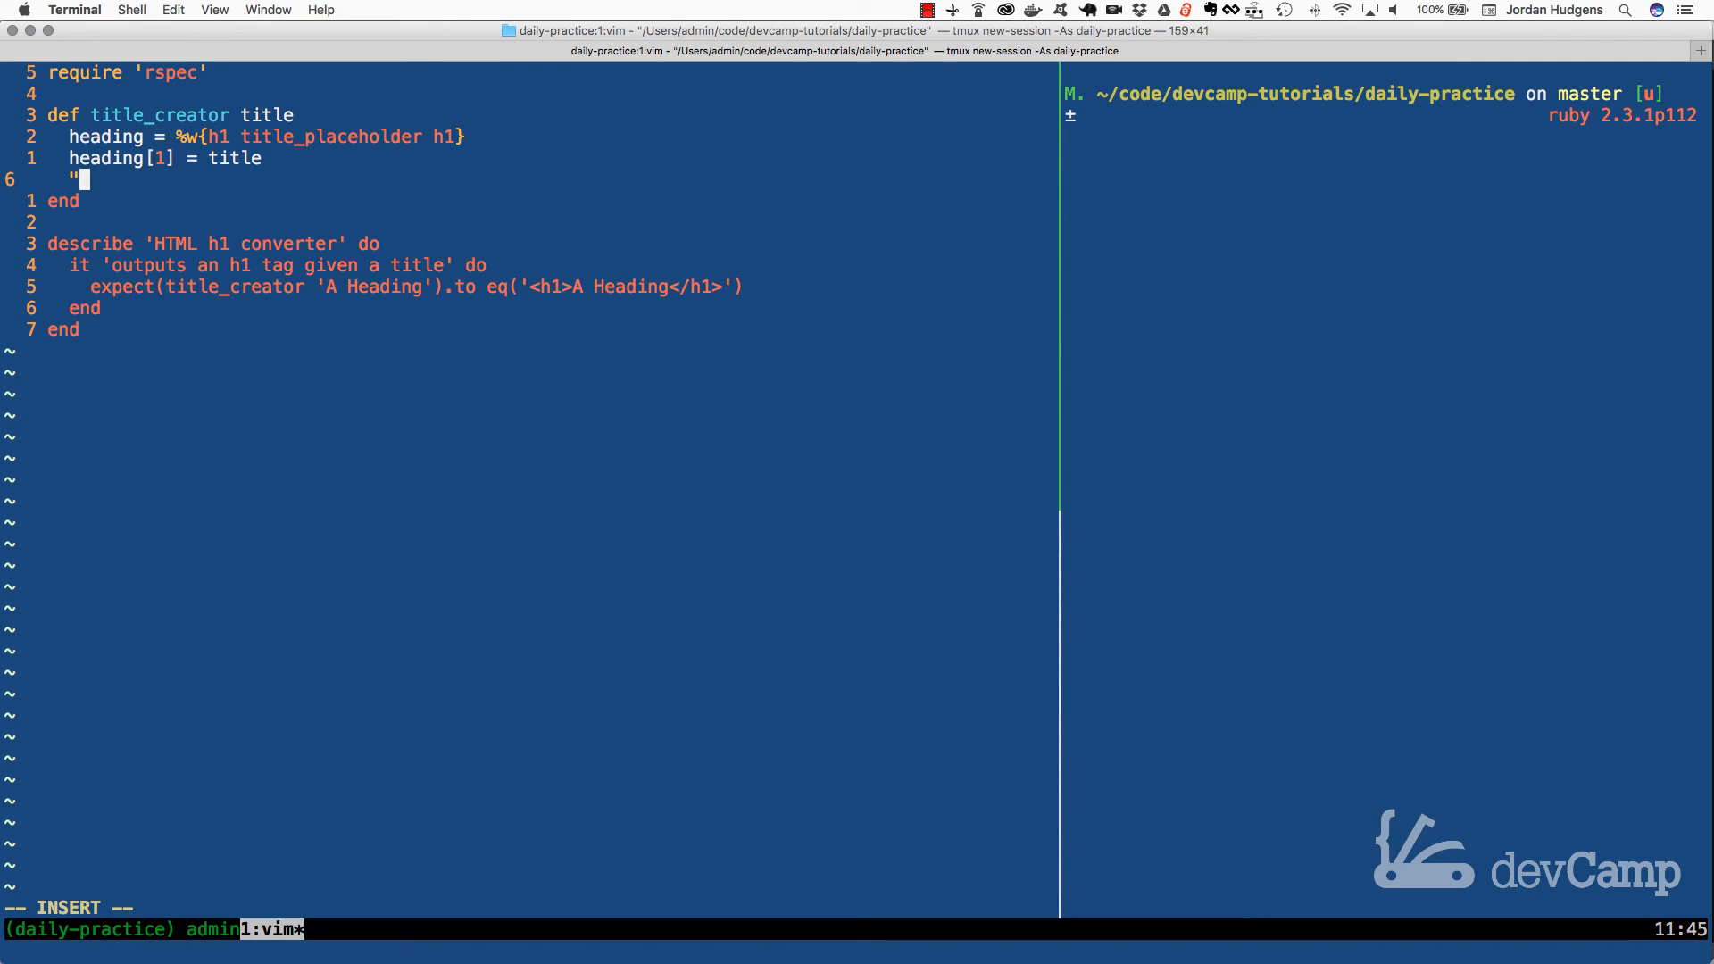
{"action": "type", "text": "<"}
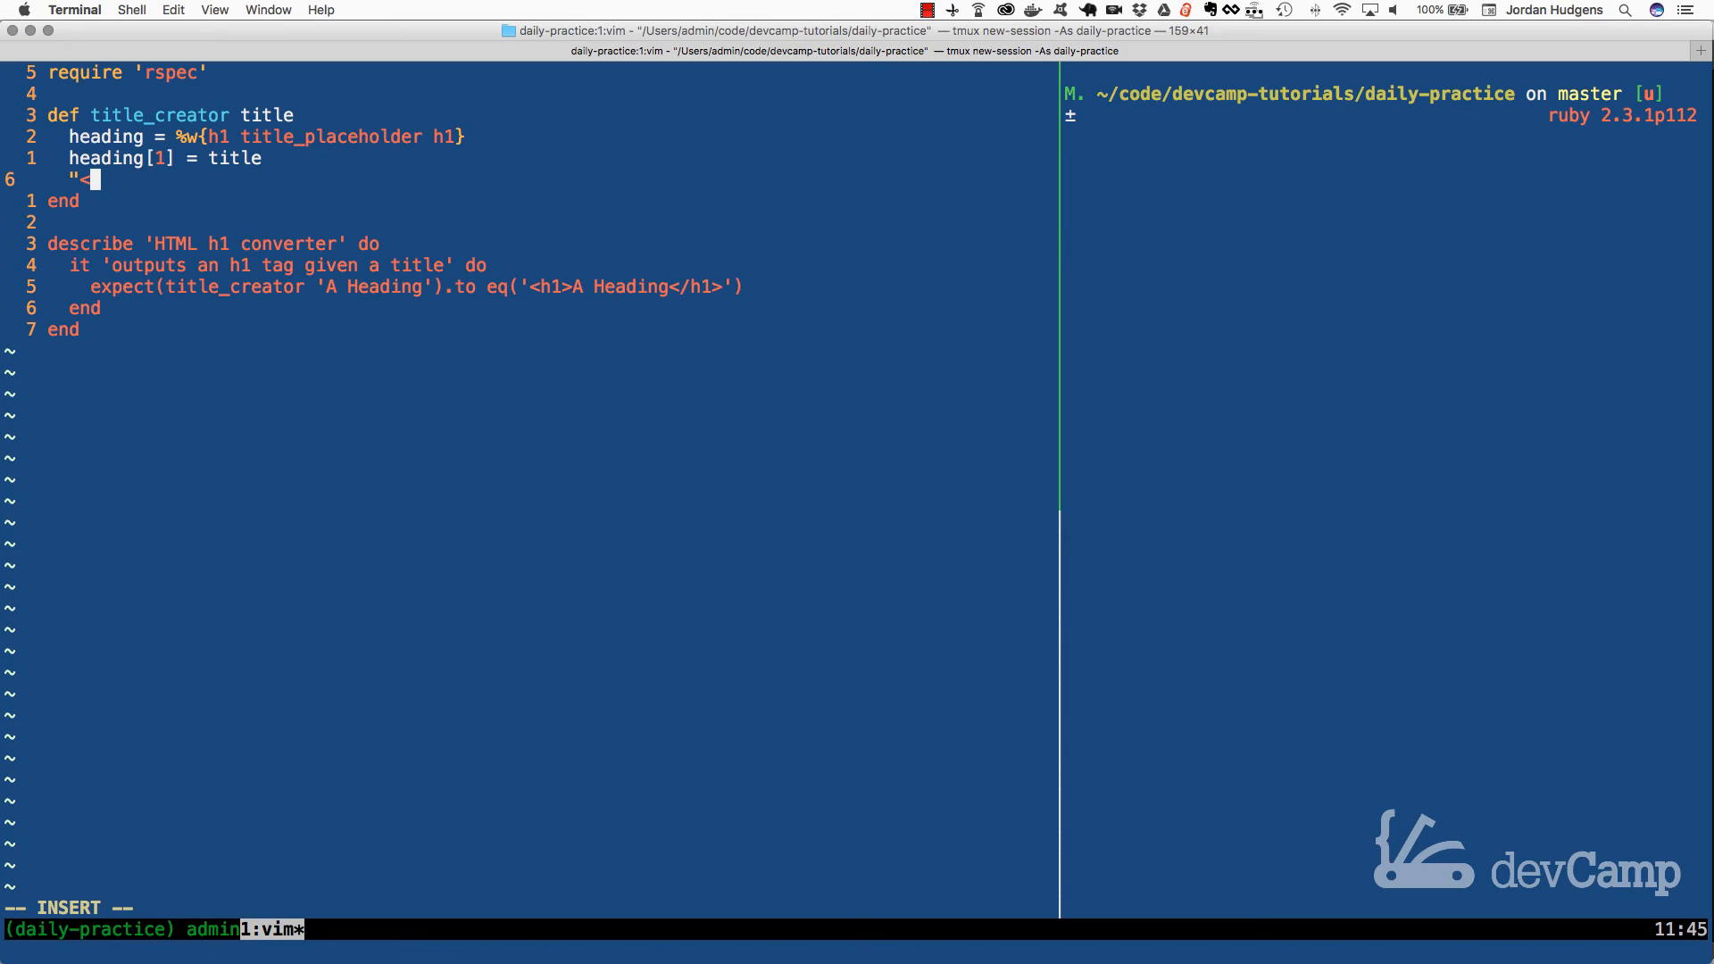
{"action": "type", "text": "%"}
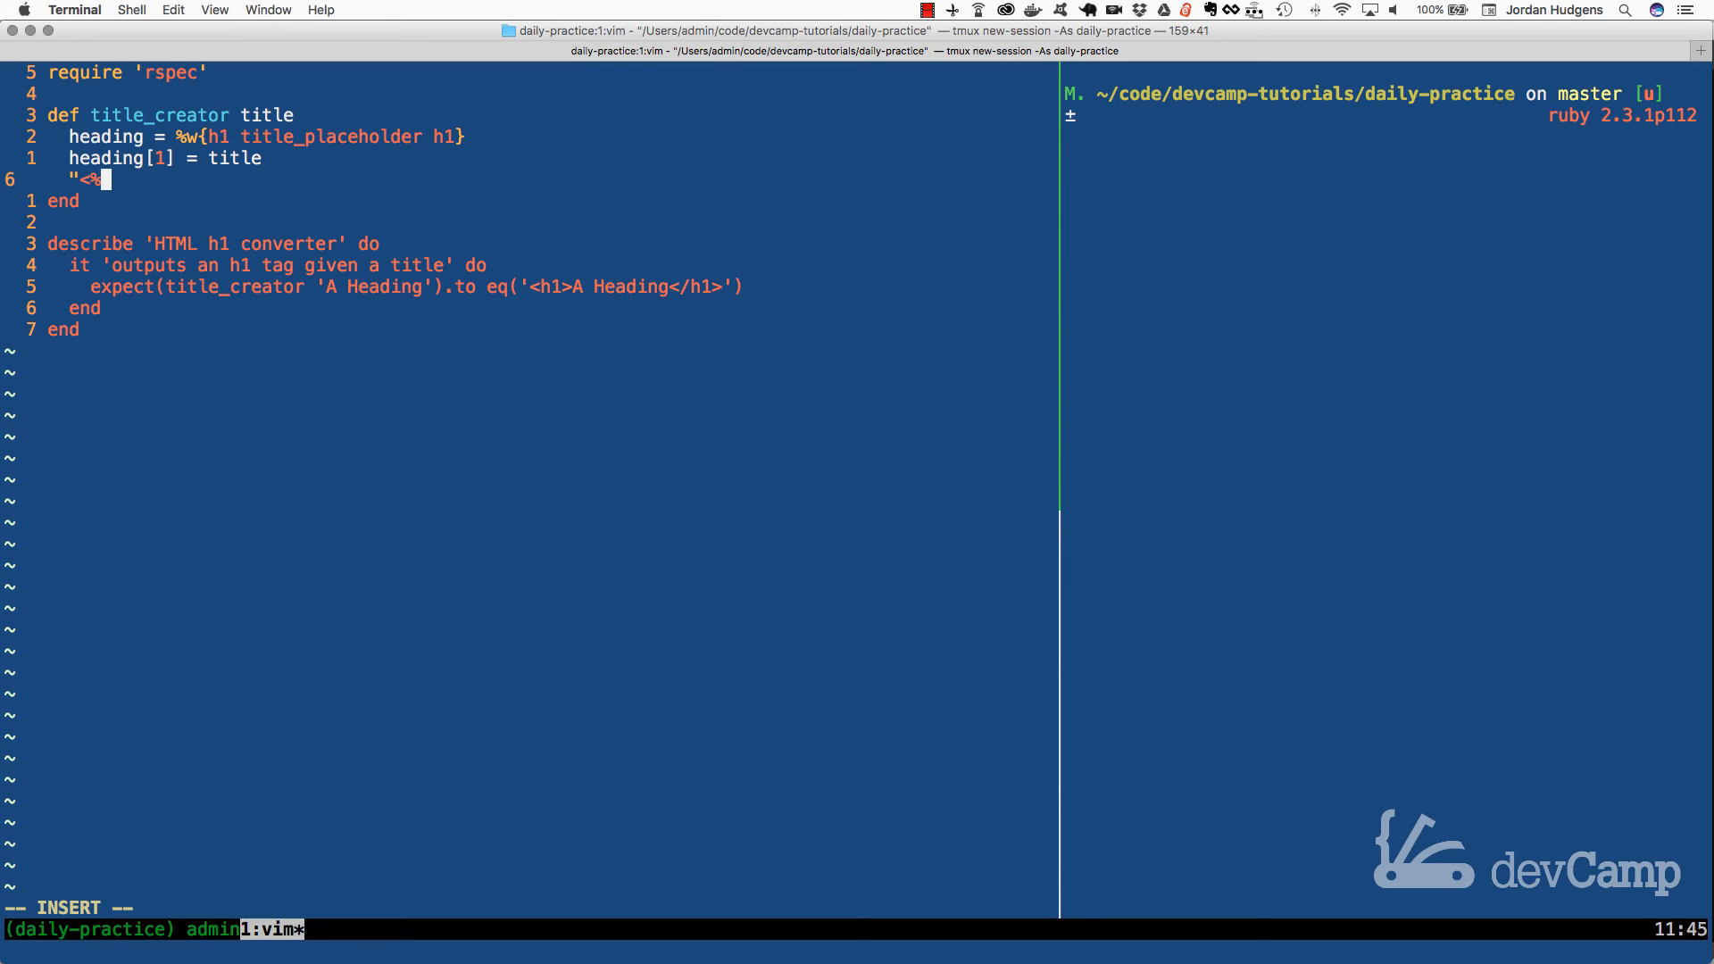
{"action": "type", "text": "s>"}
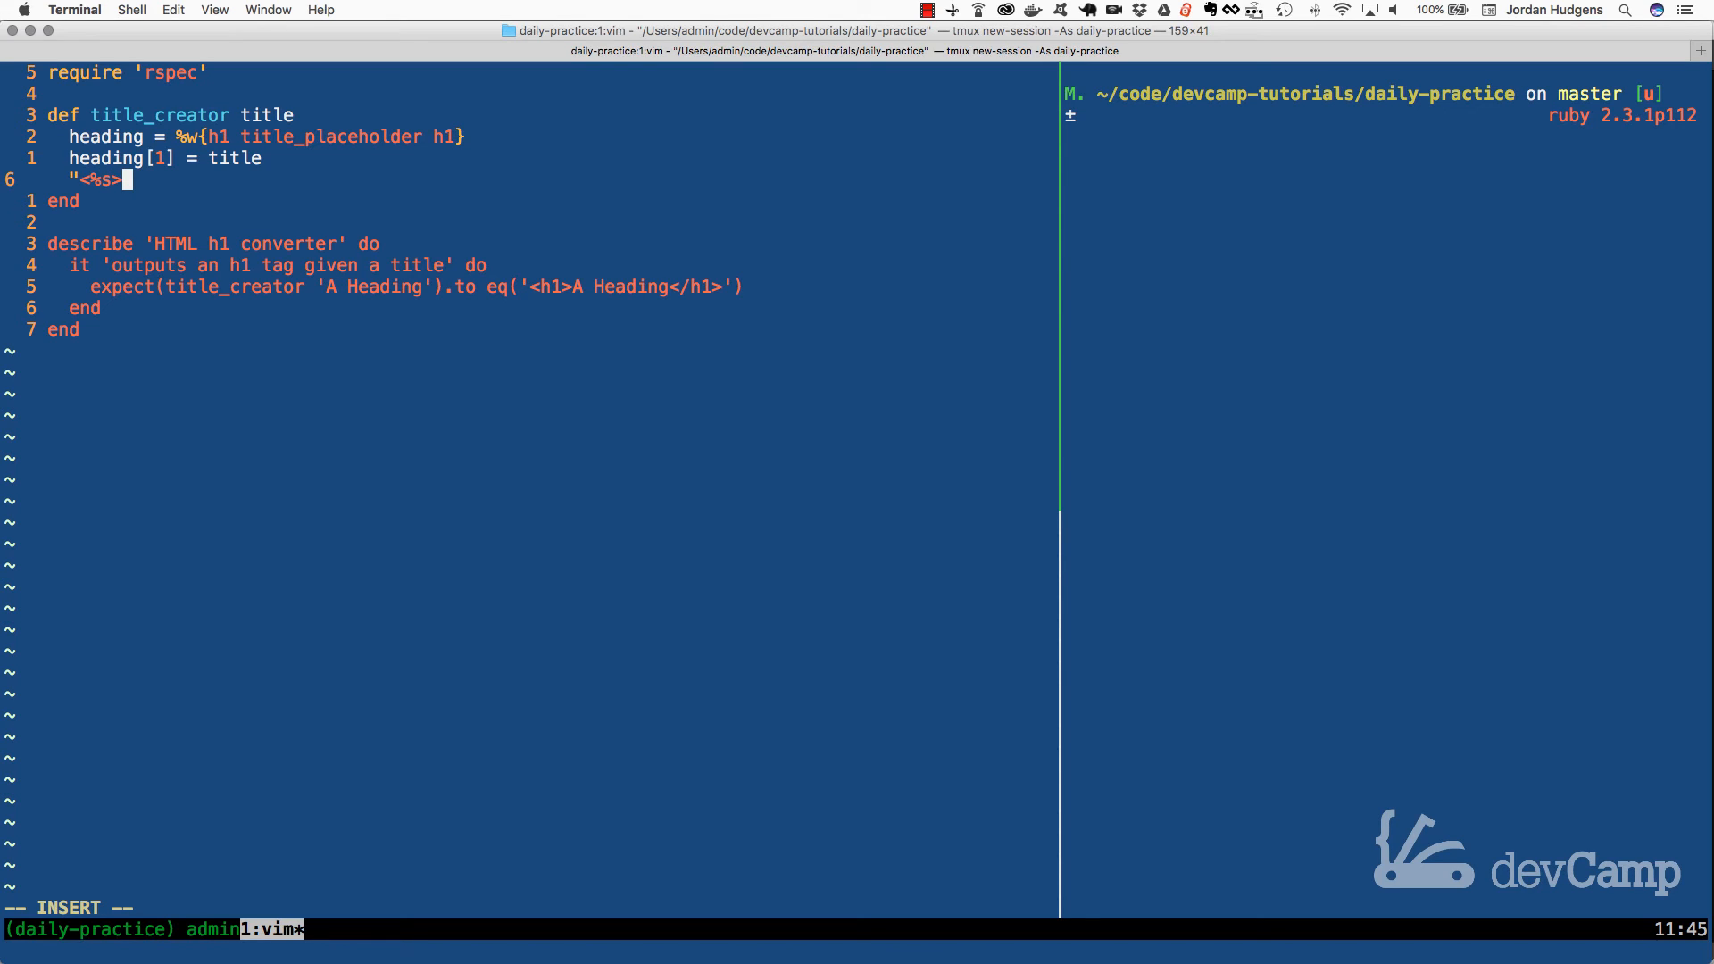
{"action": "type", "text": "%"}
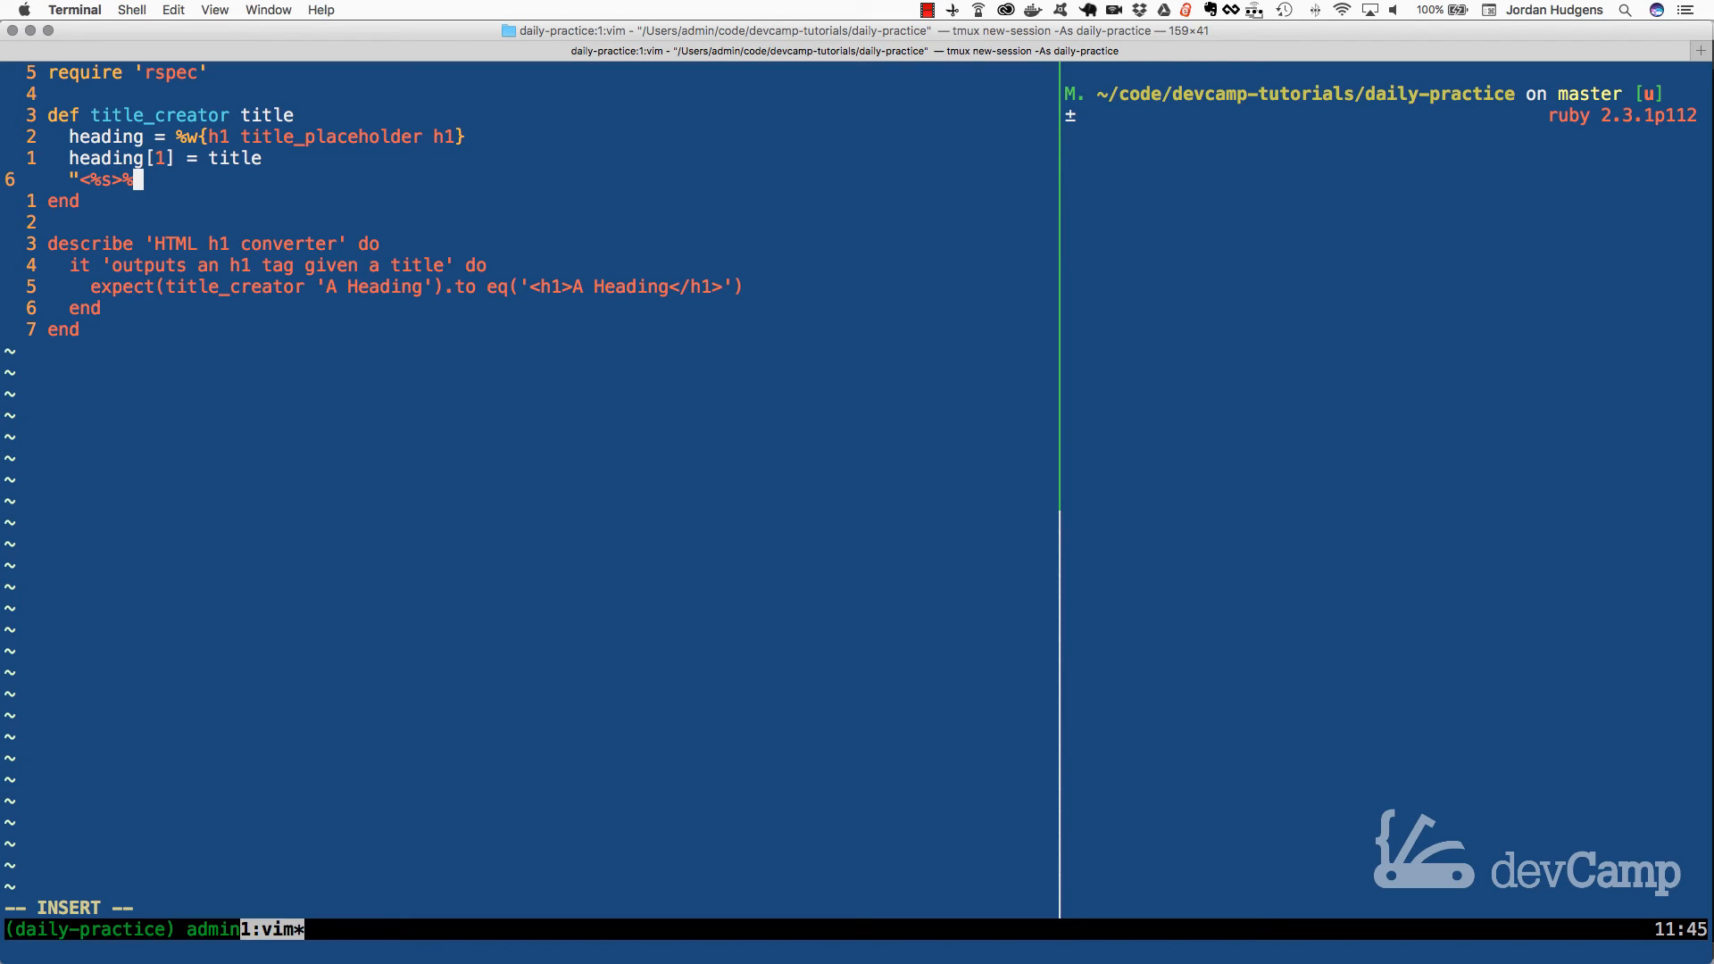
{"action": "type", "text": "s<"}
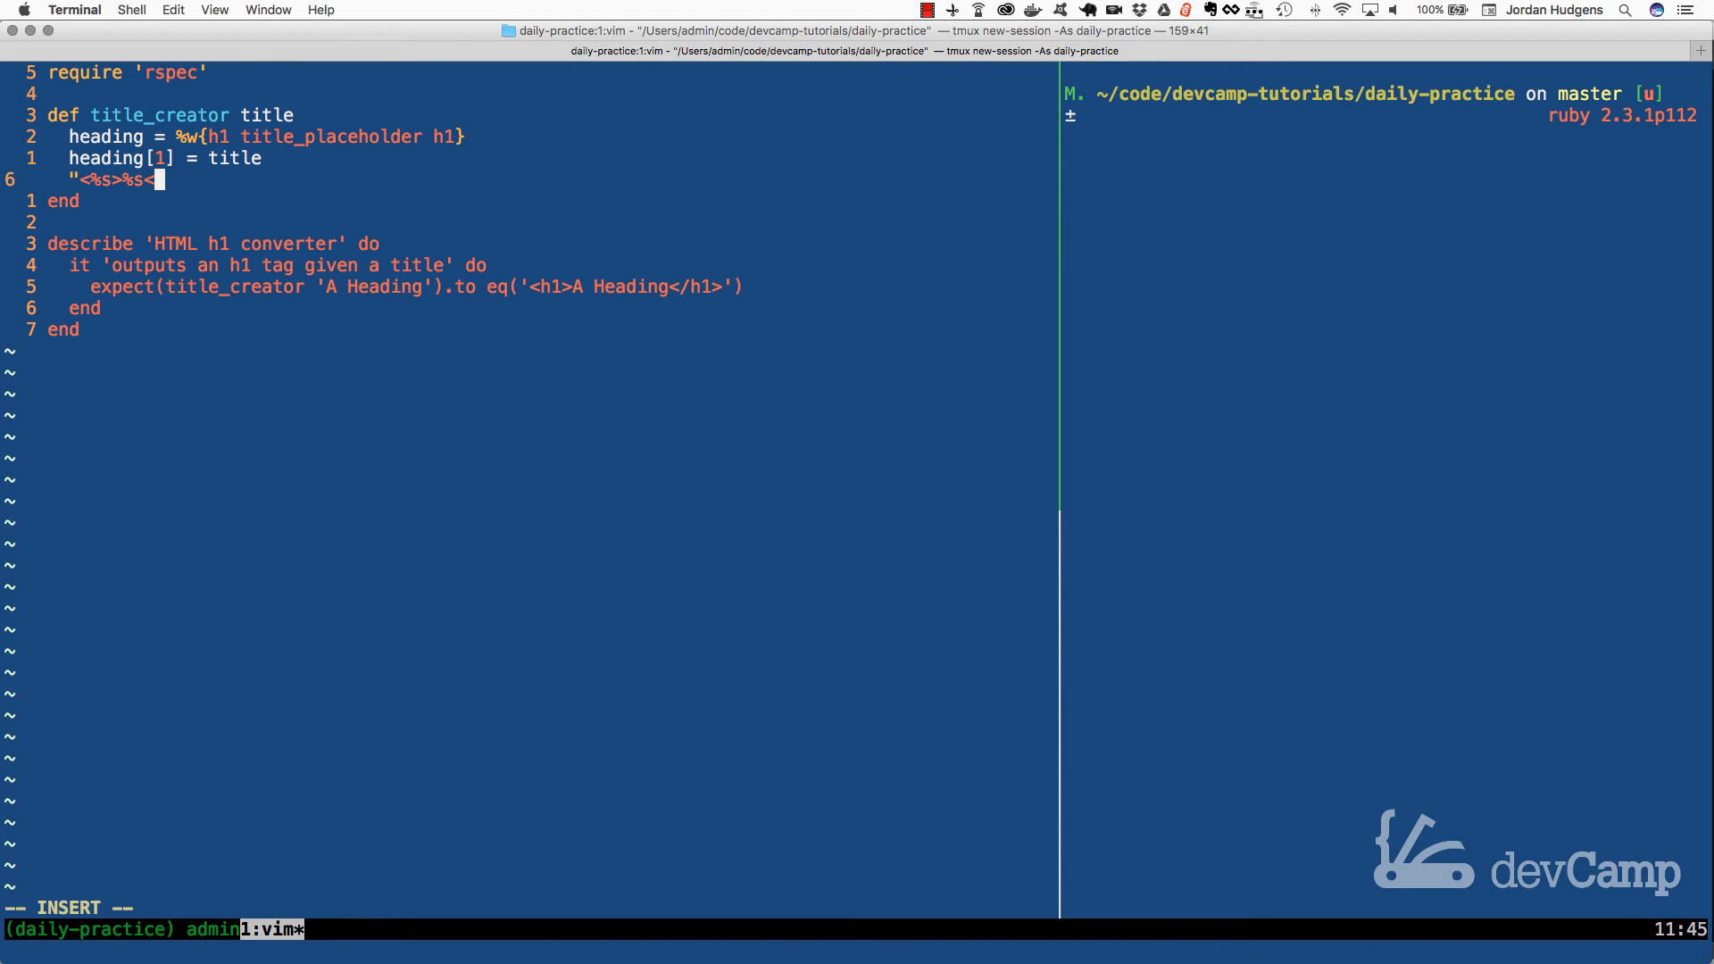
{"action": "type", "text": "/"}
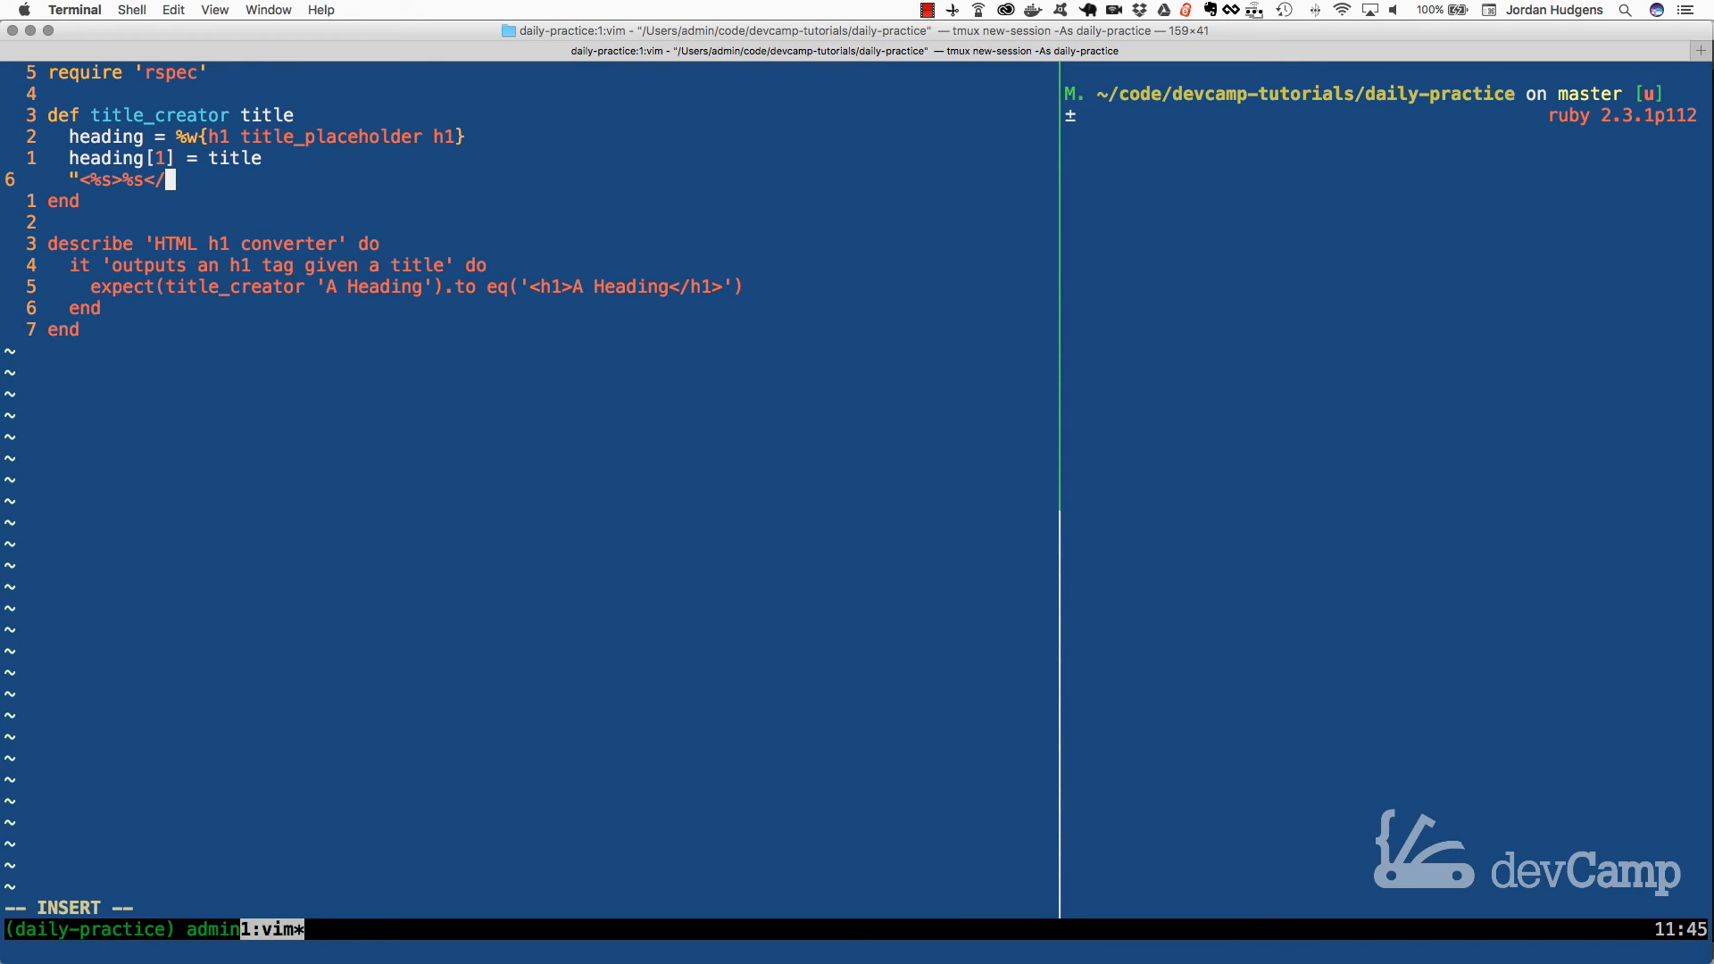
{"action": "type", "text": "%s"}
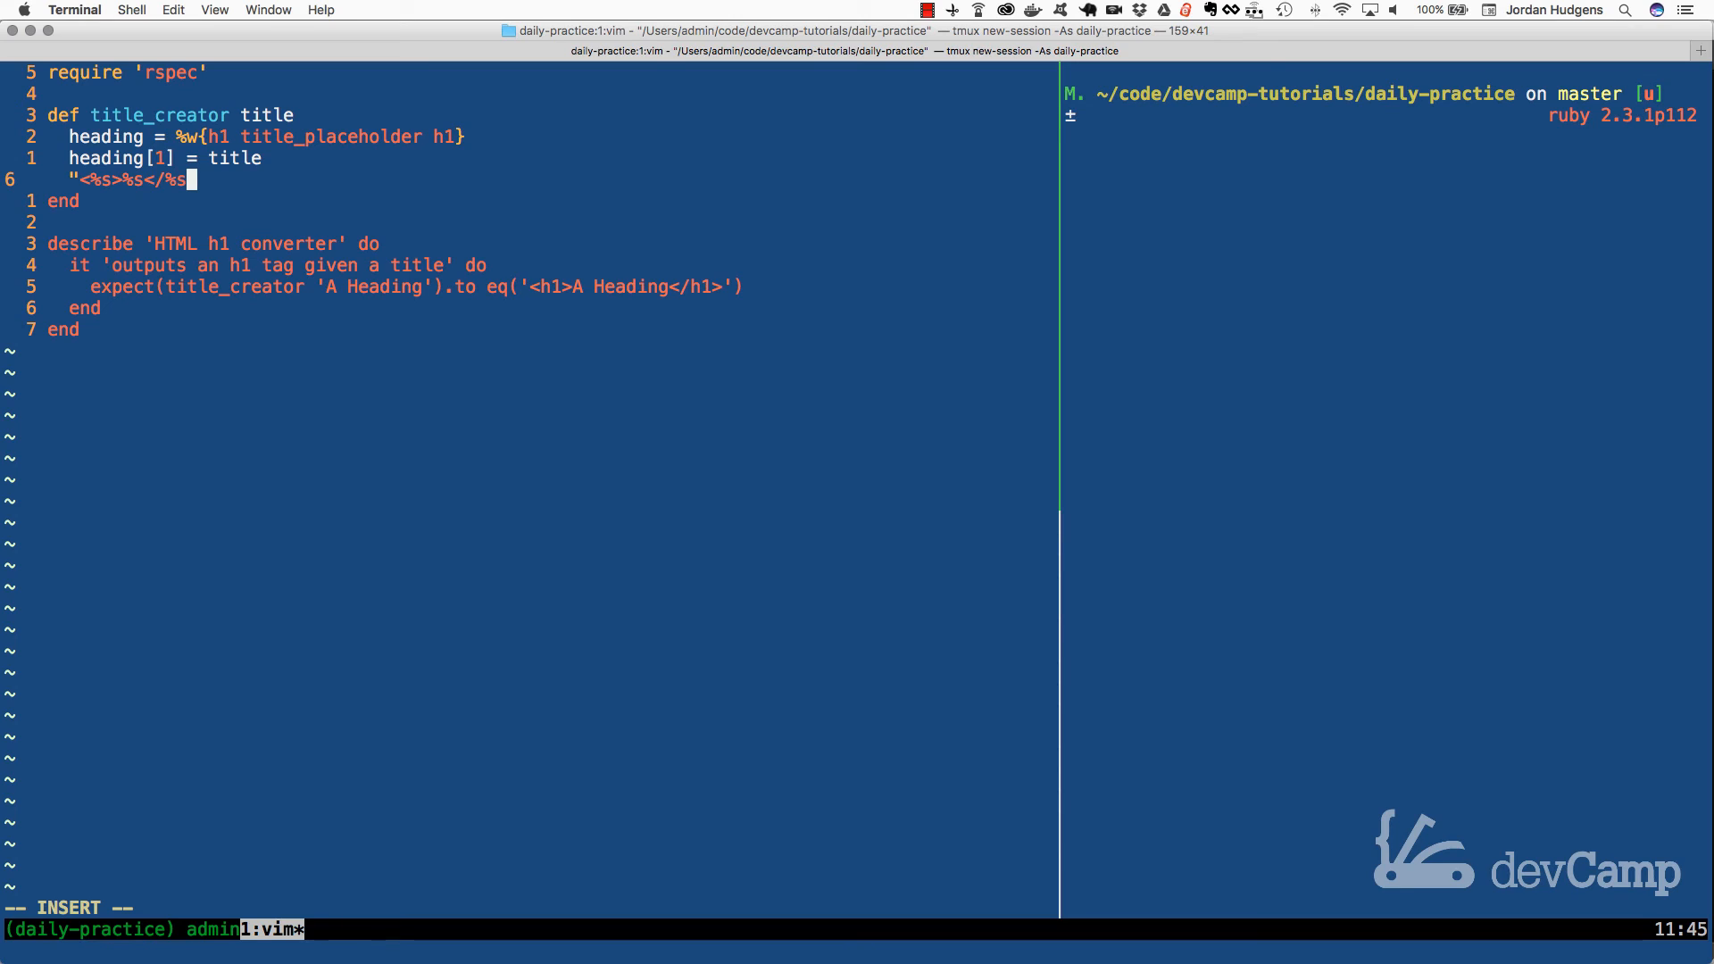
{"action": "type", "text": ">\" % heading"}
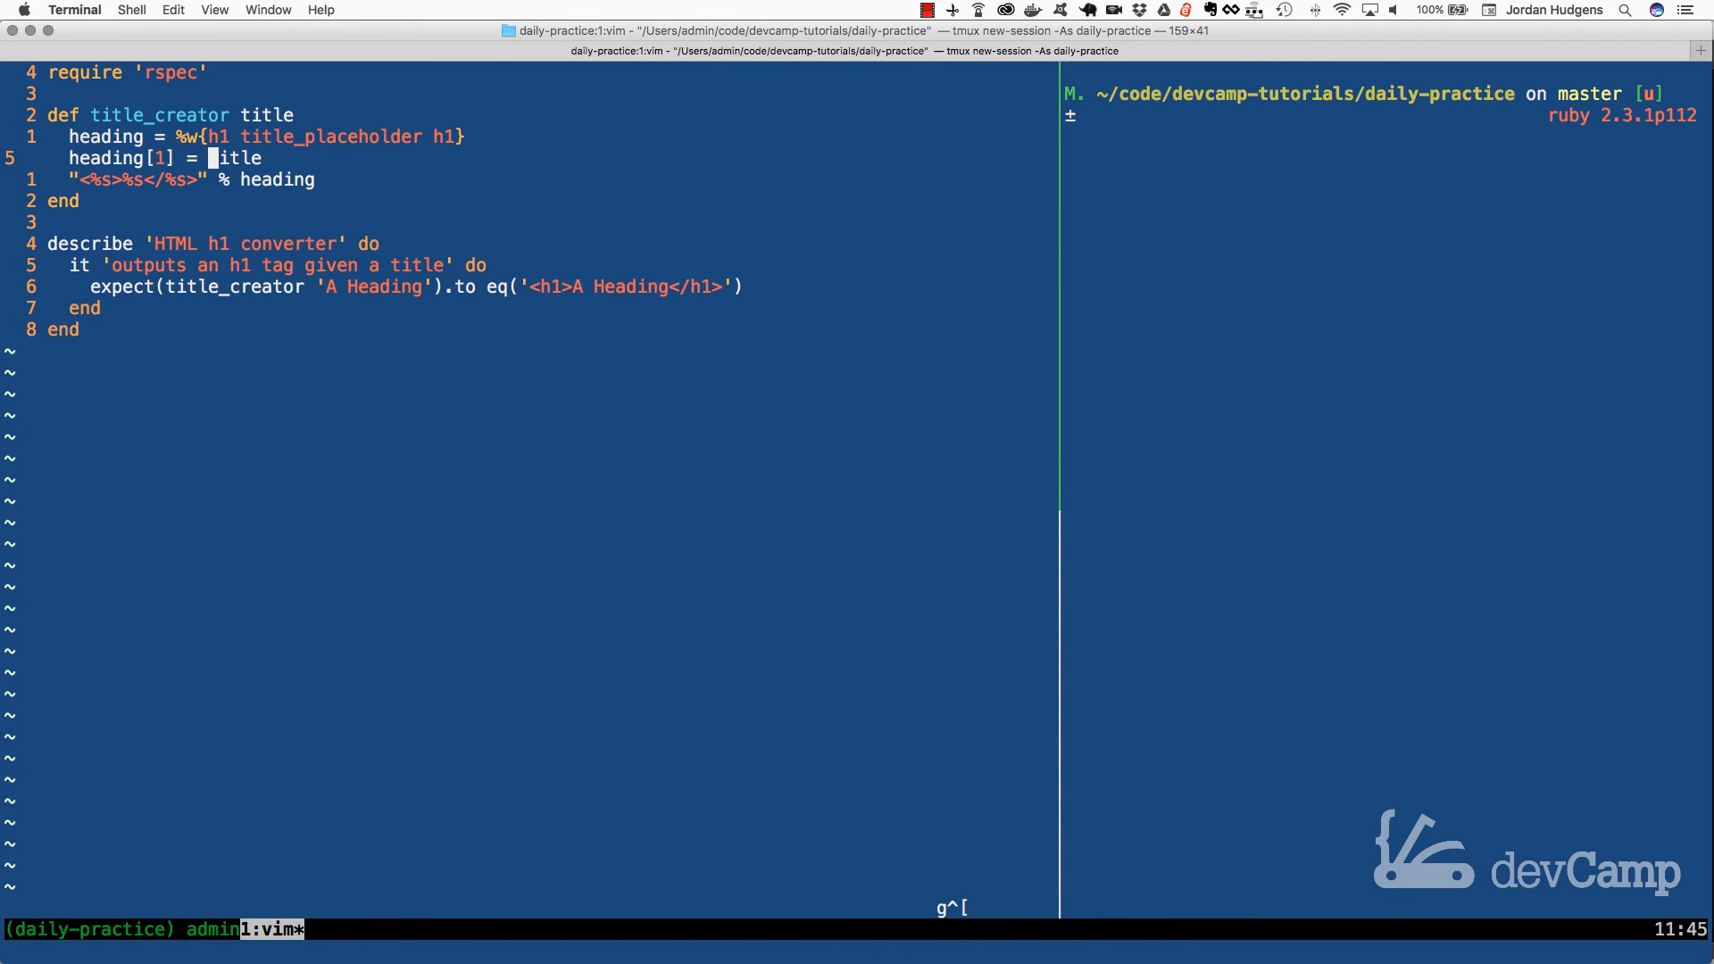
Step: In irb, set str = "asdfasdf" and evaluate "Hi there #{str}"
{"action": "type", "text": "irb"}
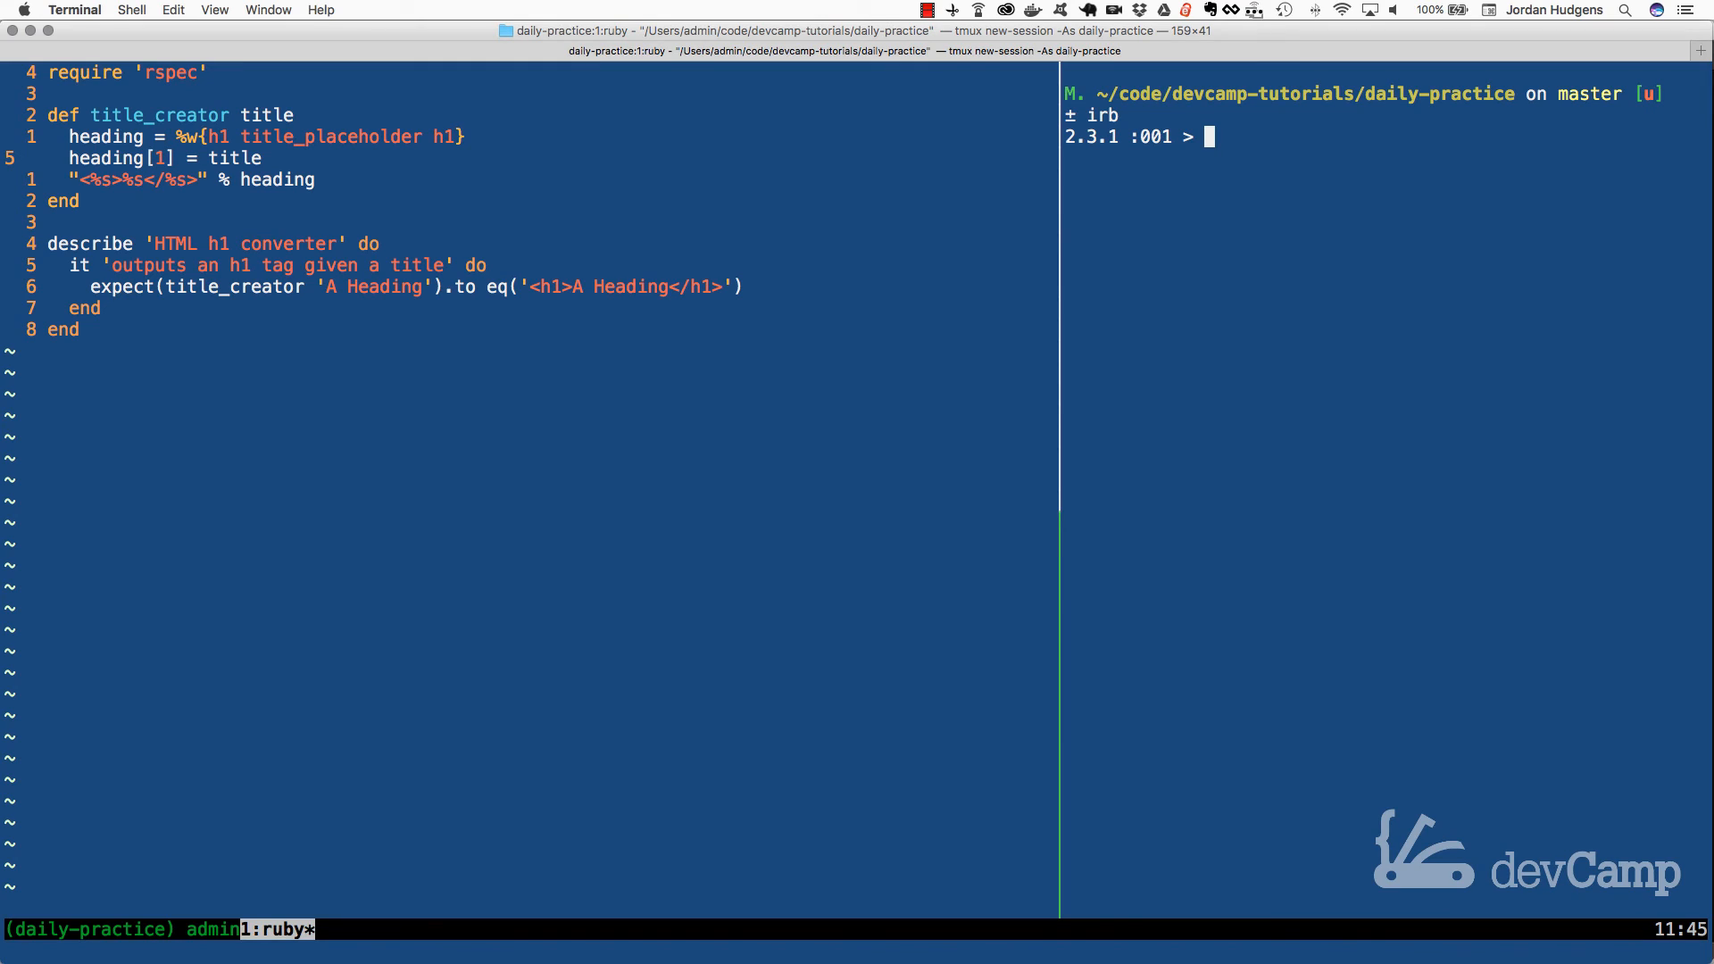
{"action": "type", "text": "str"}
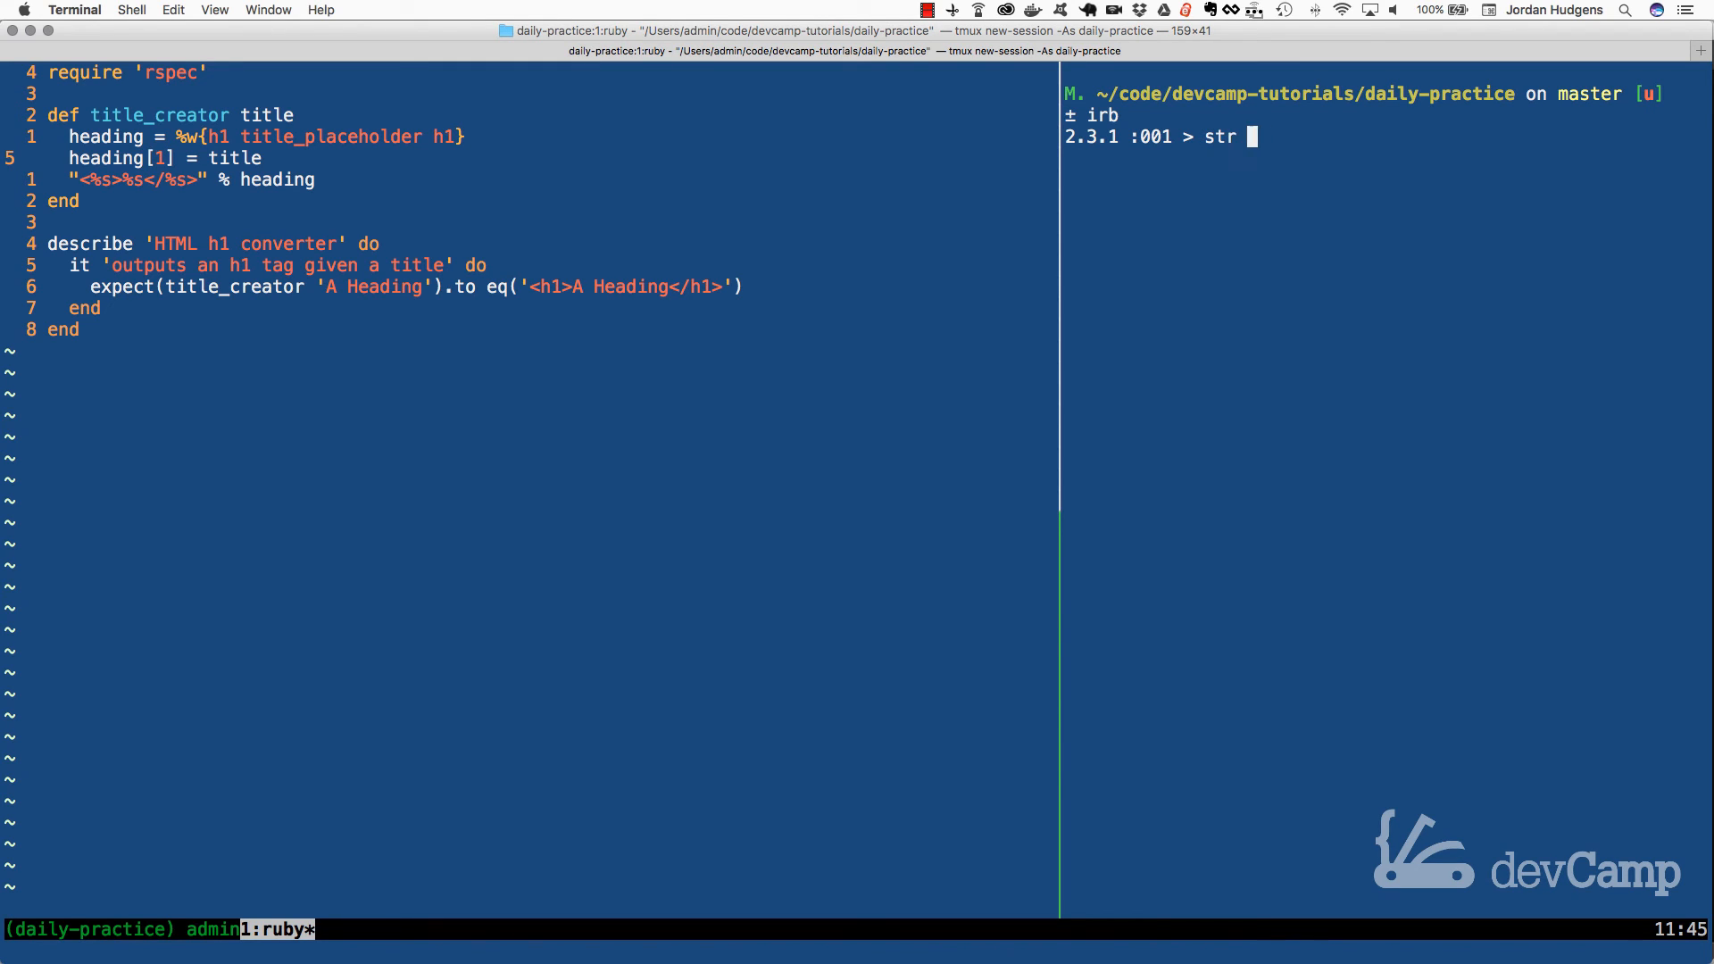
{"action": "type", "text": "= \"asdfasdf\""}
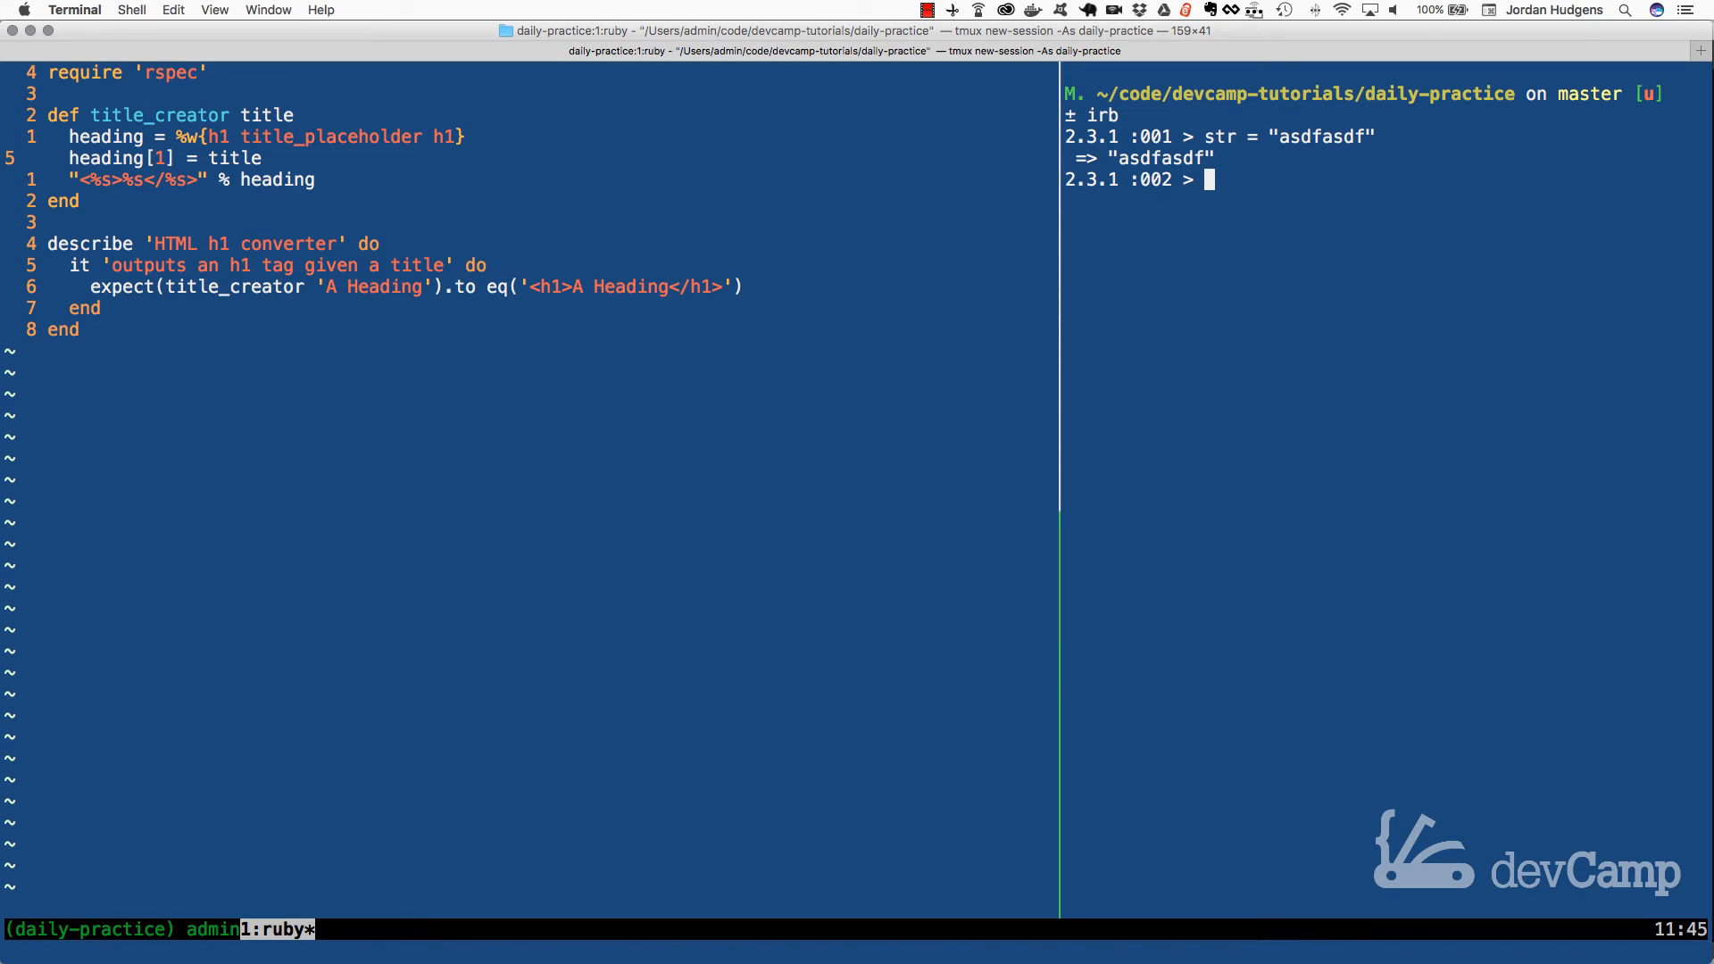
{"action": "type", "text": "\""}
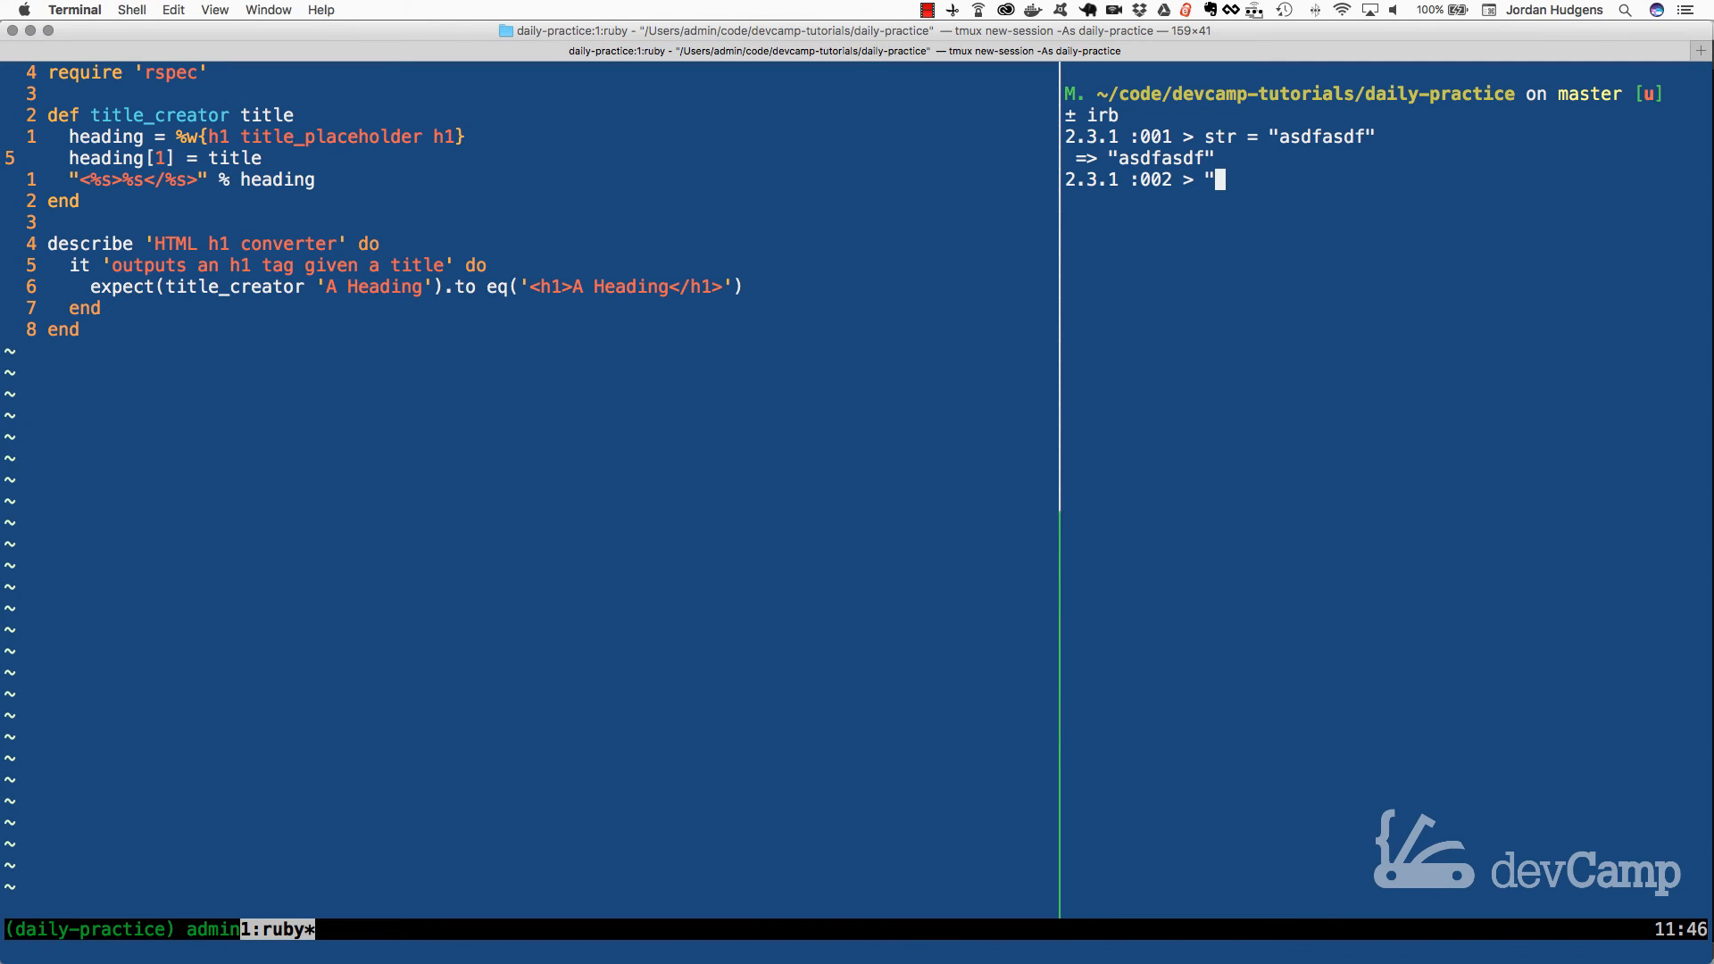
{"action": "type", "text": "Hi there"}
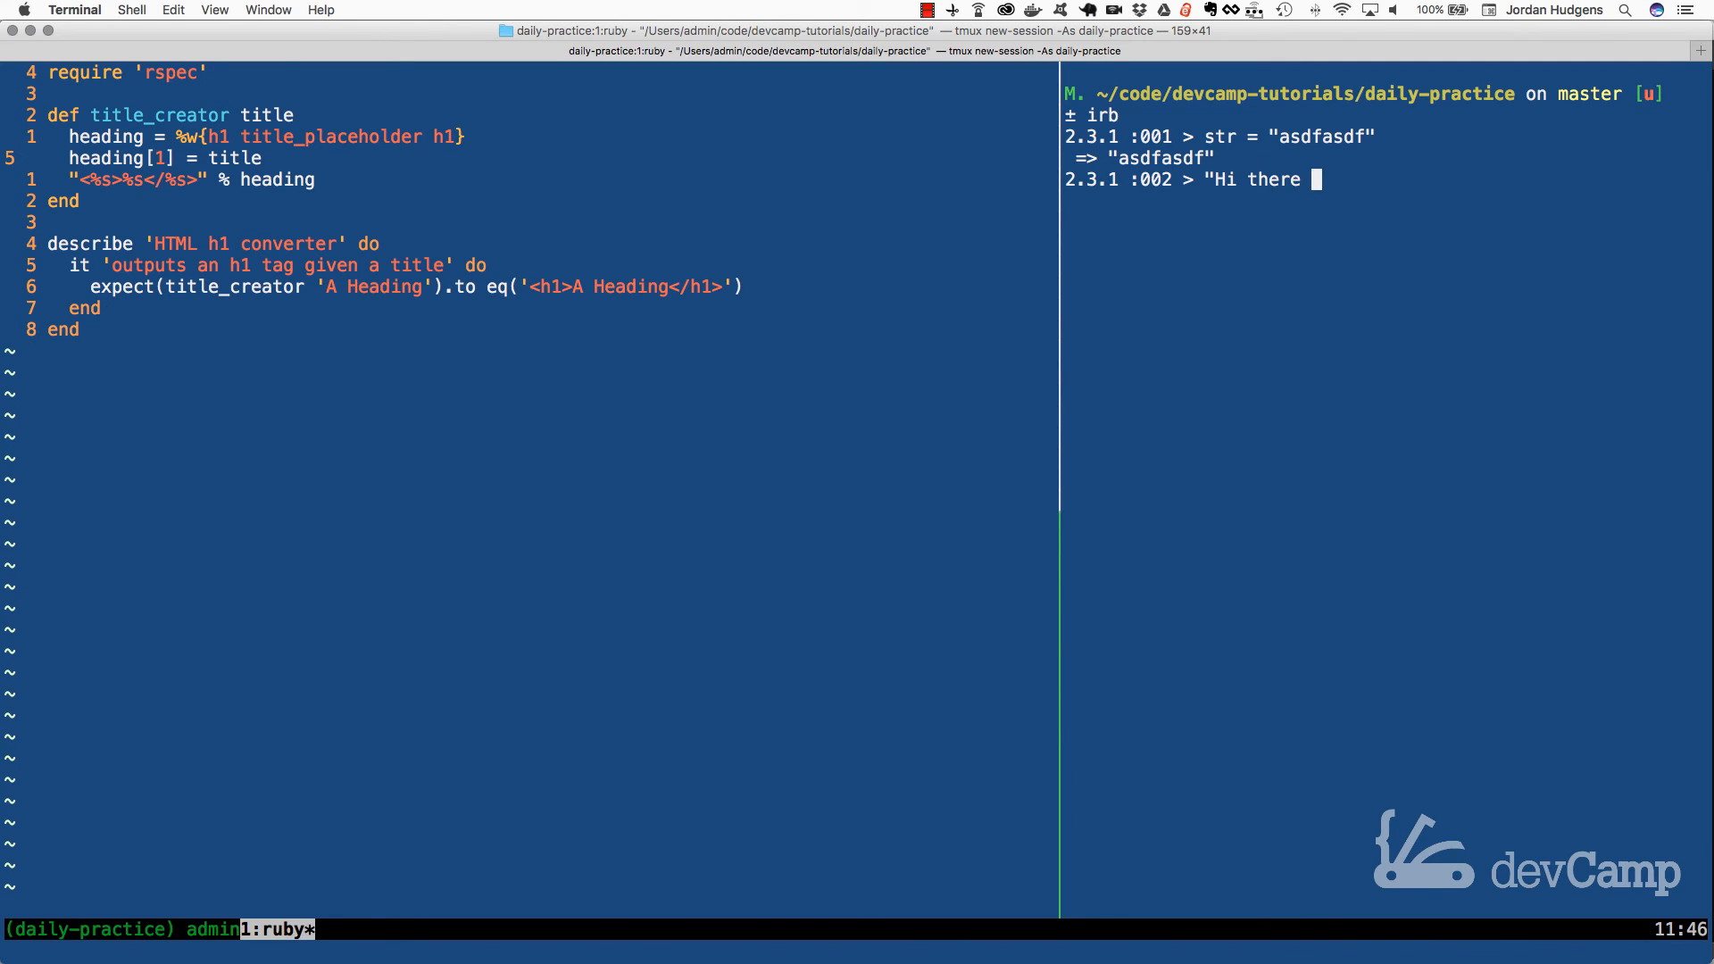
{"action": "type", "text": "#{"}
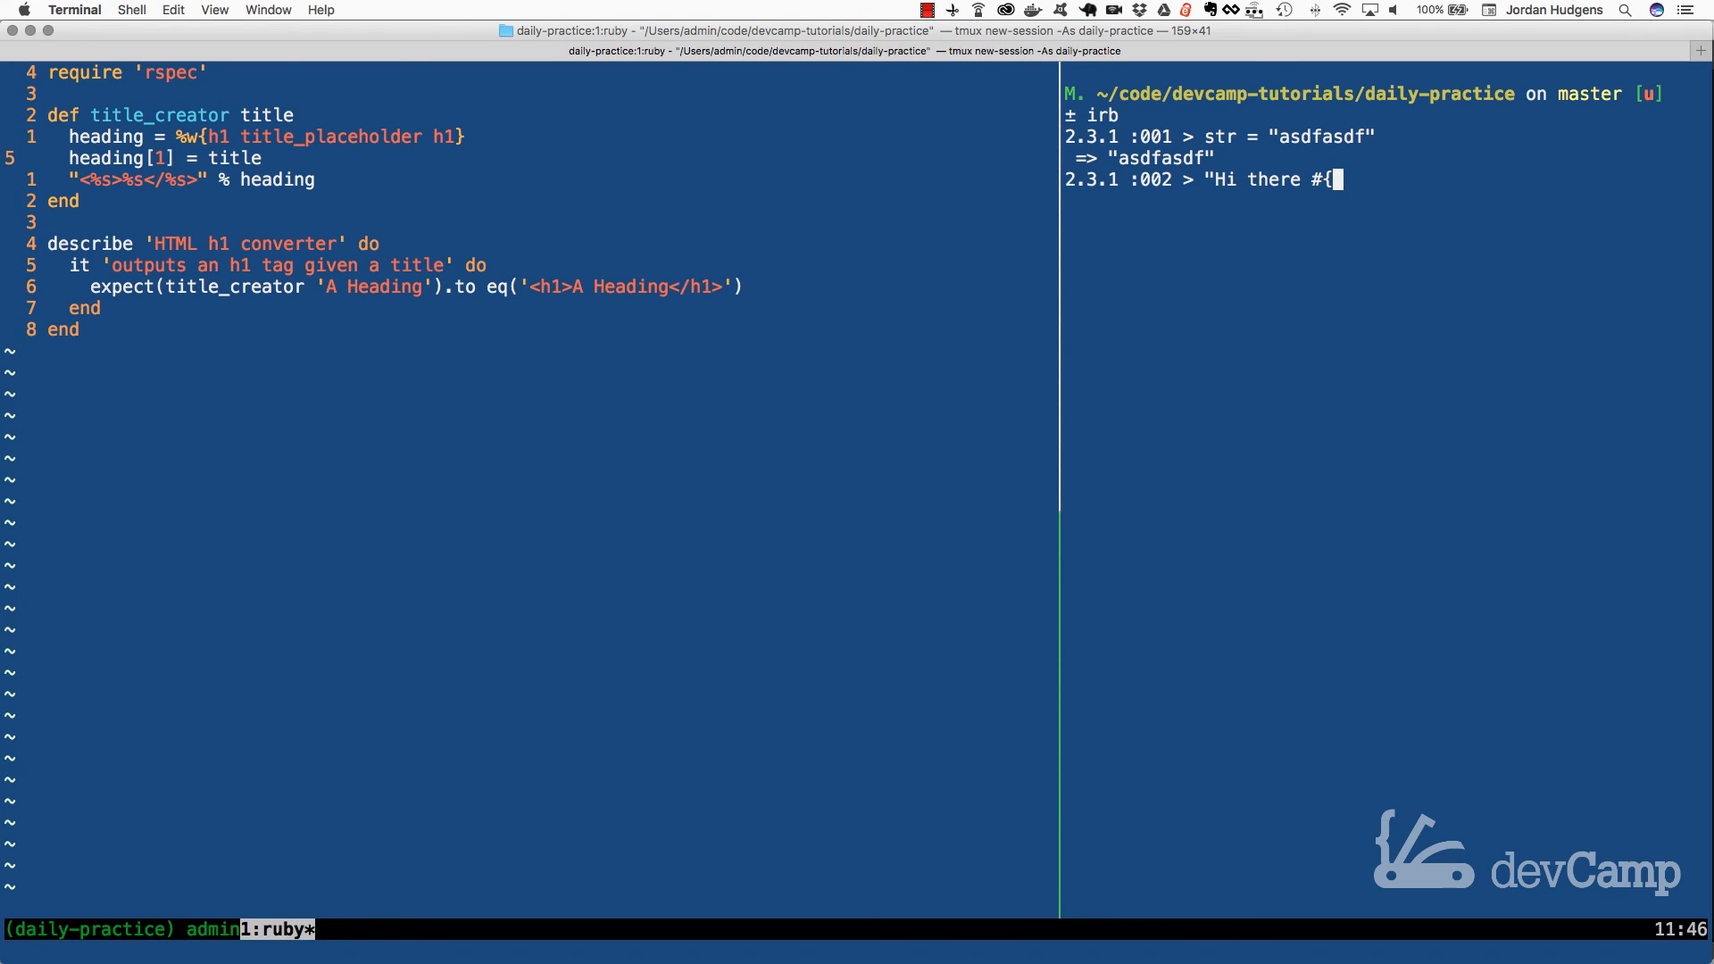
{"action": "type", "text": "str}"}
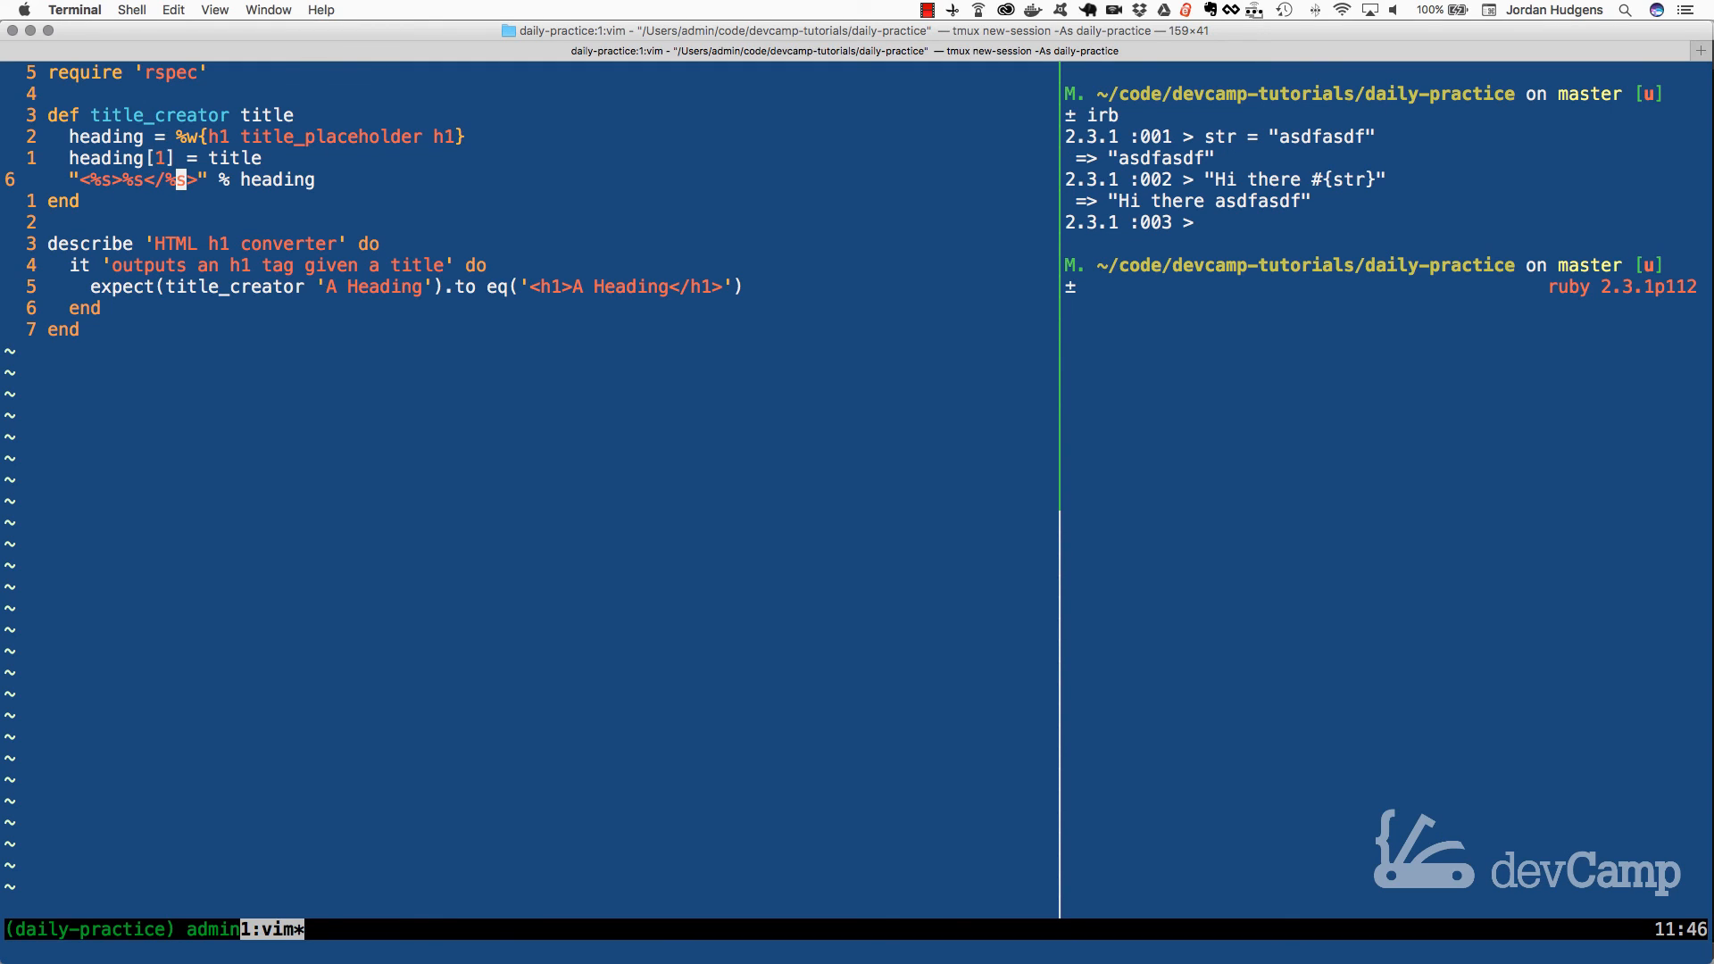
Step: Evaluate a trial title_creator "My Title" call inline, then remove it and save january/1.rb
{"action": "type", "text": "title_creator"}
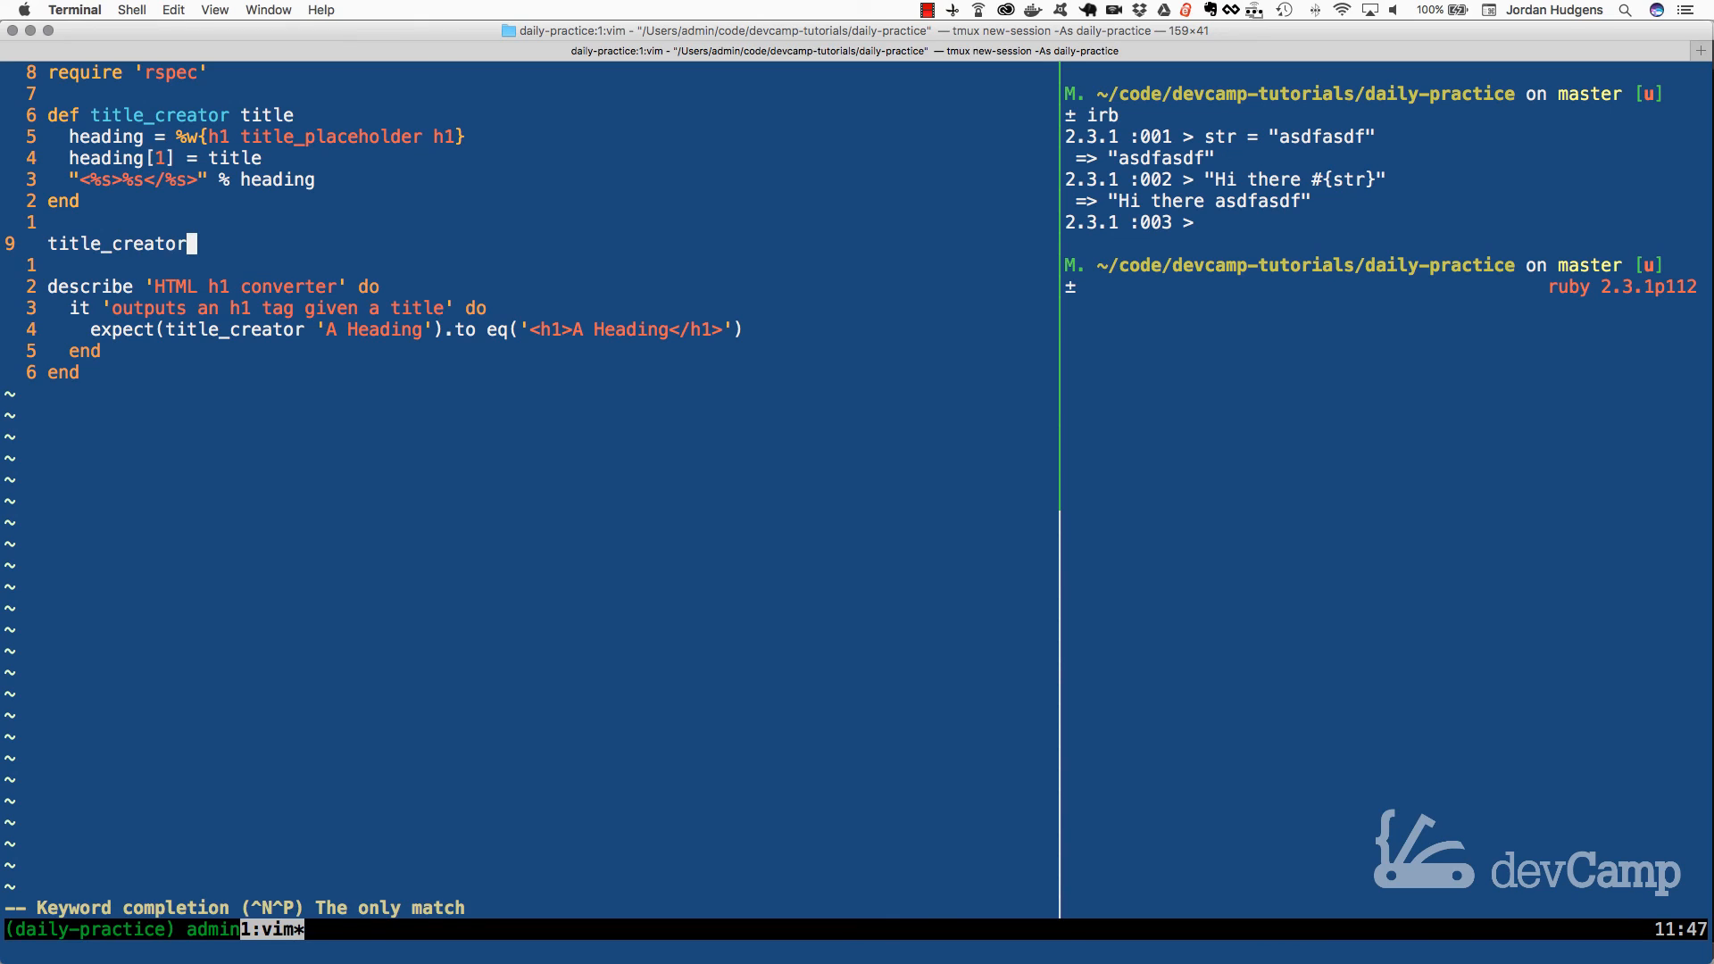
{"action": "type", "text": "\"My Title\""}
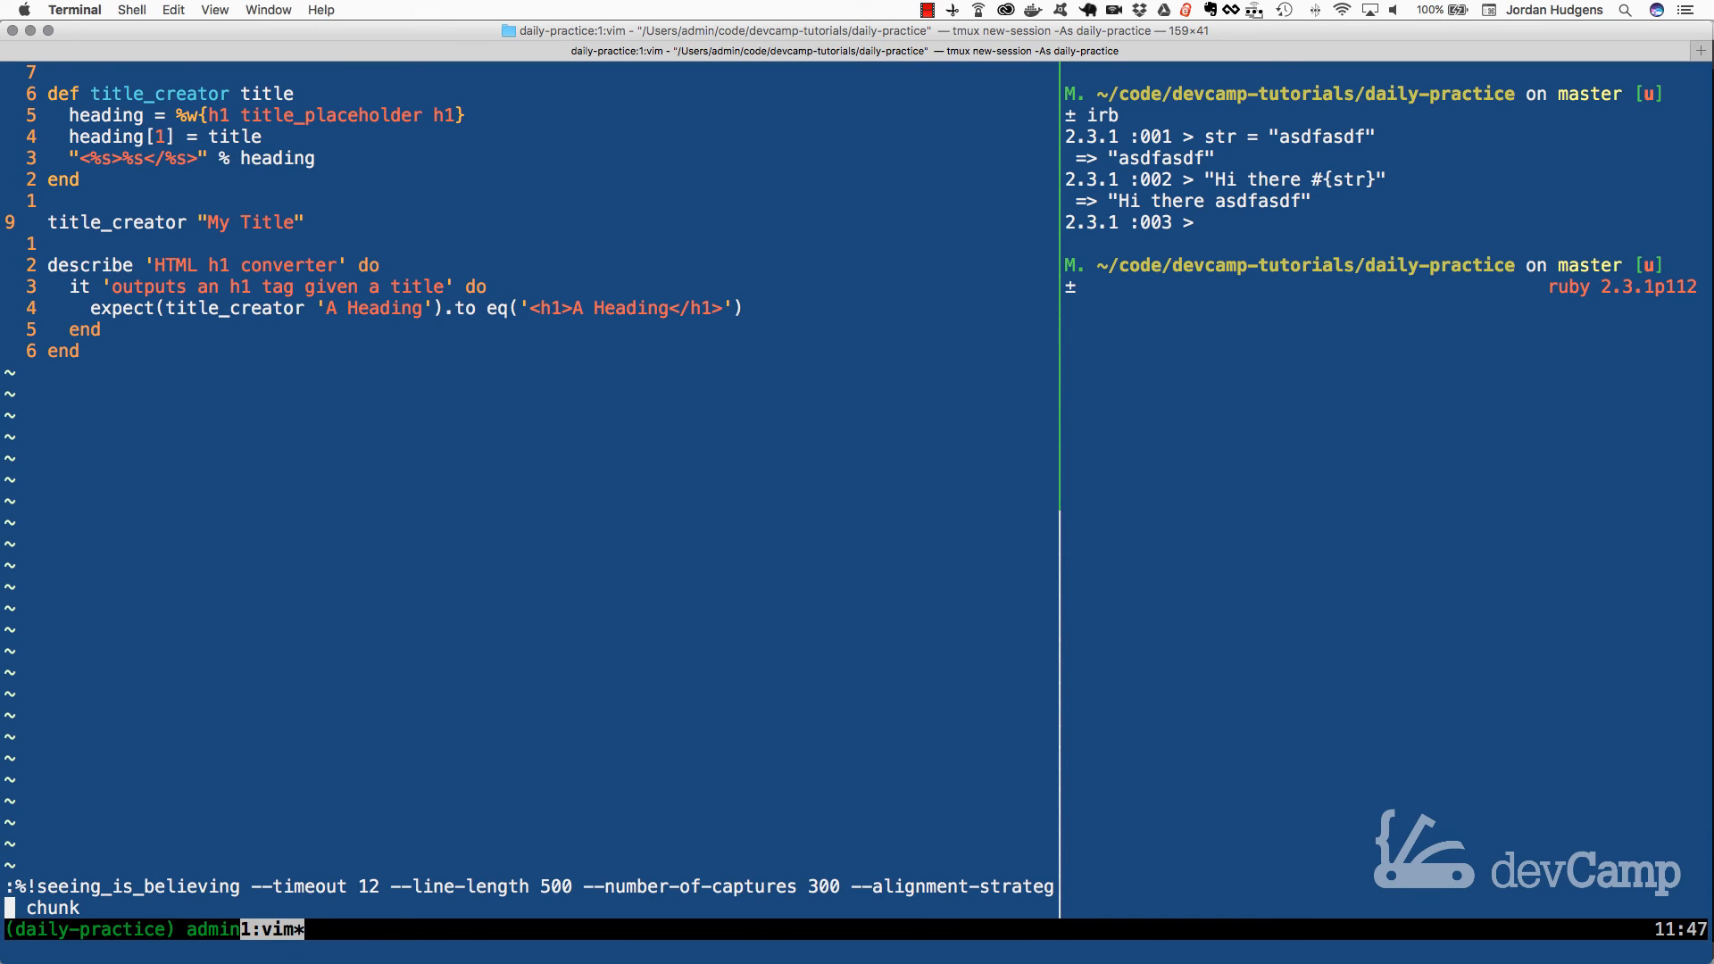
{"action": "key", "text": "enter"}
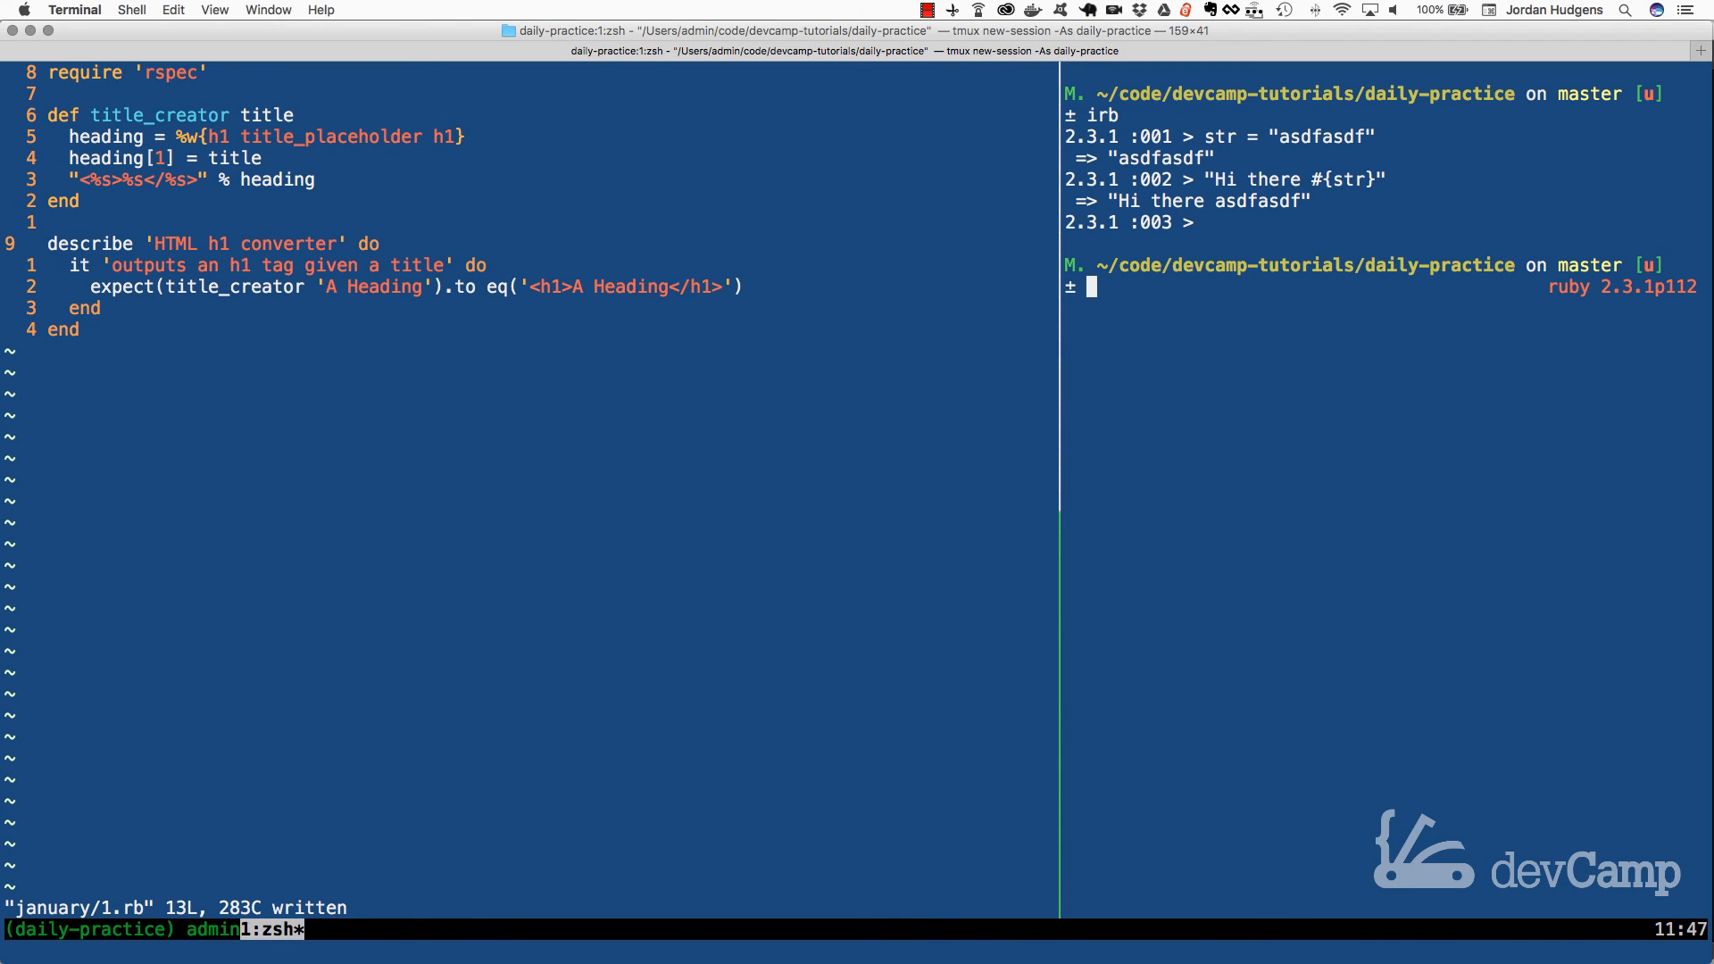
Step: Type rspec january/1.rb at the shell prompt
{"action": "type", "text": "rspec"}
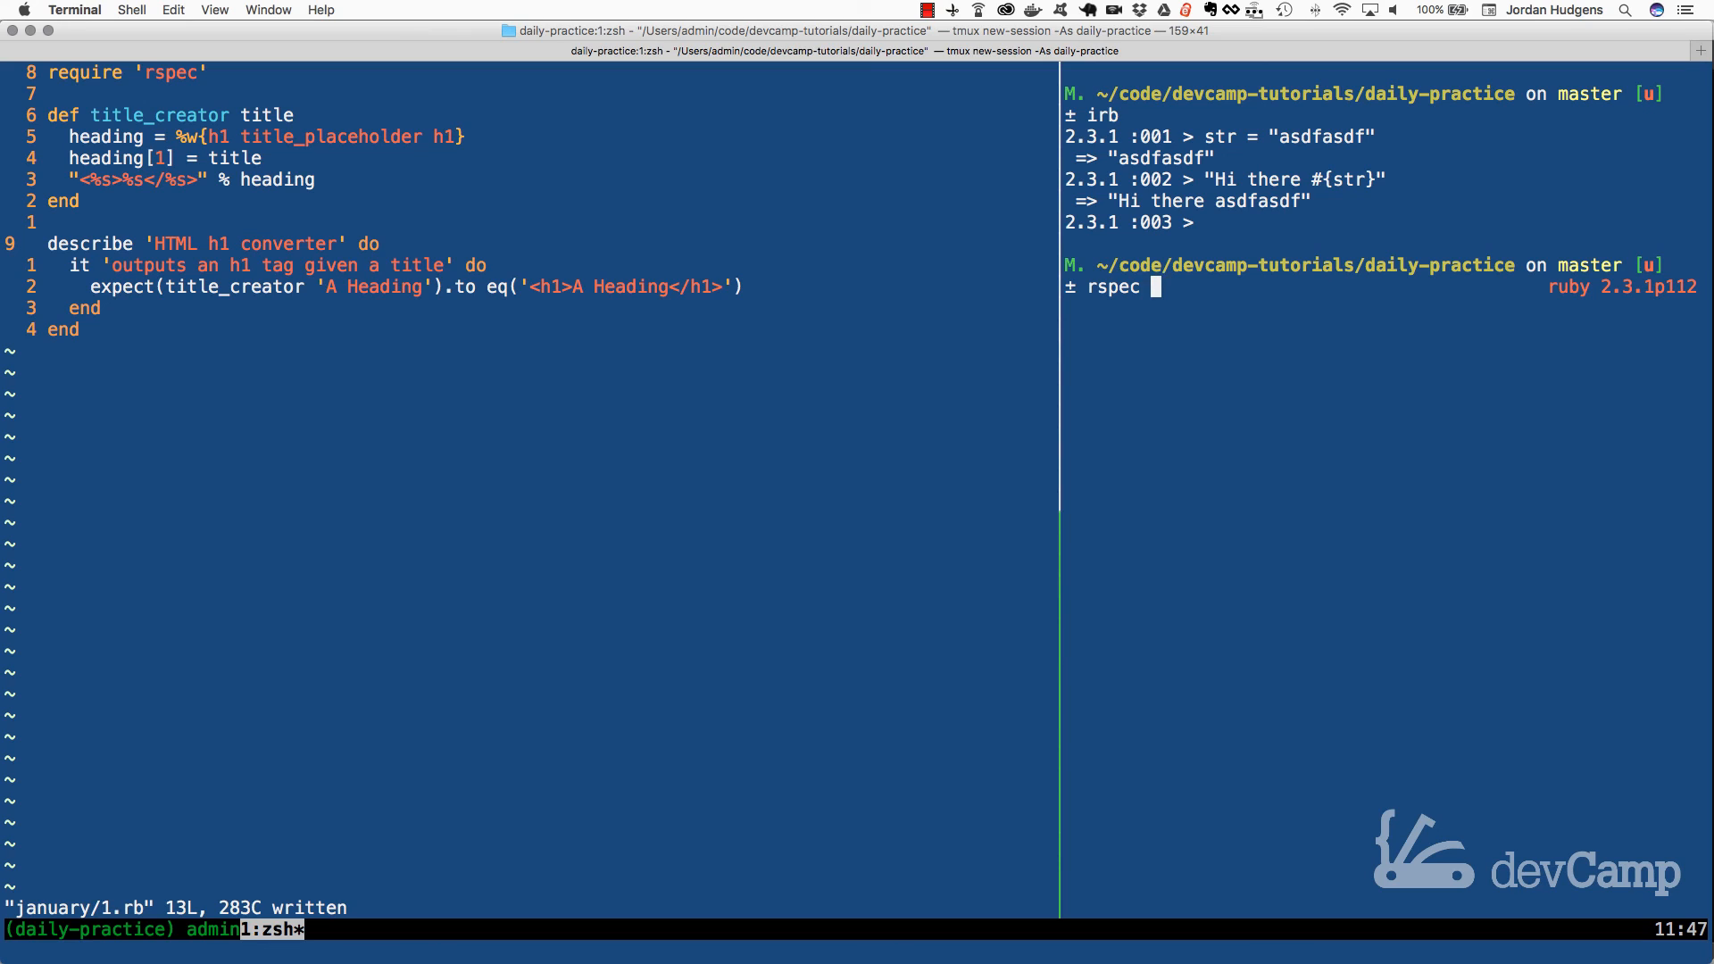
{"action": "type", "text": "january/"}
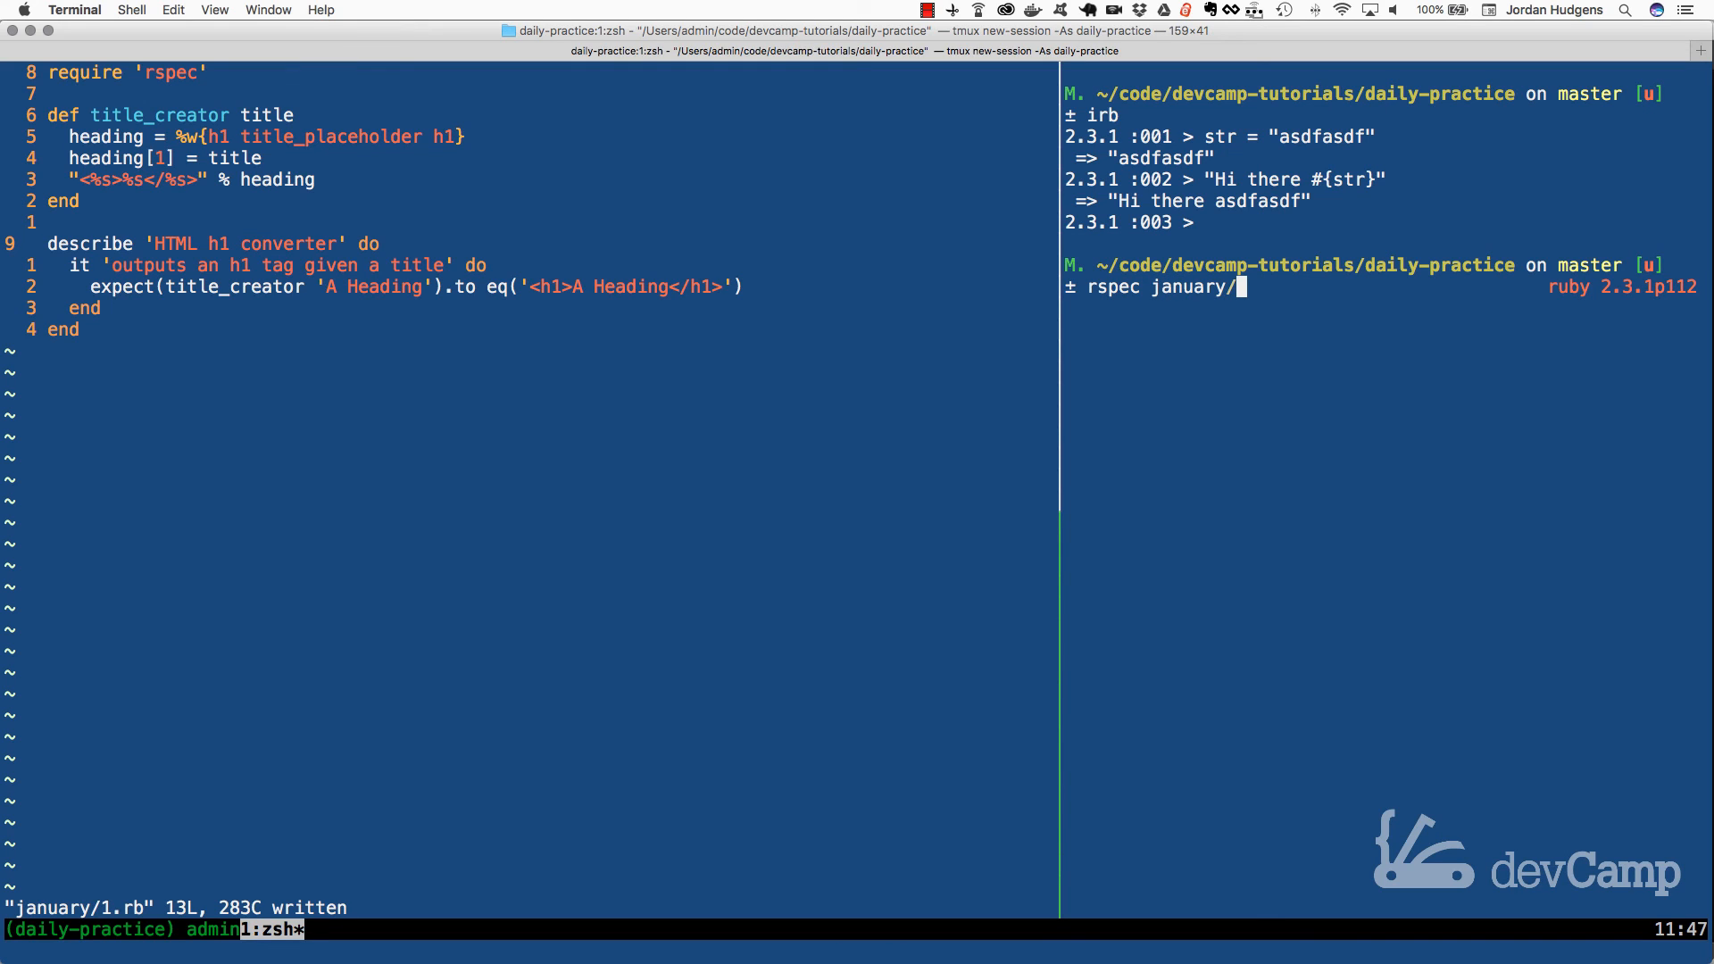
{"action": "type", "text": "1.rb"}
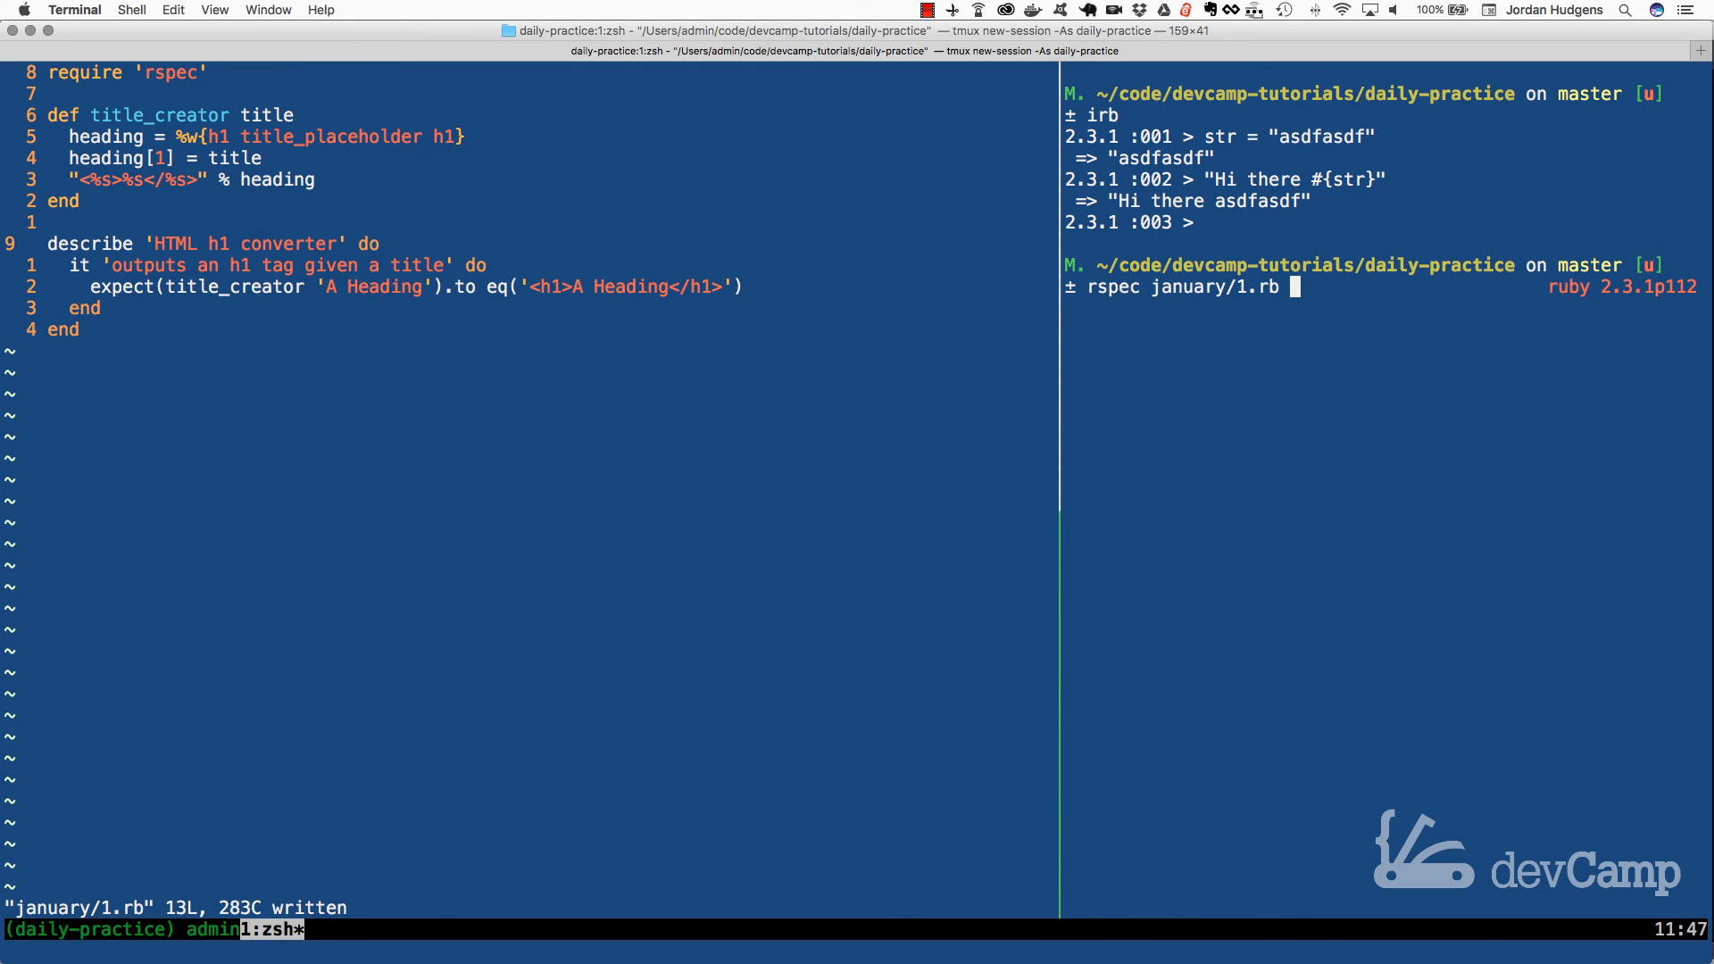